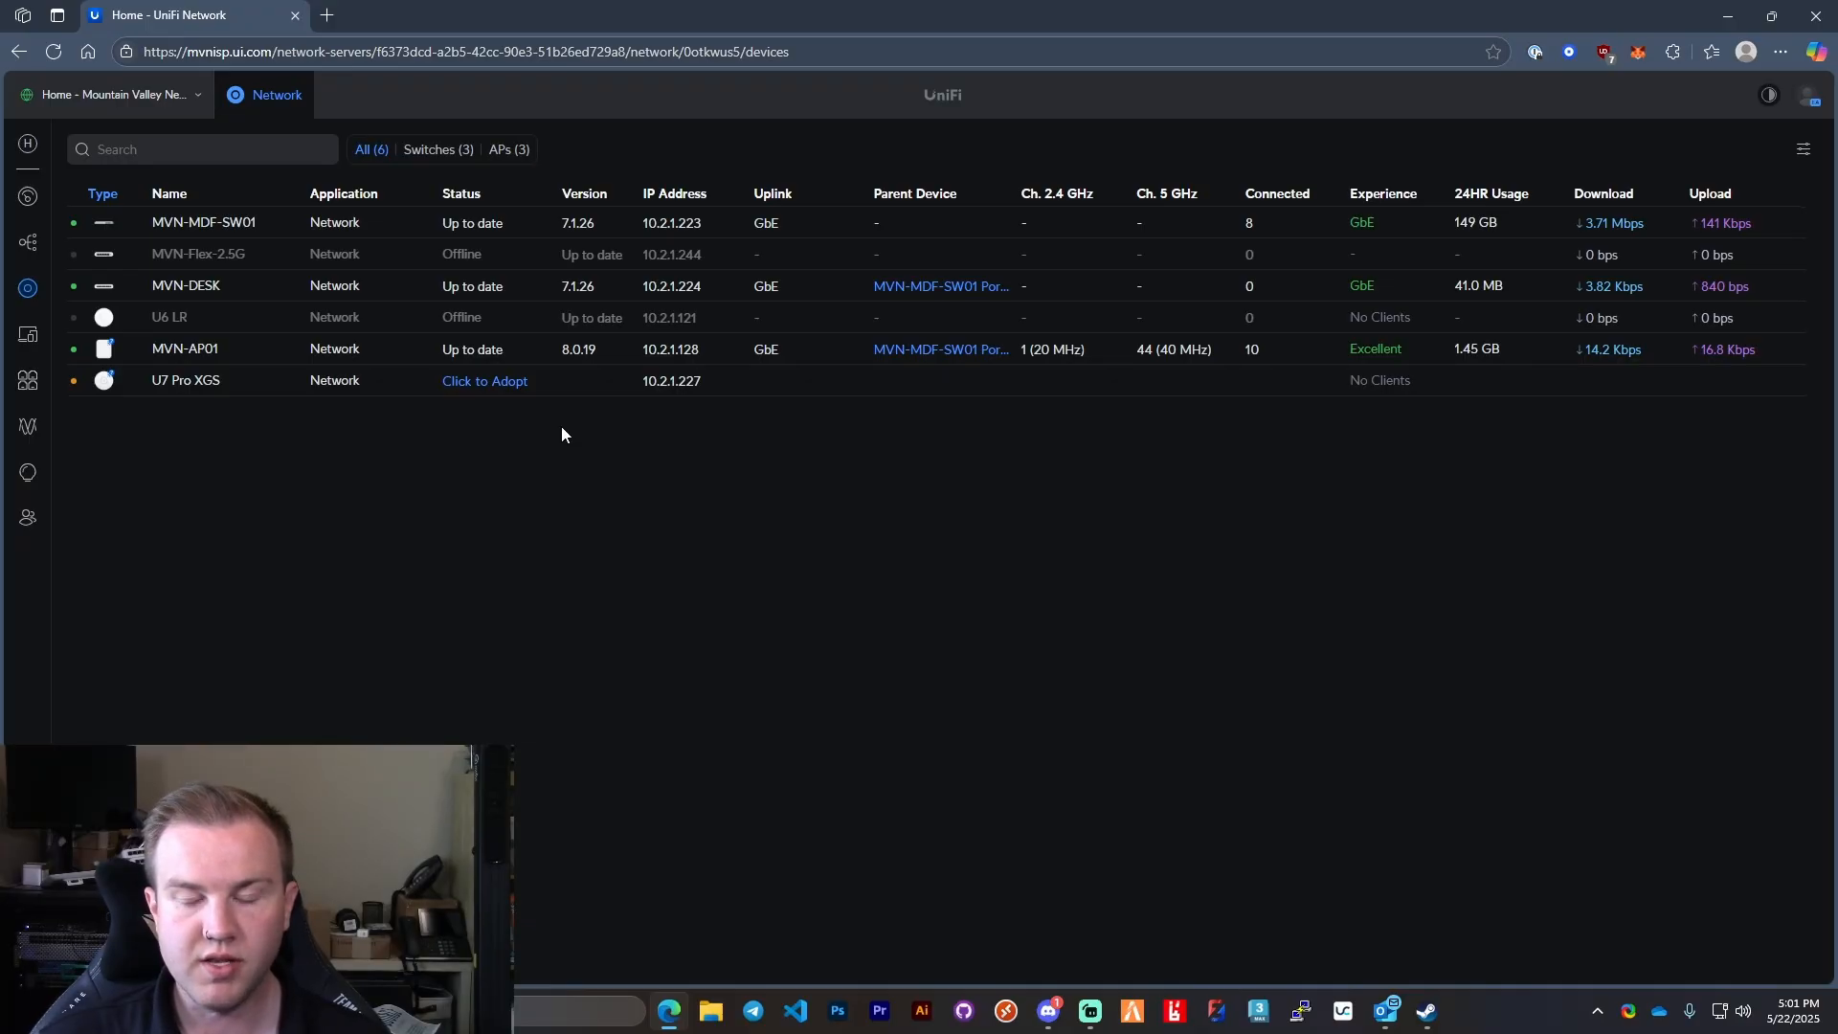
mouse_move(513, 391)
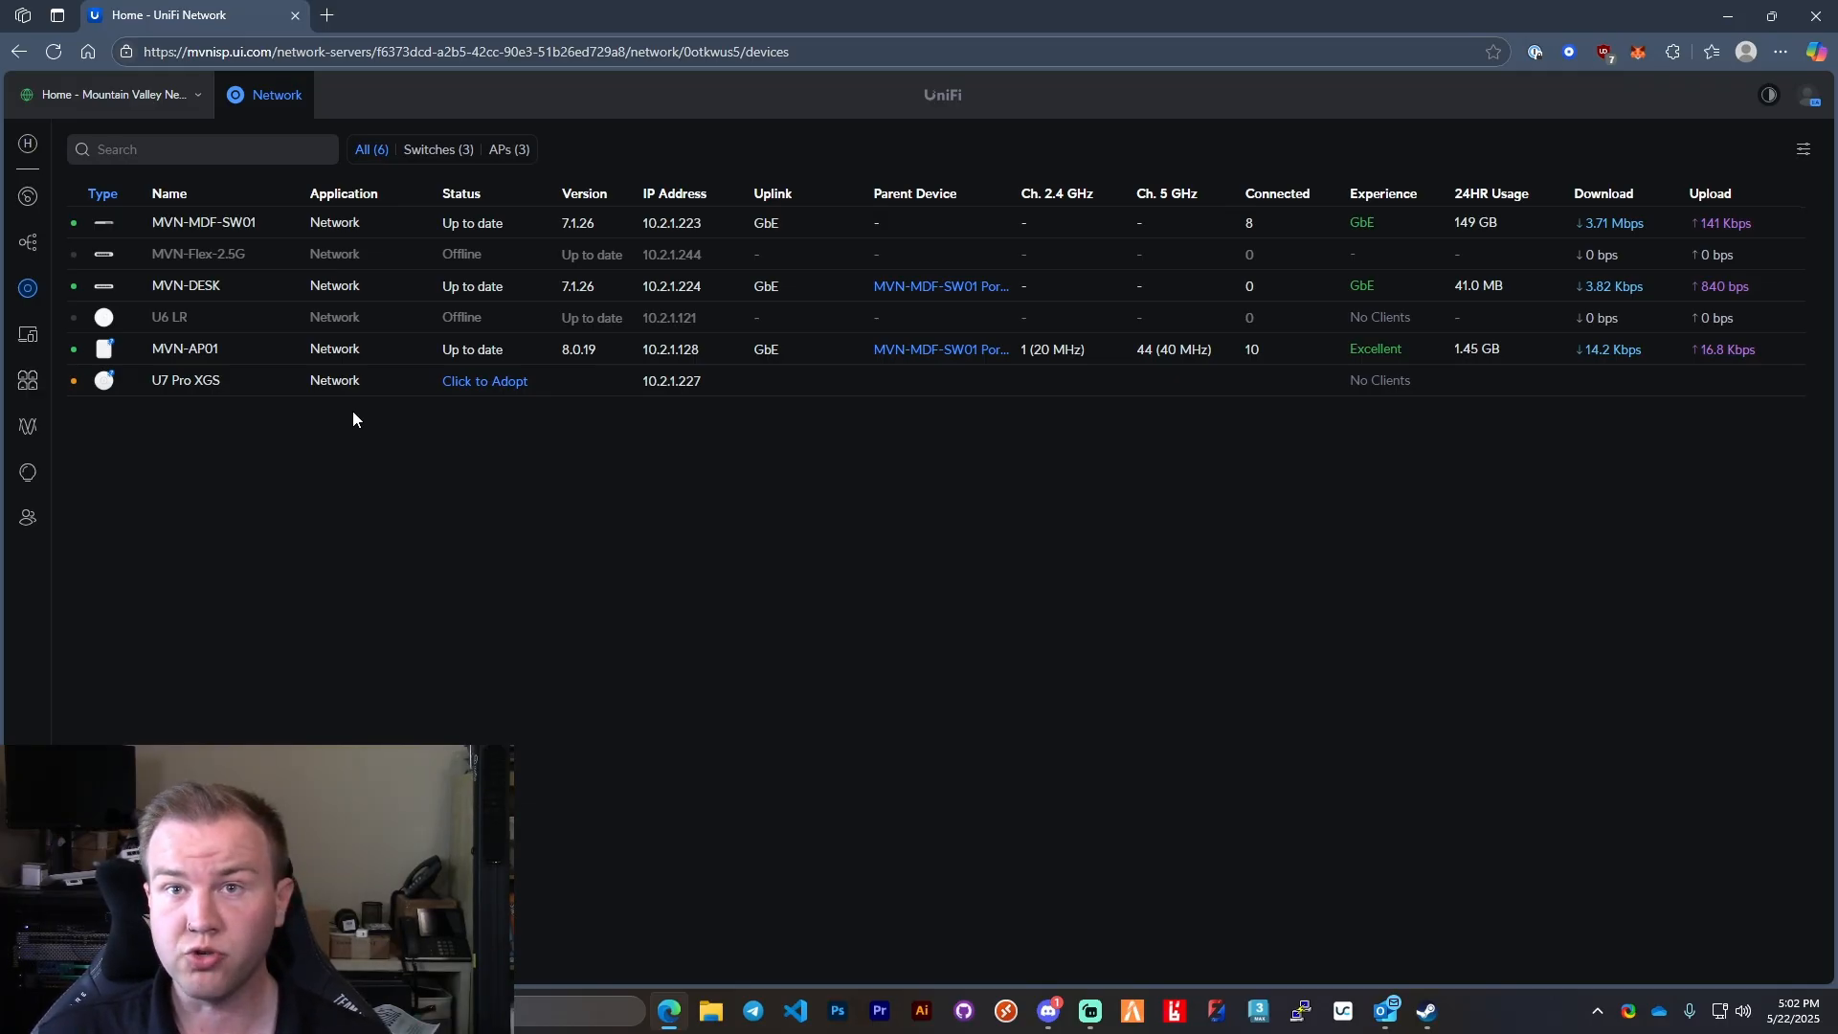
mouse_move(477, 417)
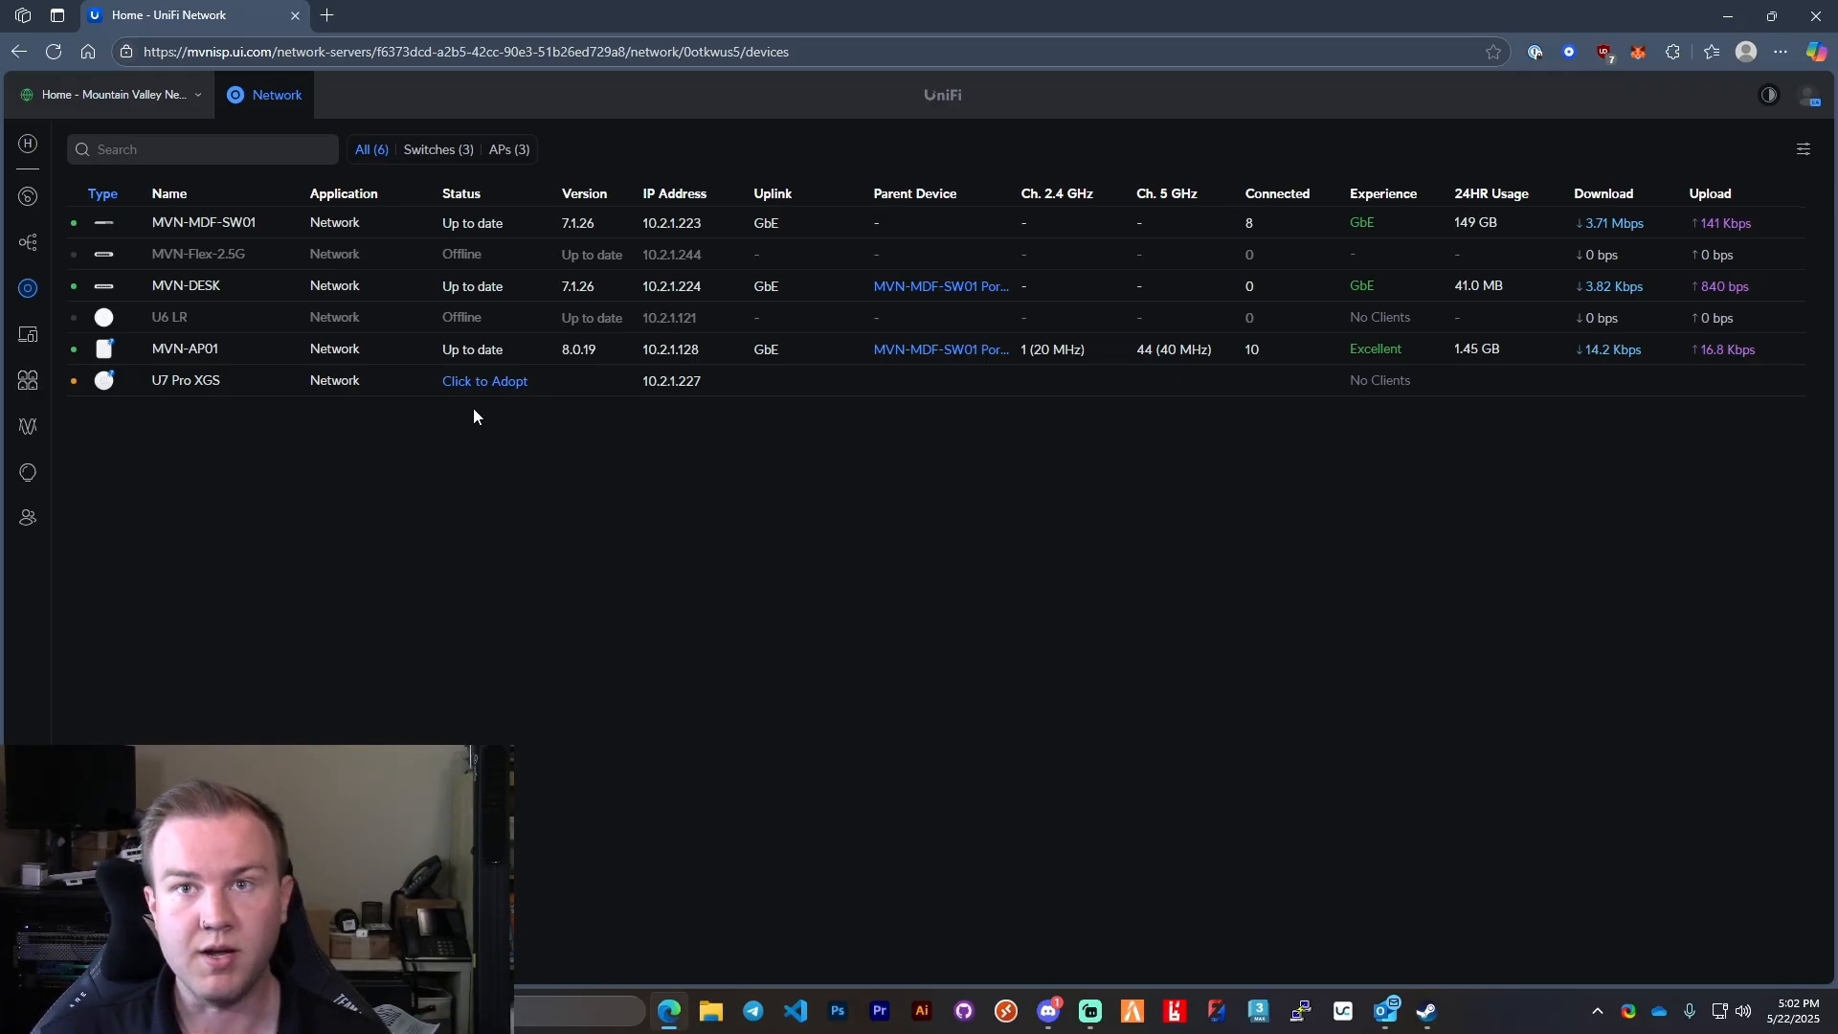
mouse_move(490, 402)
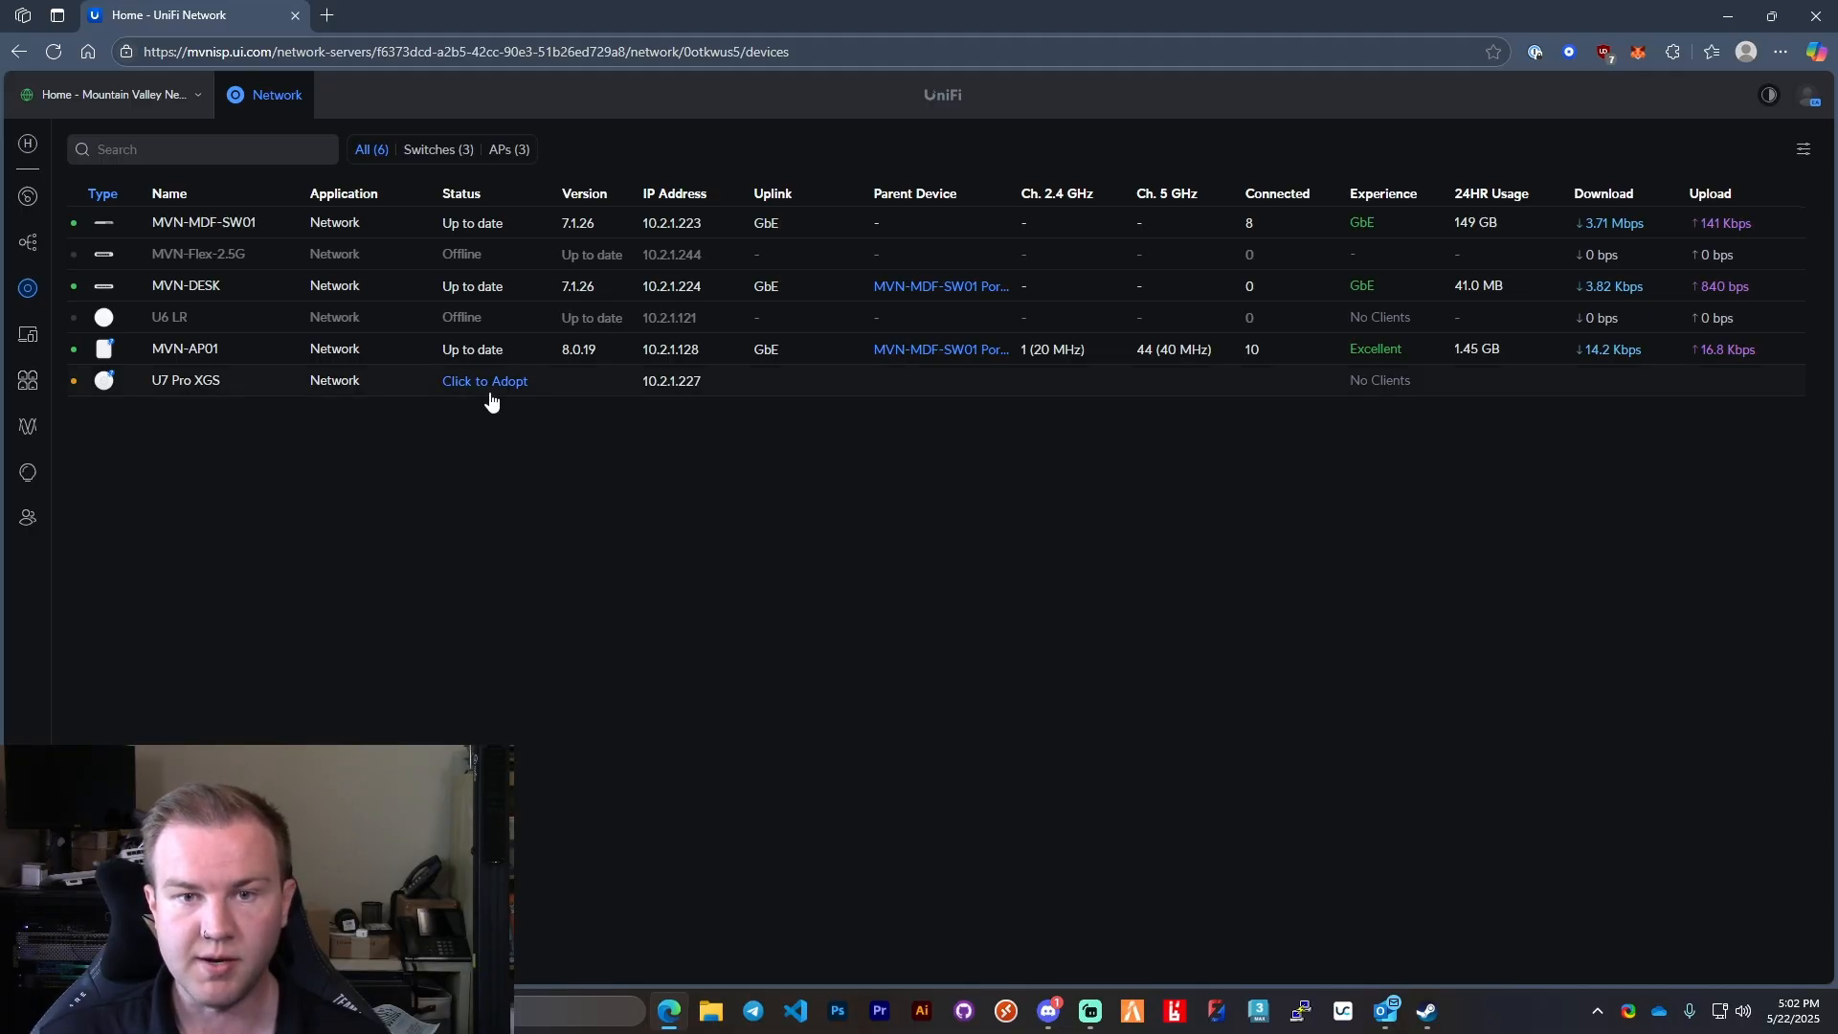
mouse_move(500, 395)
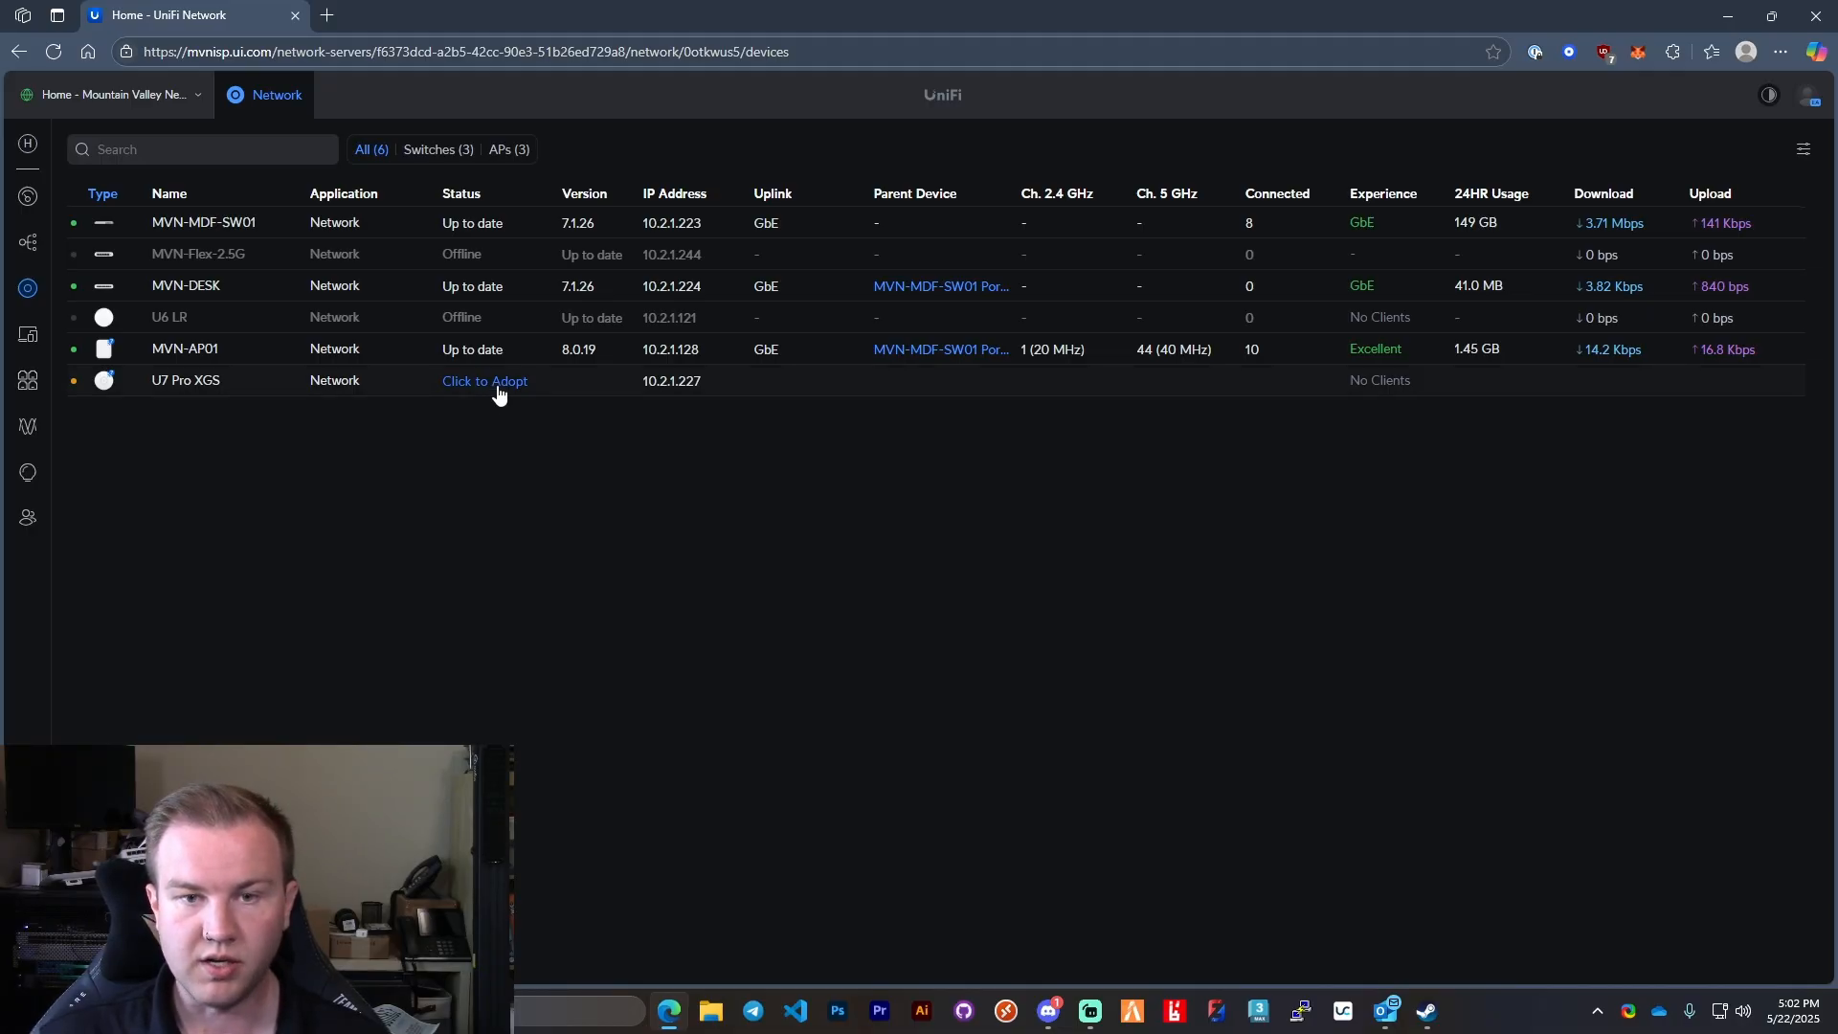
Step: Start adopting the new U7 Pro XGS access point from the Devices list
click(484, 381)
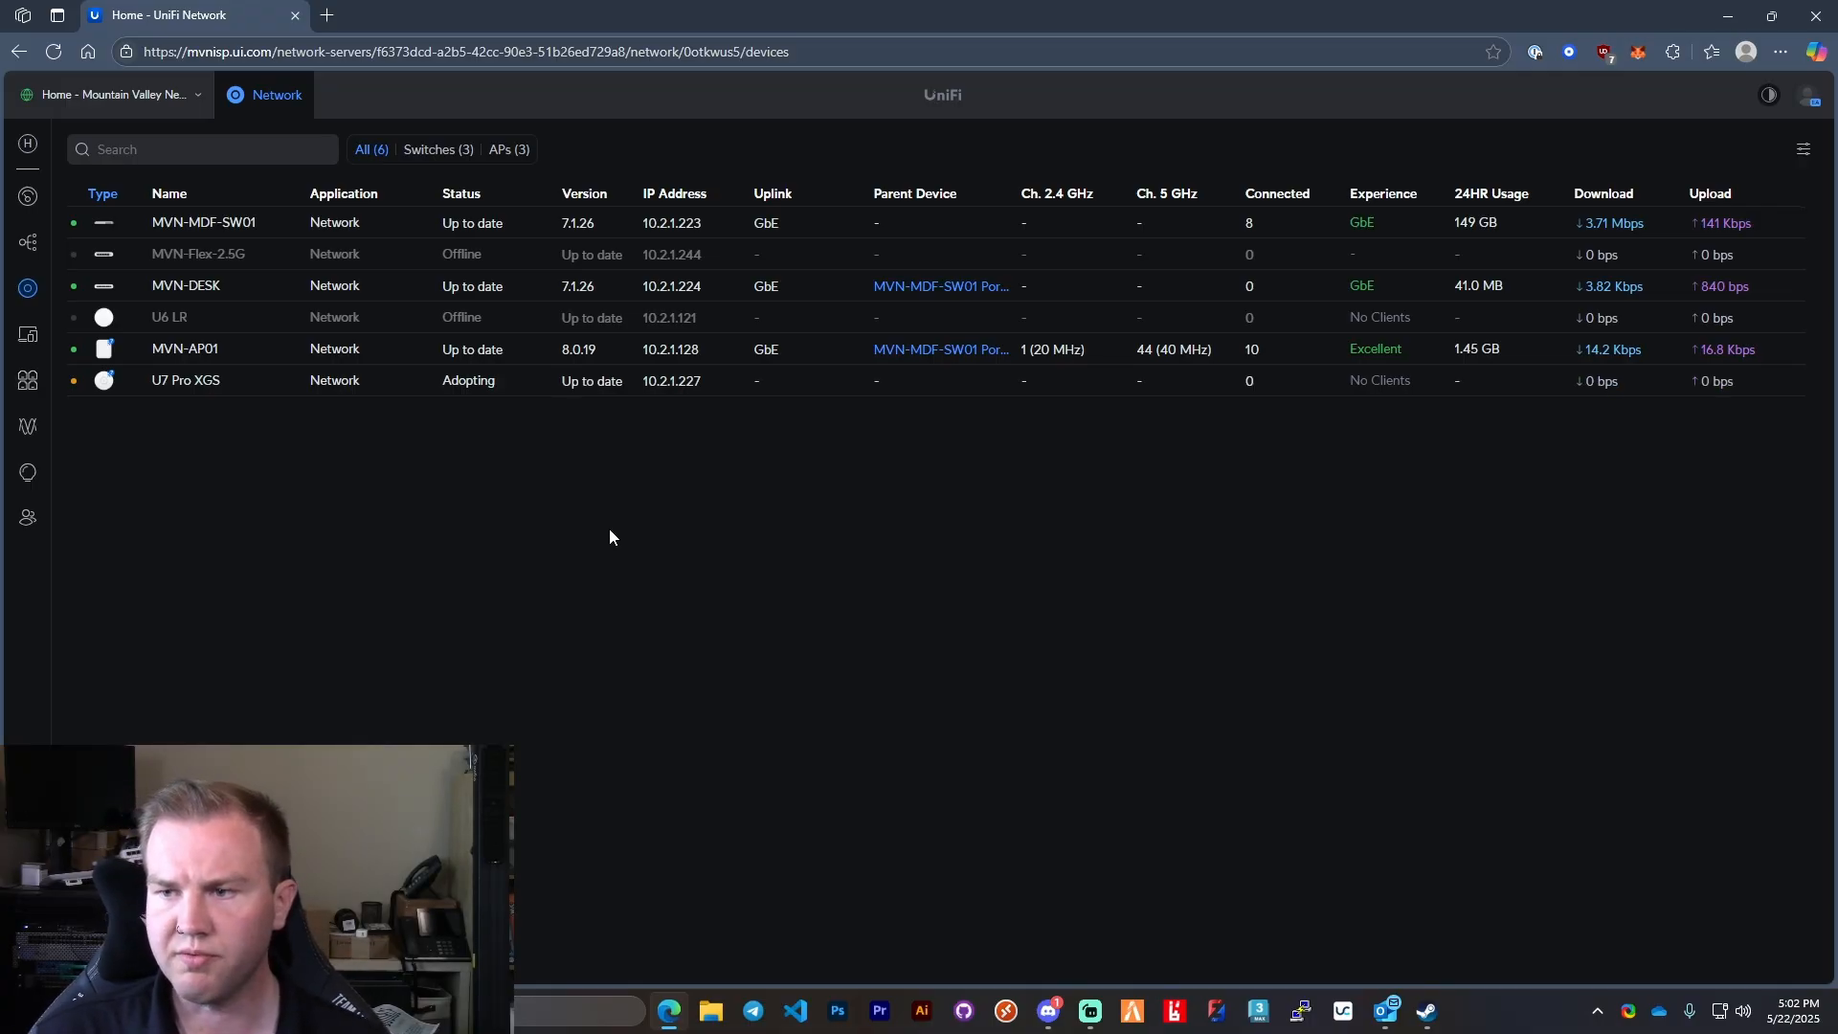
mouse_move(1179, 869)
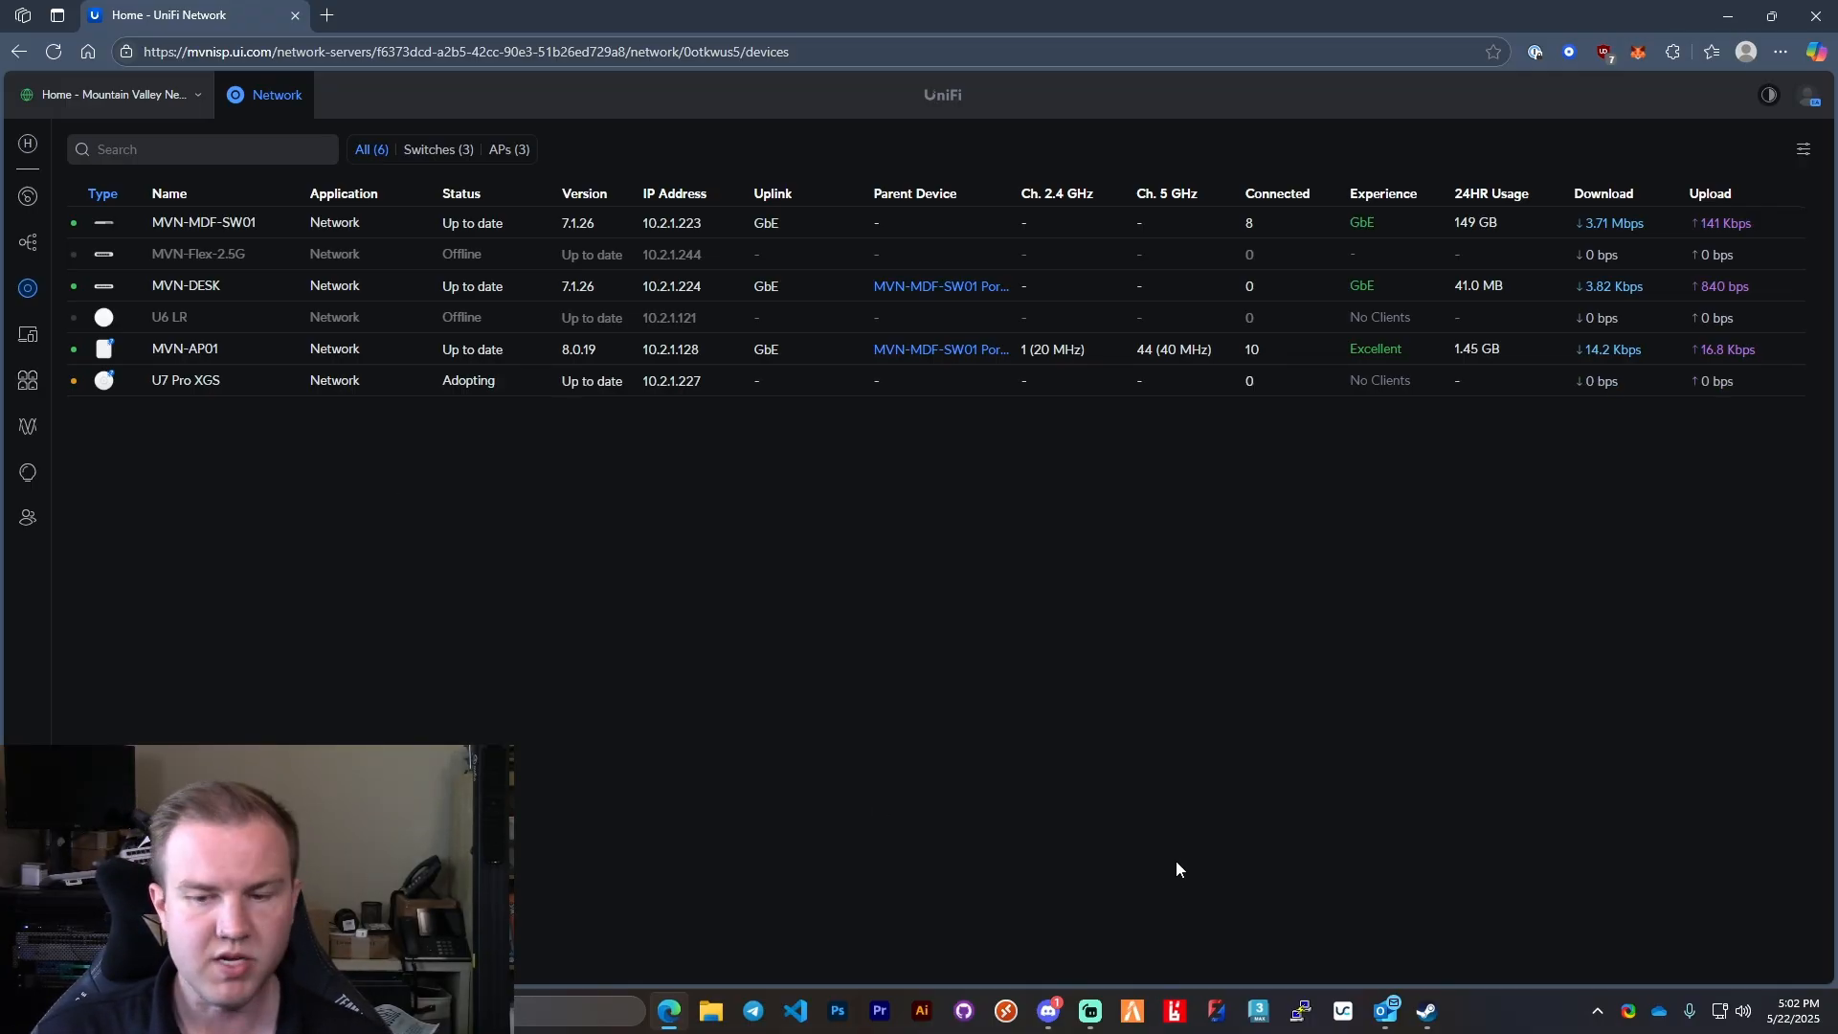
mouse_move(323, 15)
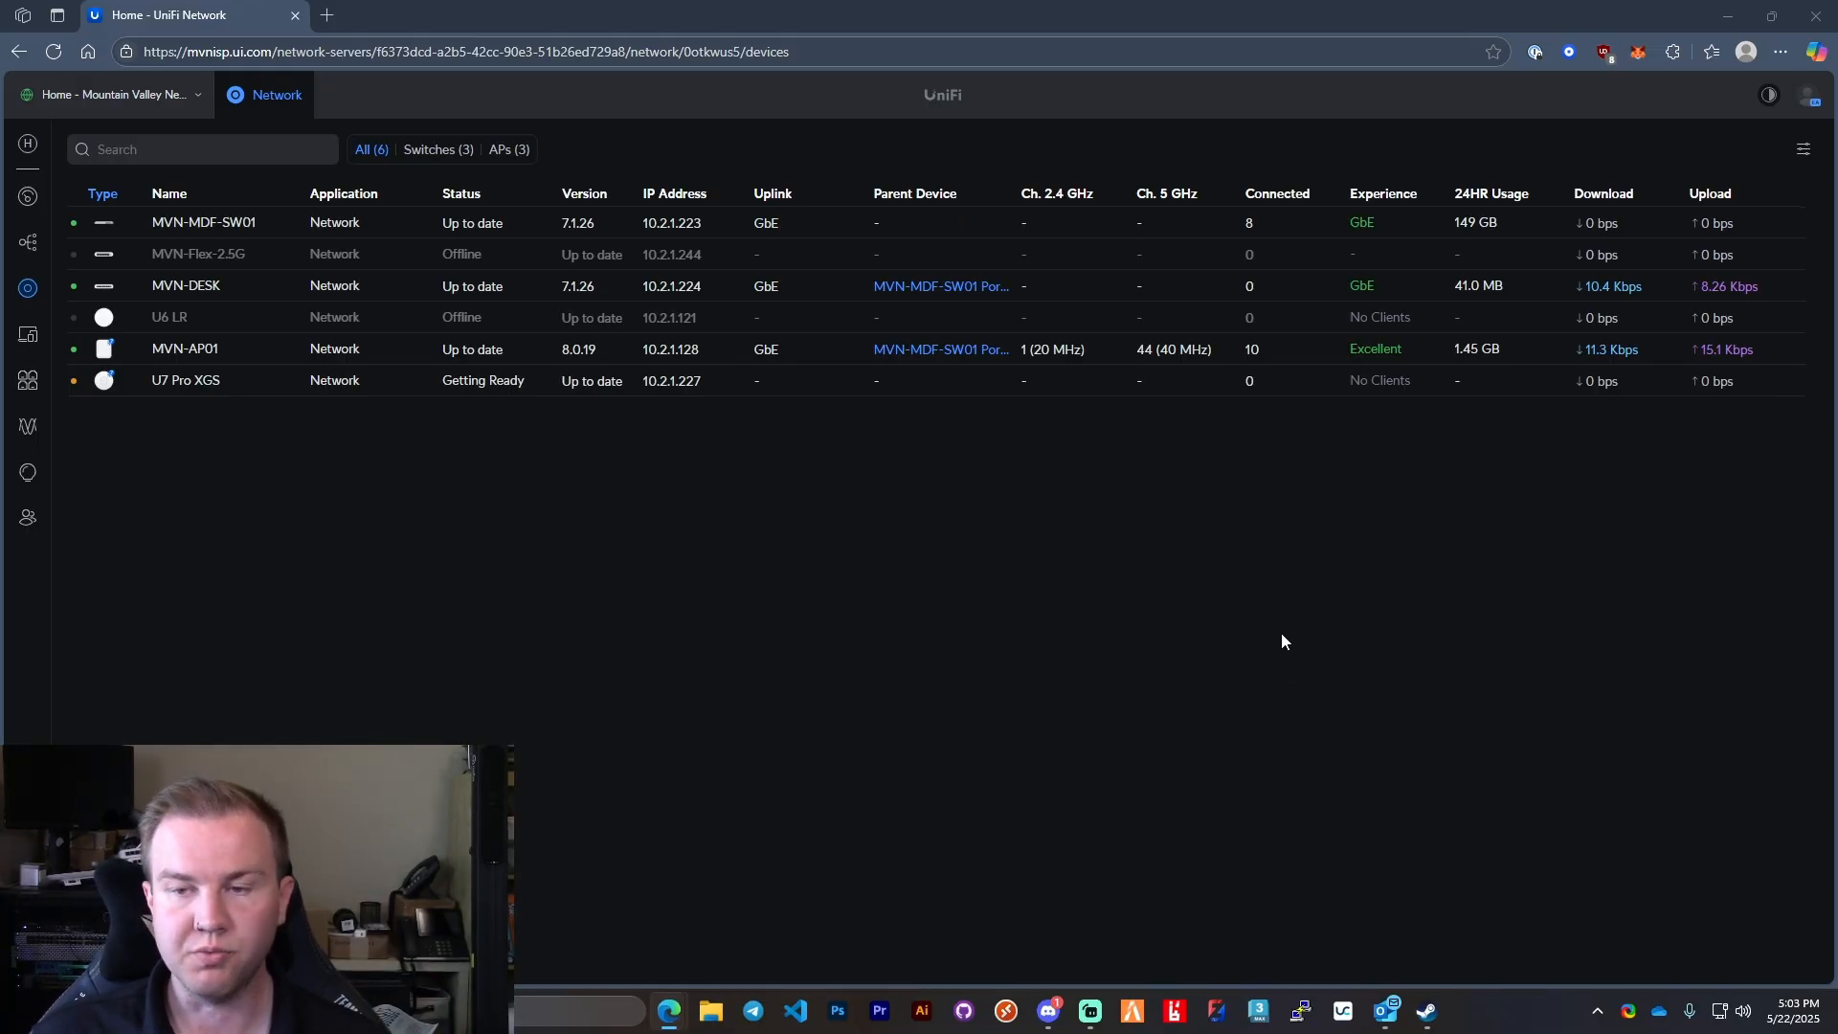
mouse_move(616, 523)
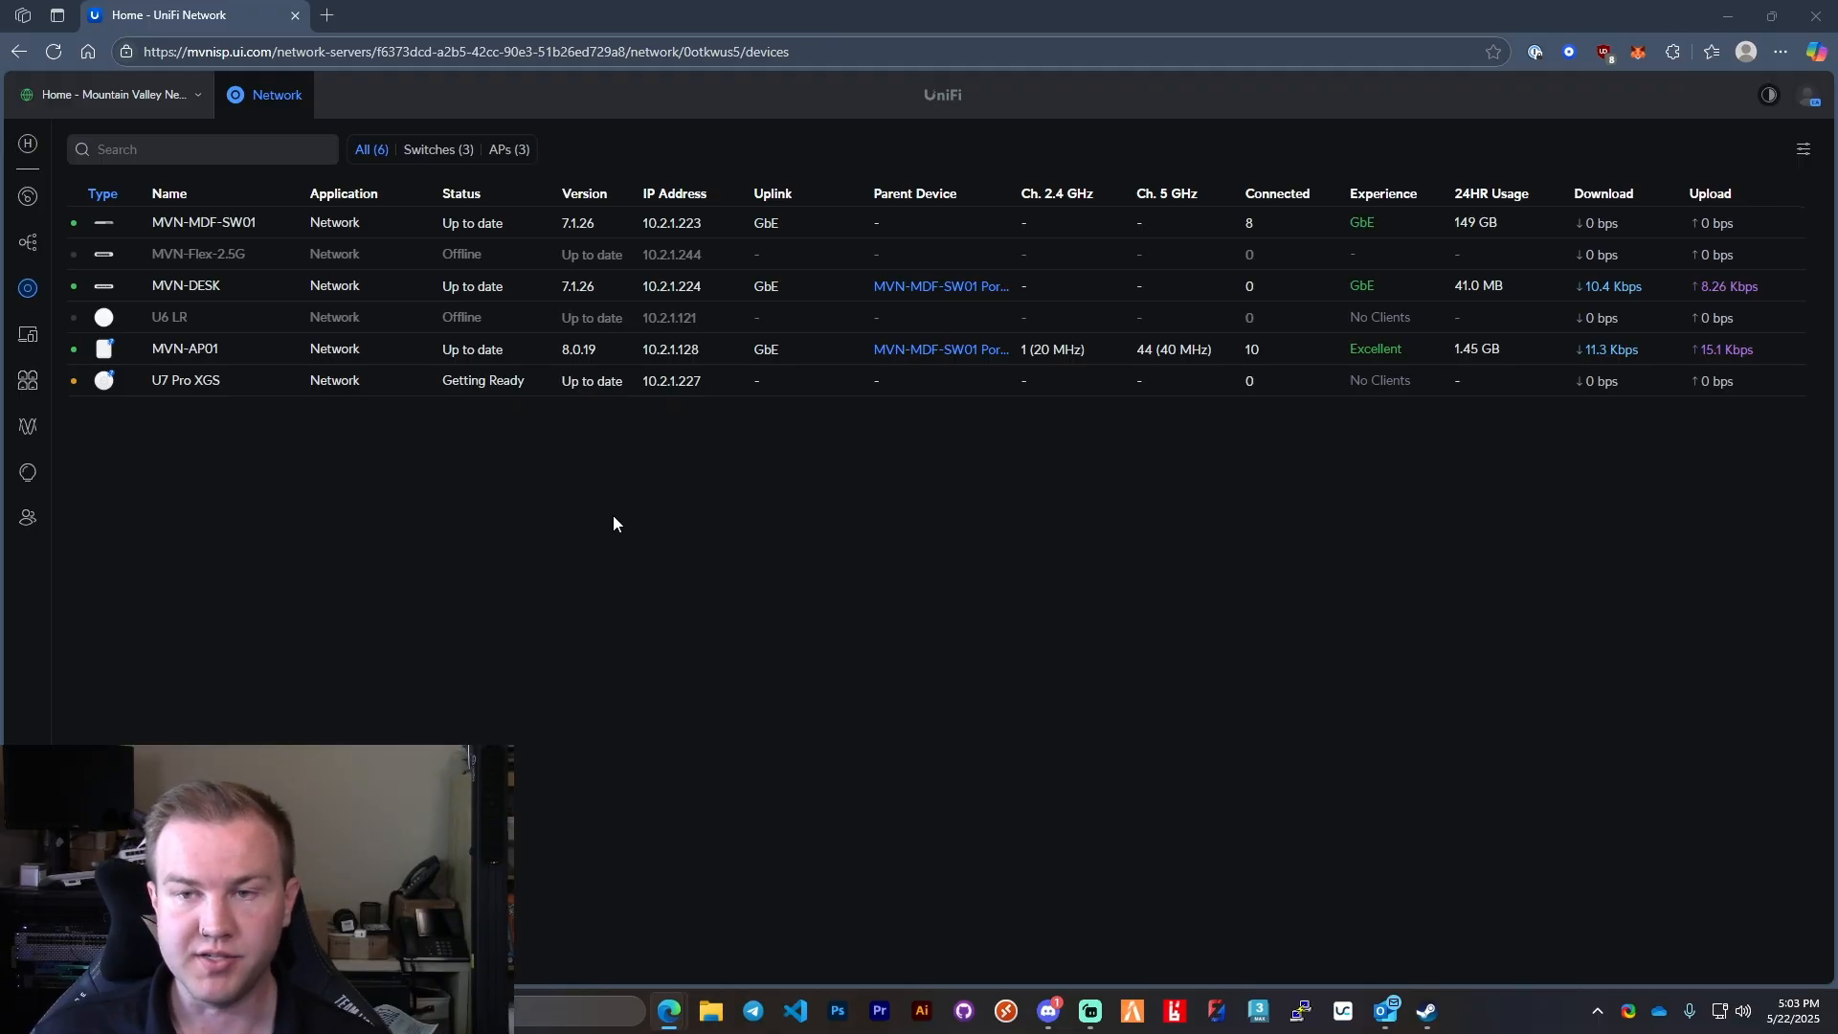
mouse_move(704, 567)
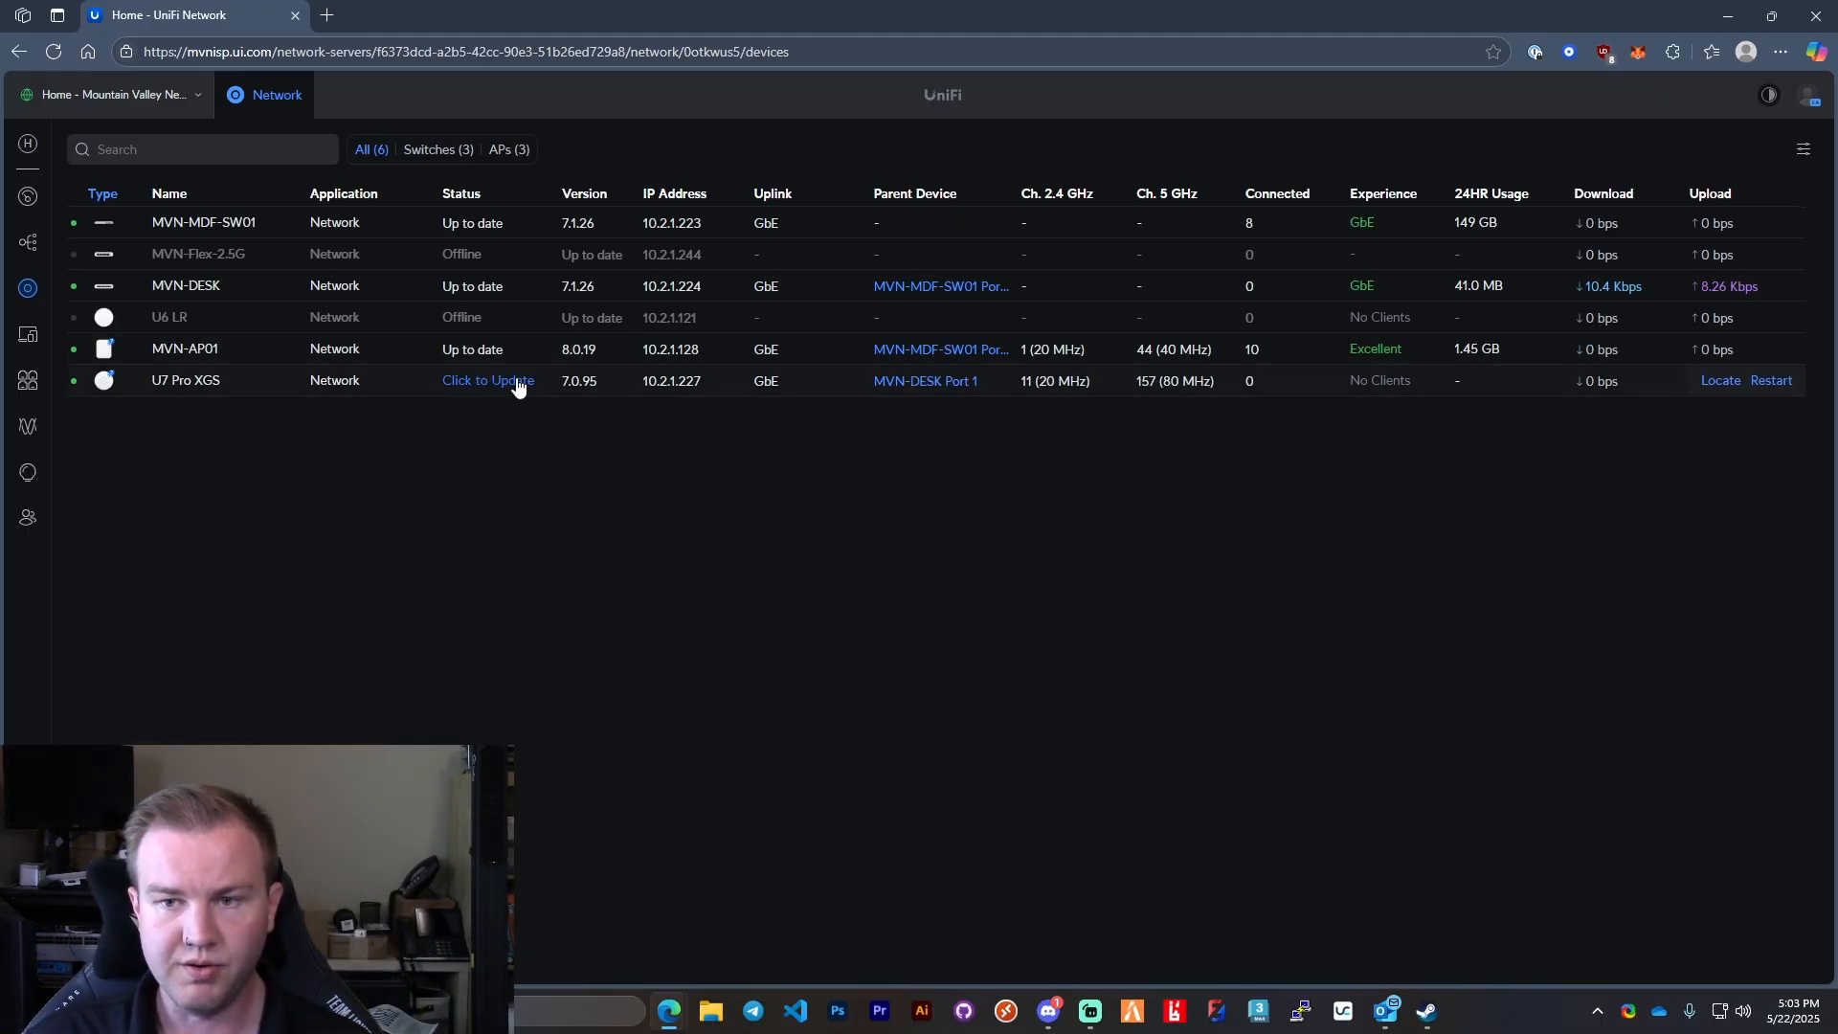
Step: Confirm the U7 Pro XGS firmware update to version 8.0.19
click(489, 379)
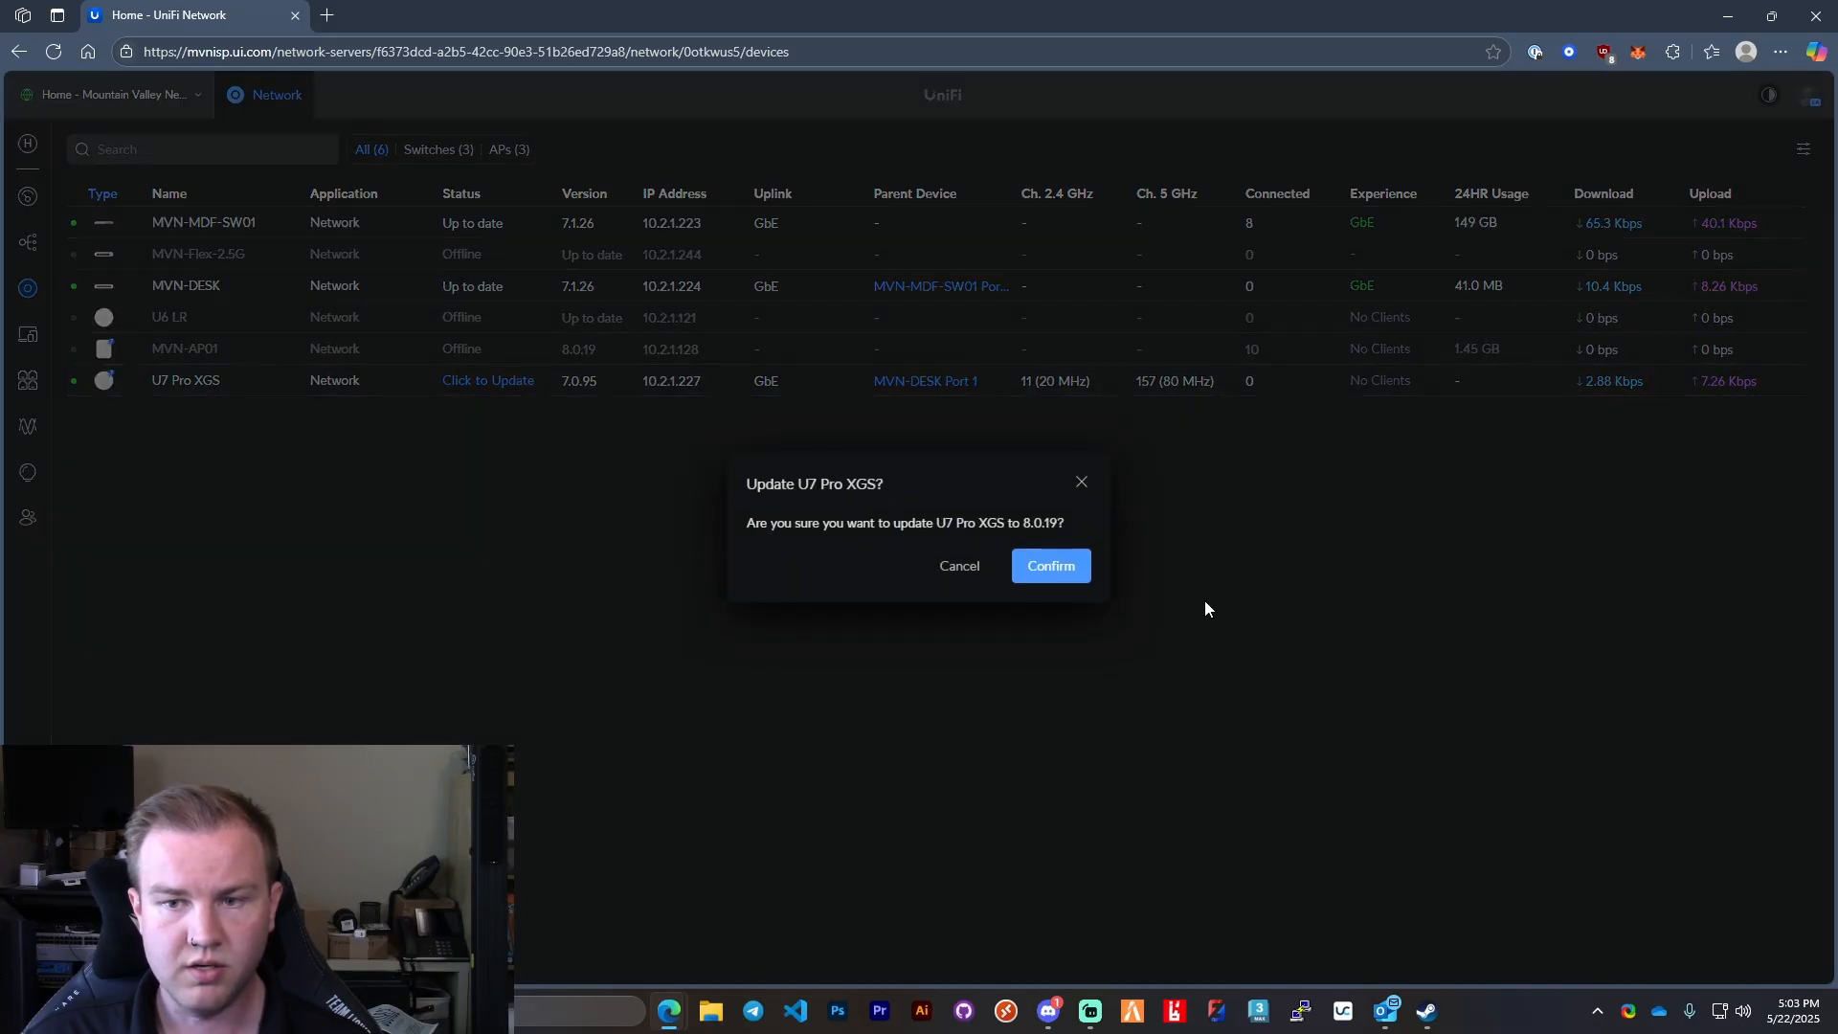
click(1051, 565)
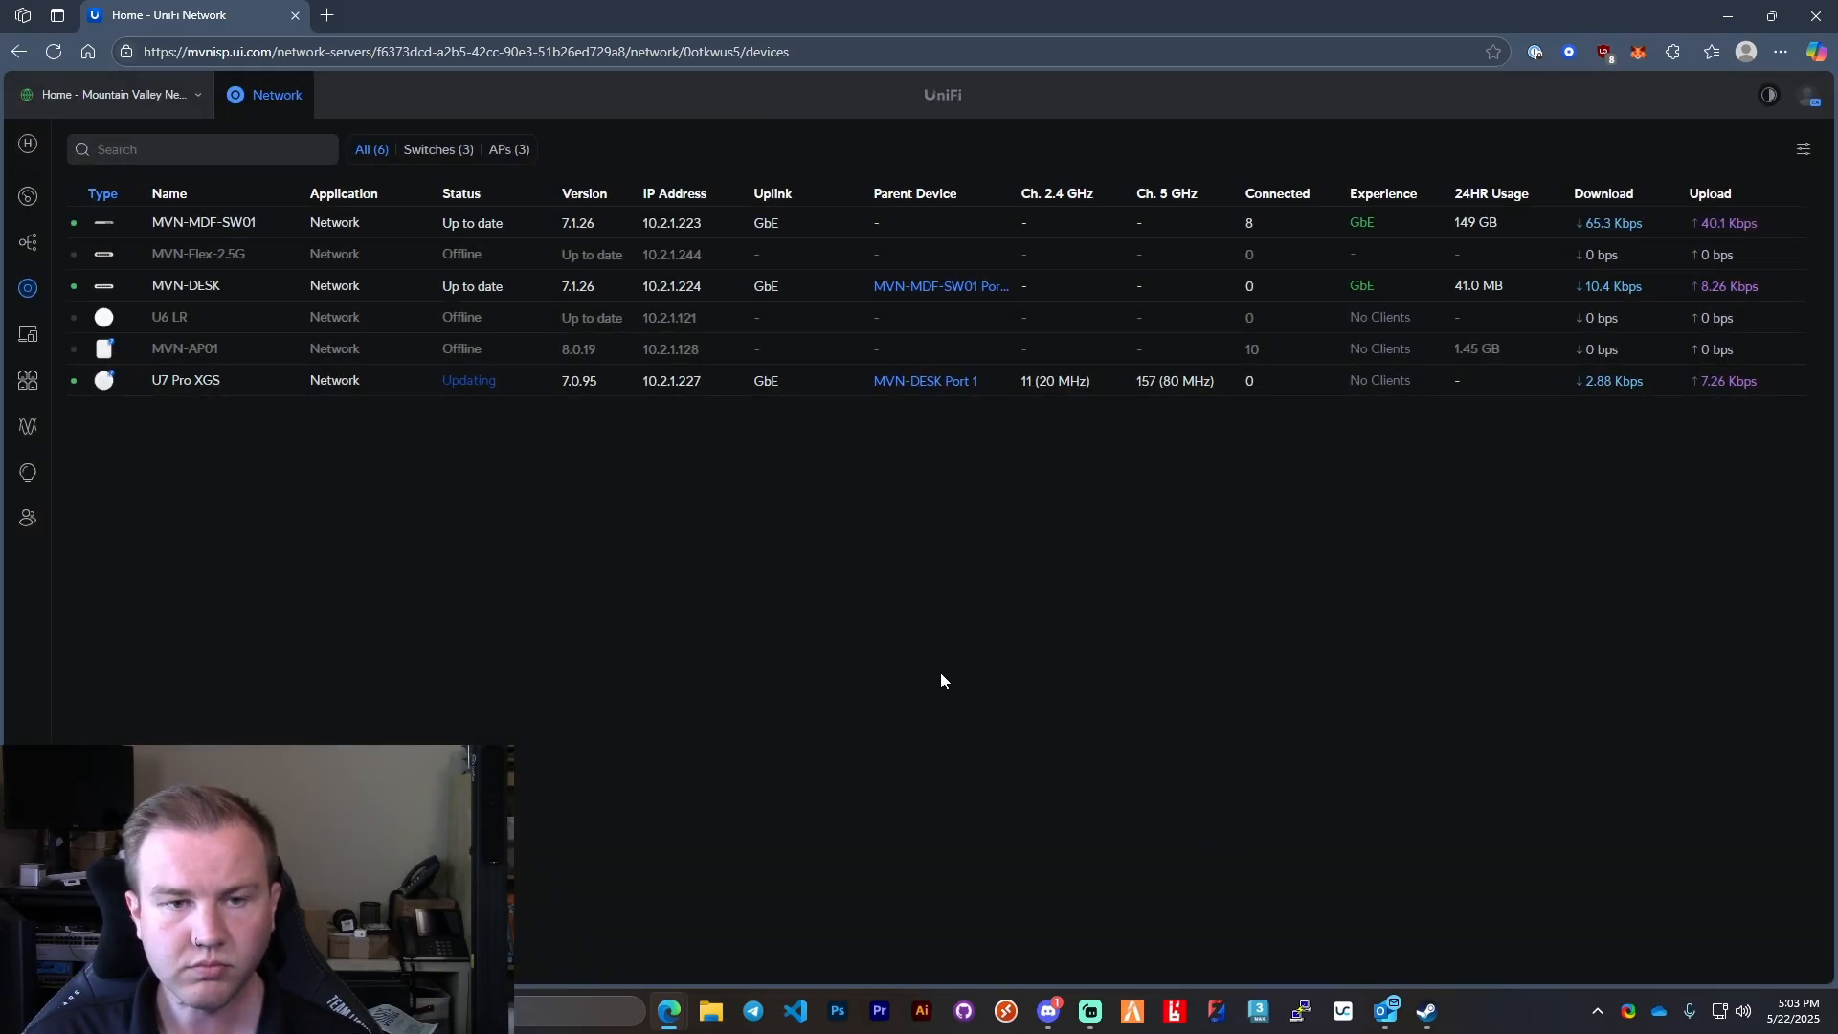
mouse_move(998, 567)
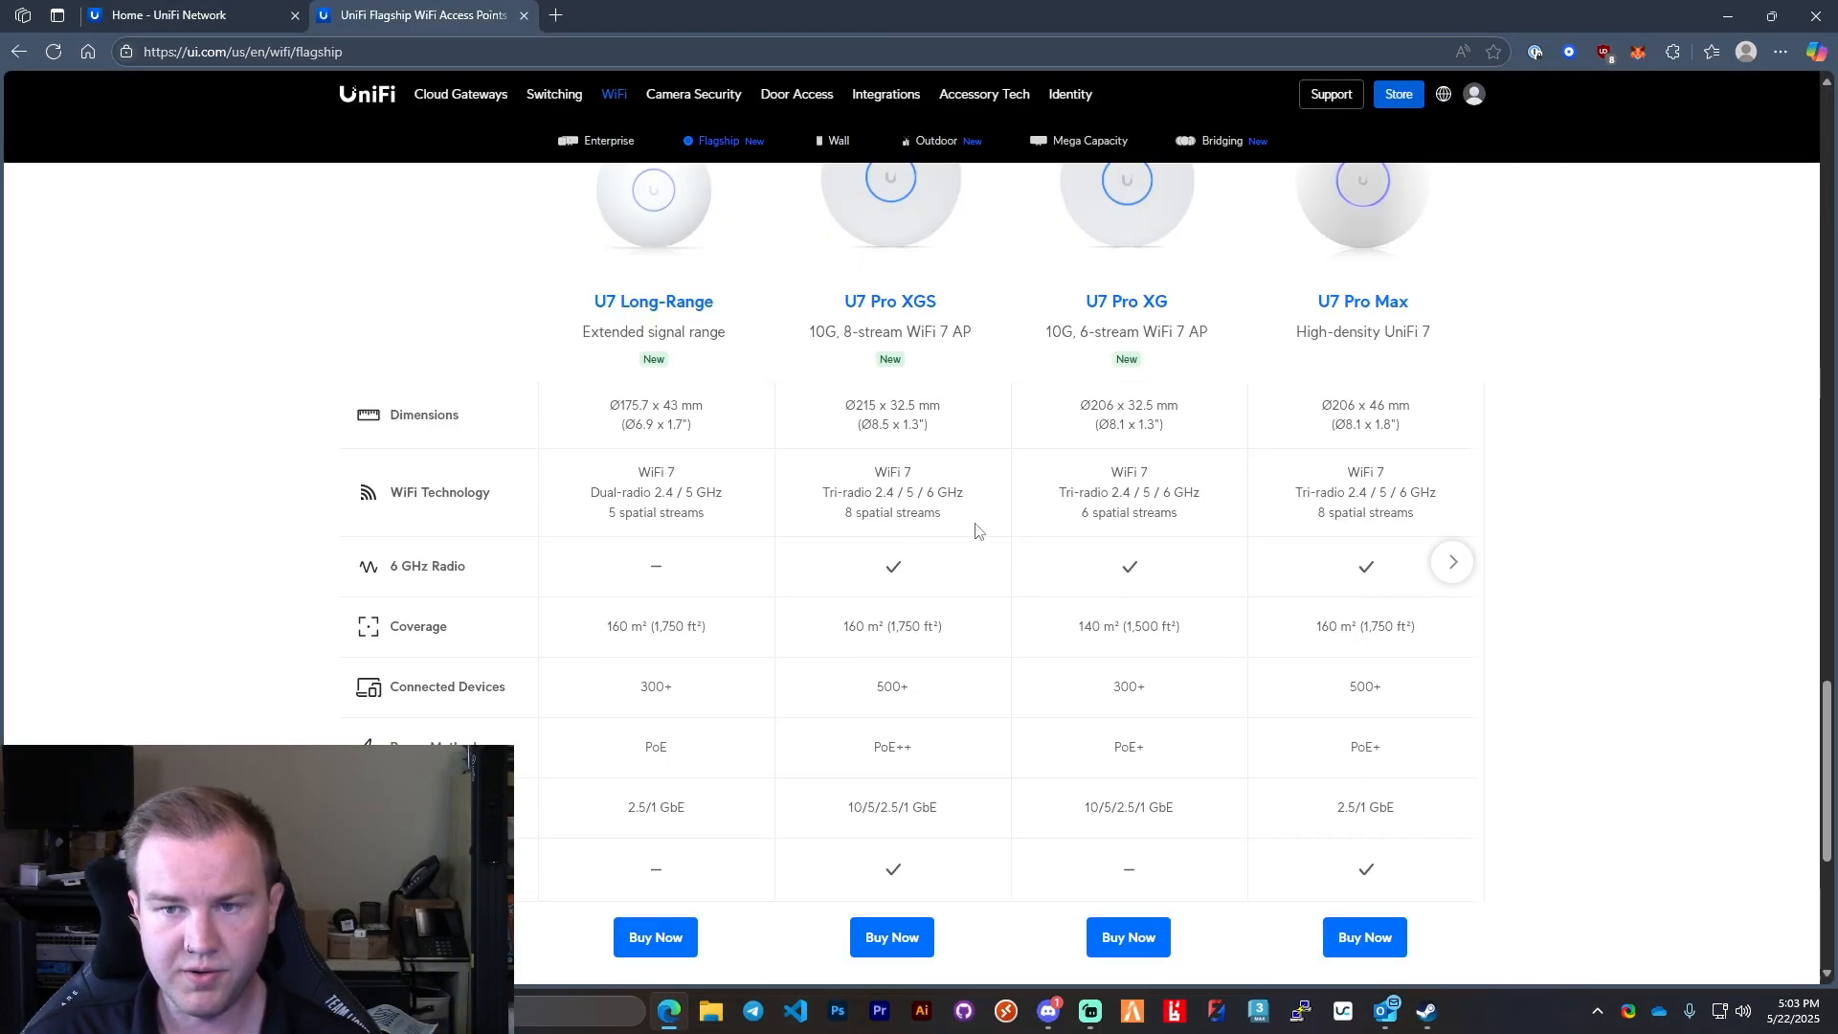
Step: Browse the Ubiquiti enterprise WiFi access points page, then return to the flagship comparison
scroll(up, 3)
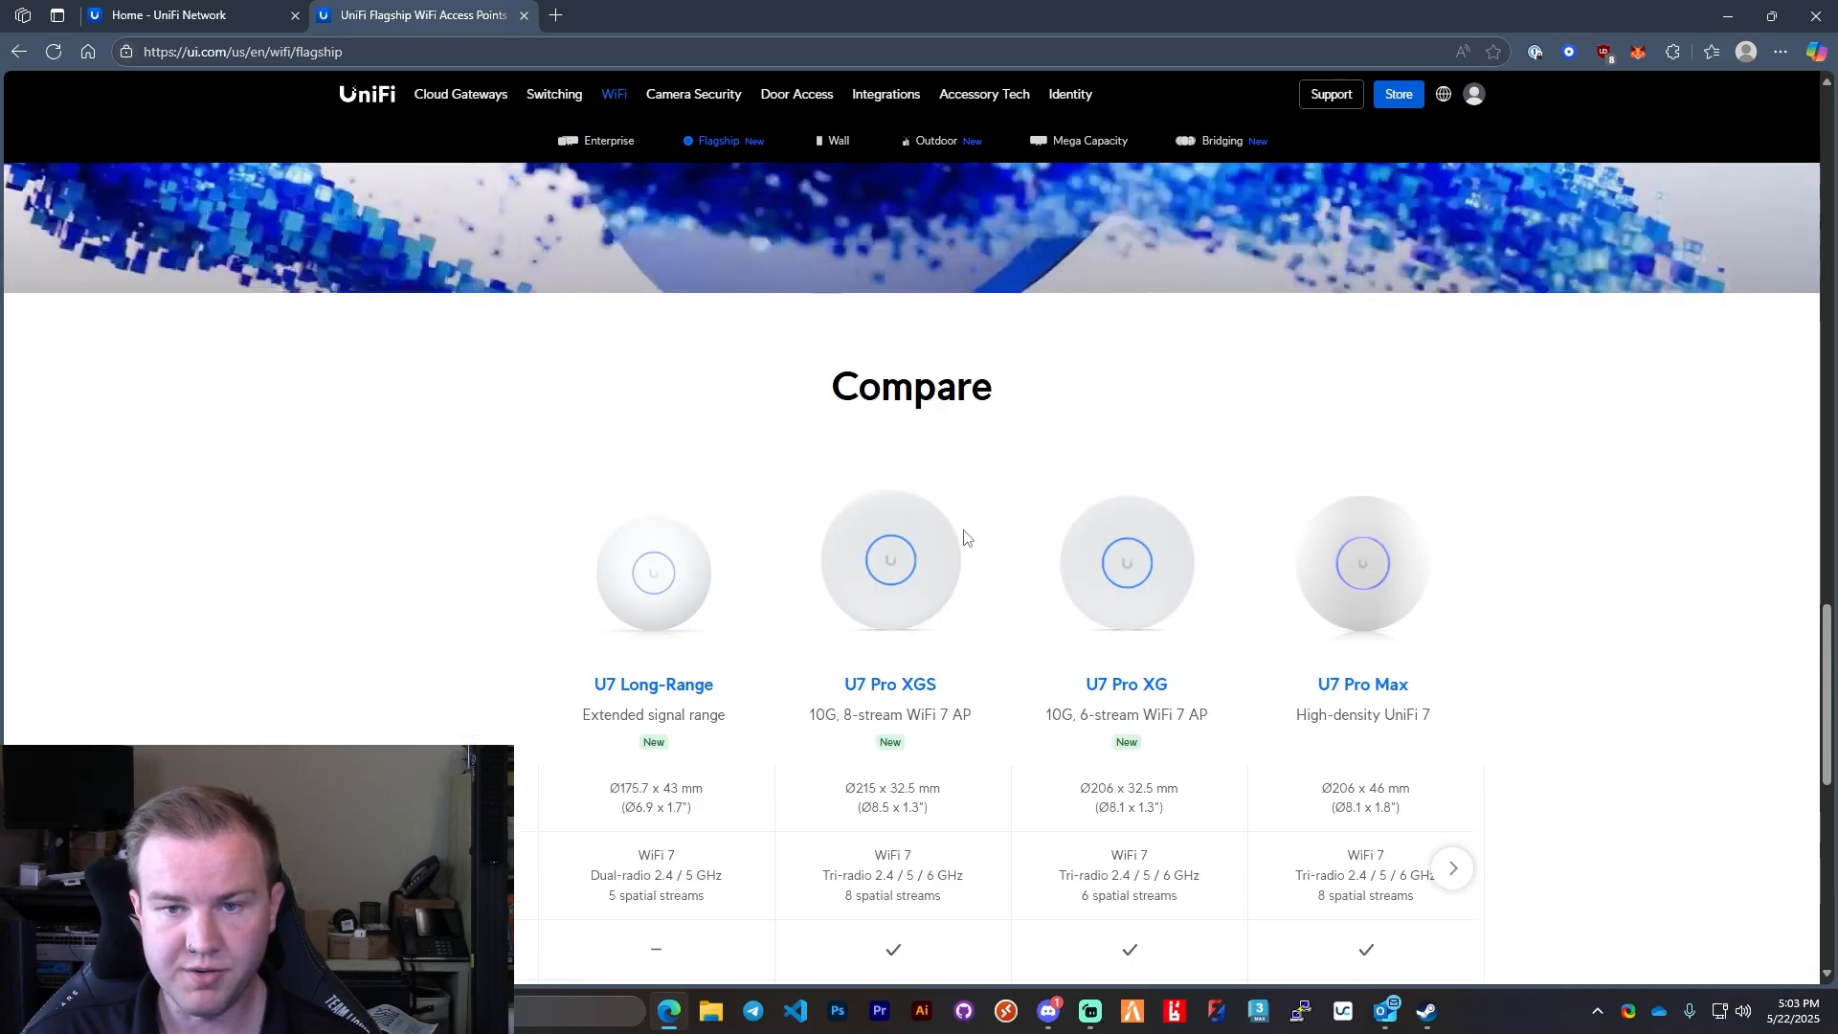
scroll(down, 3)
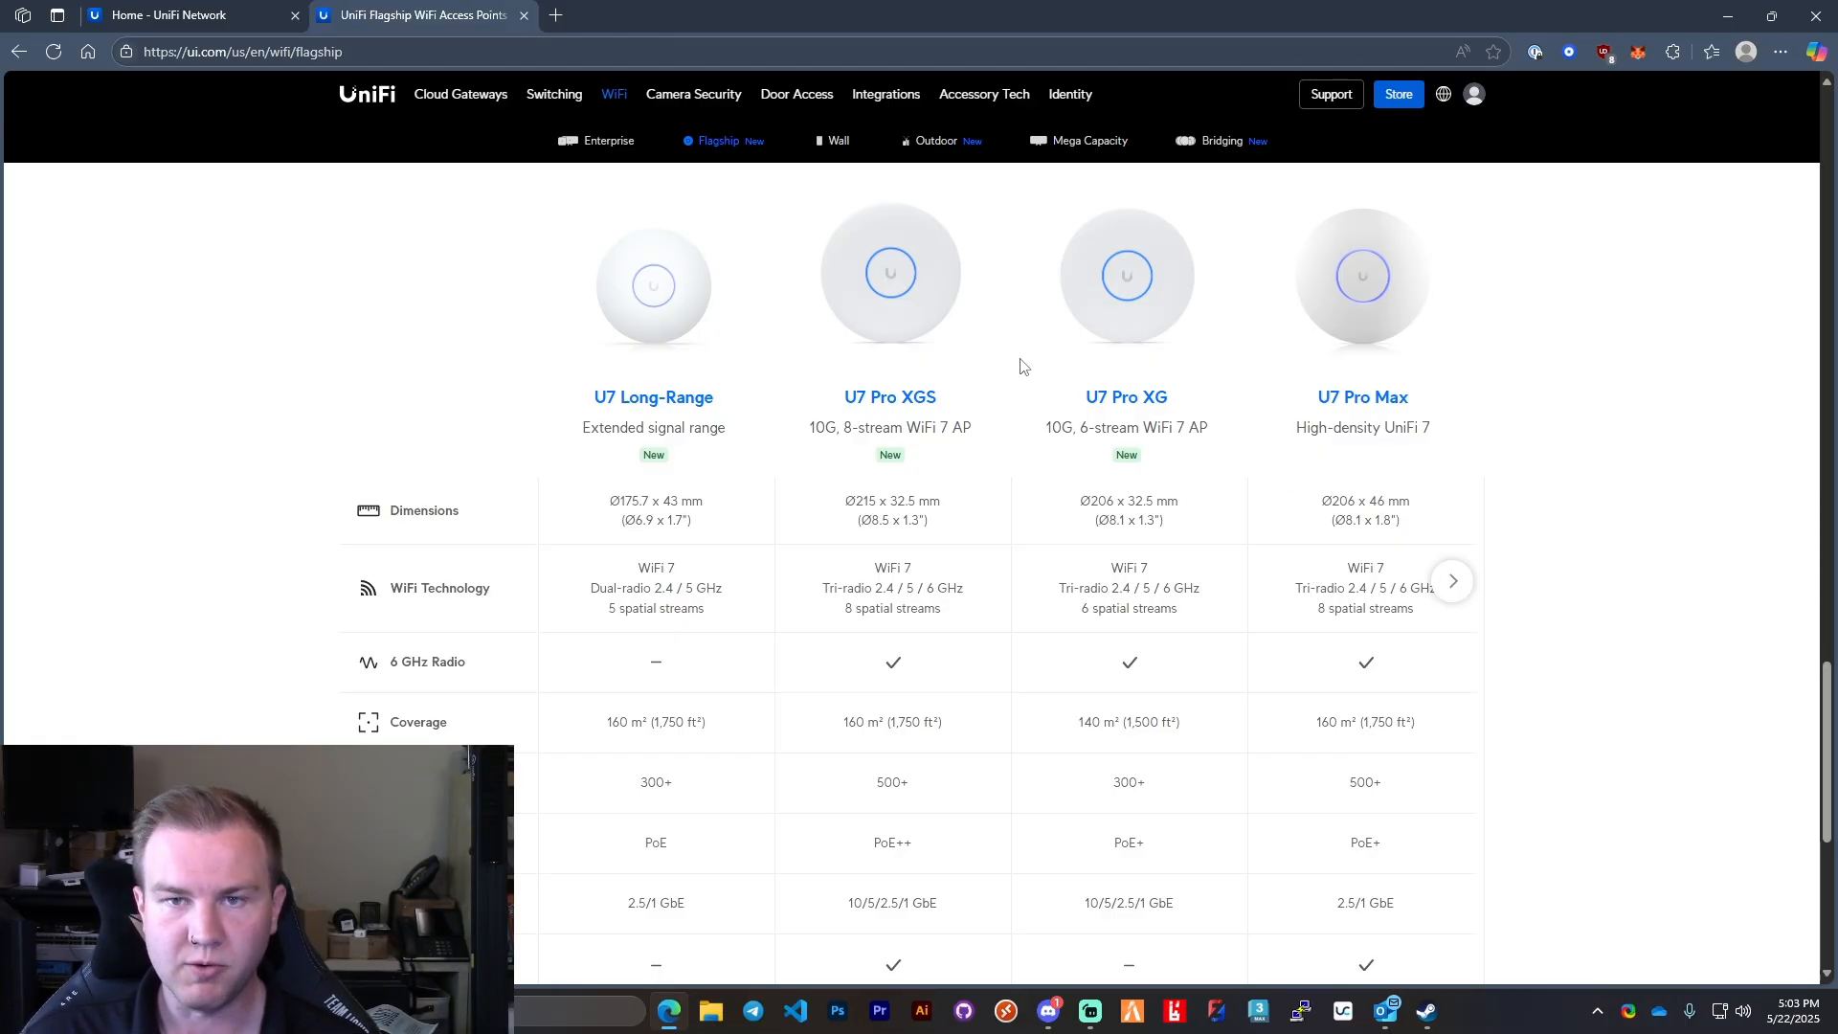
click(609, 141)
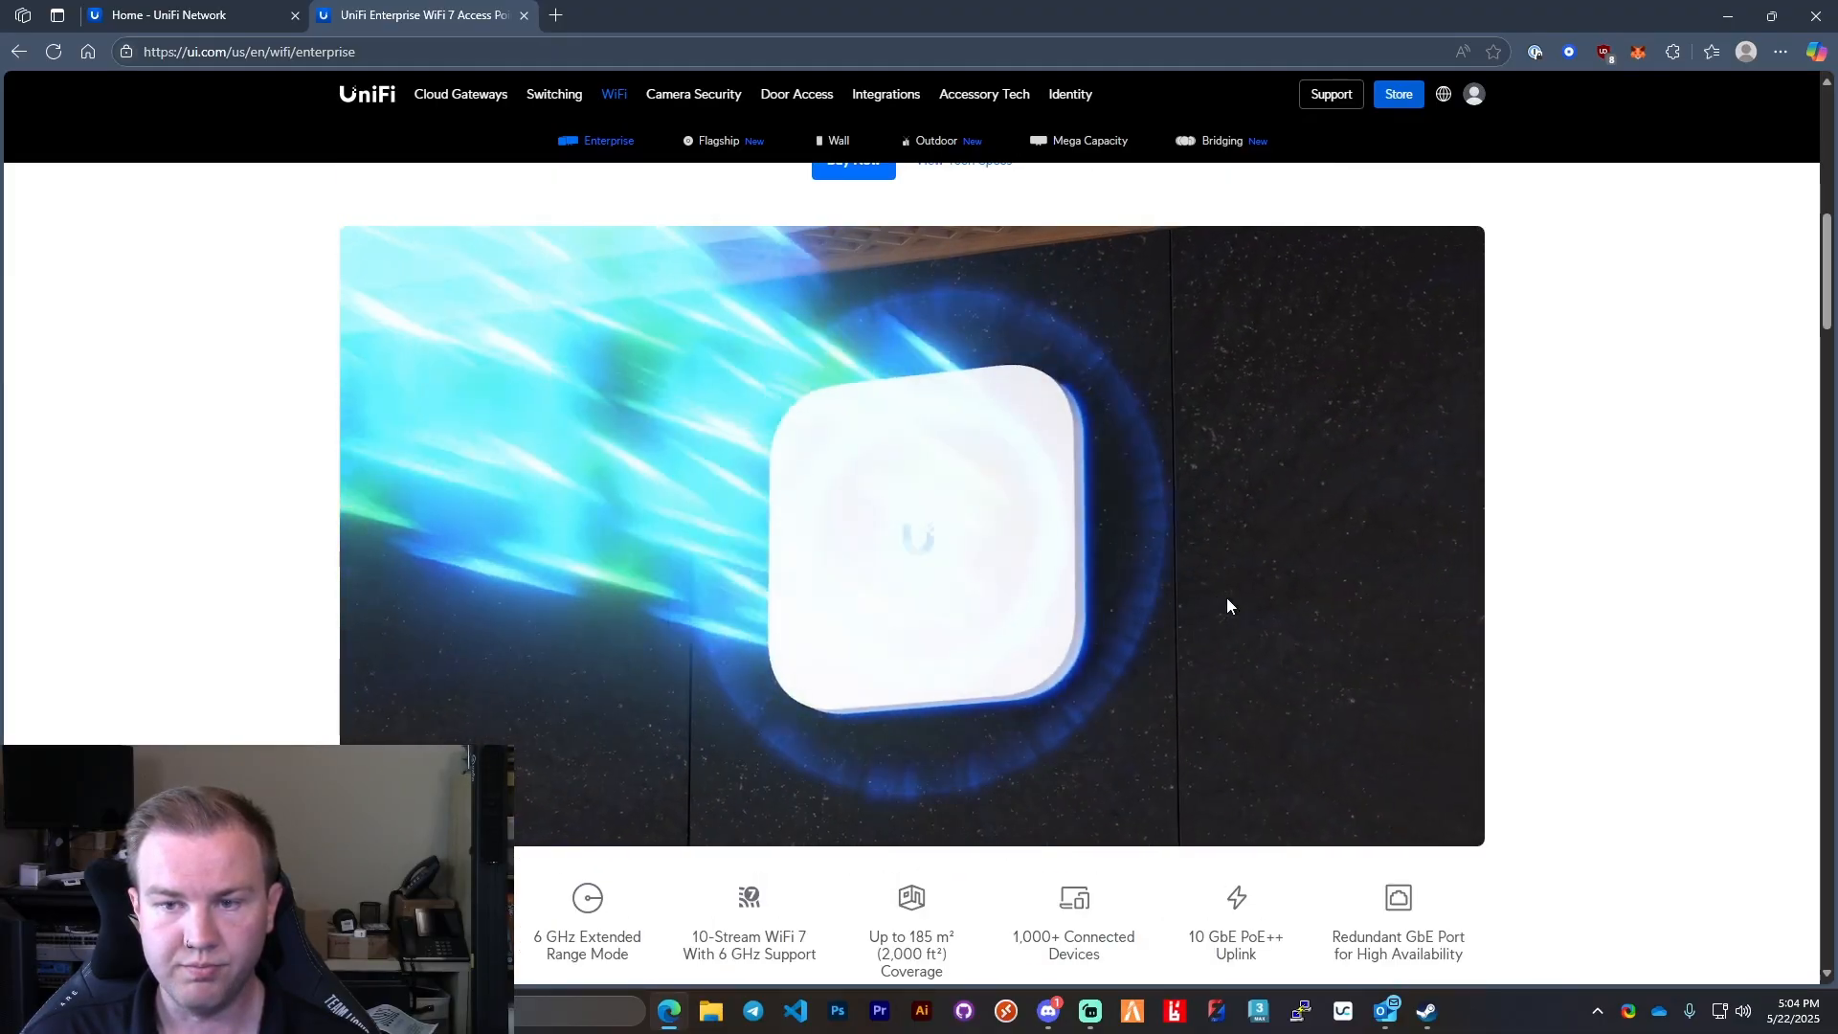
scroll(down, 3)
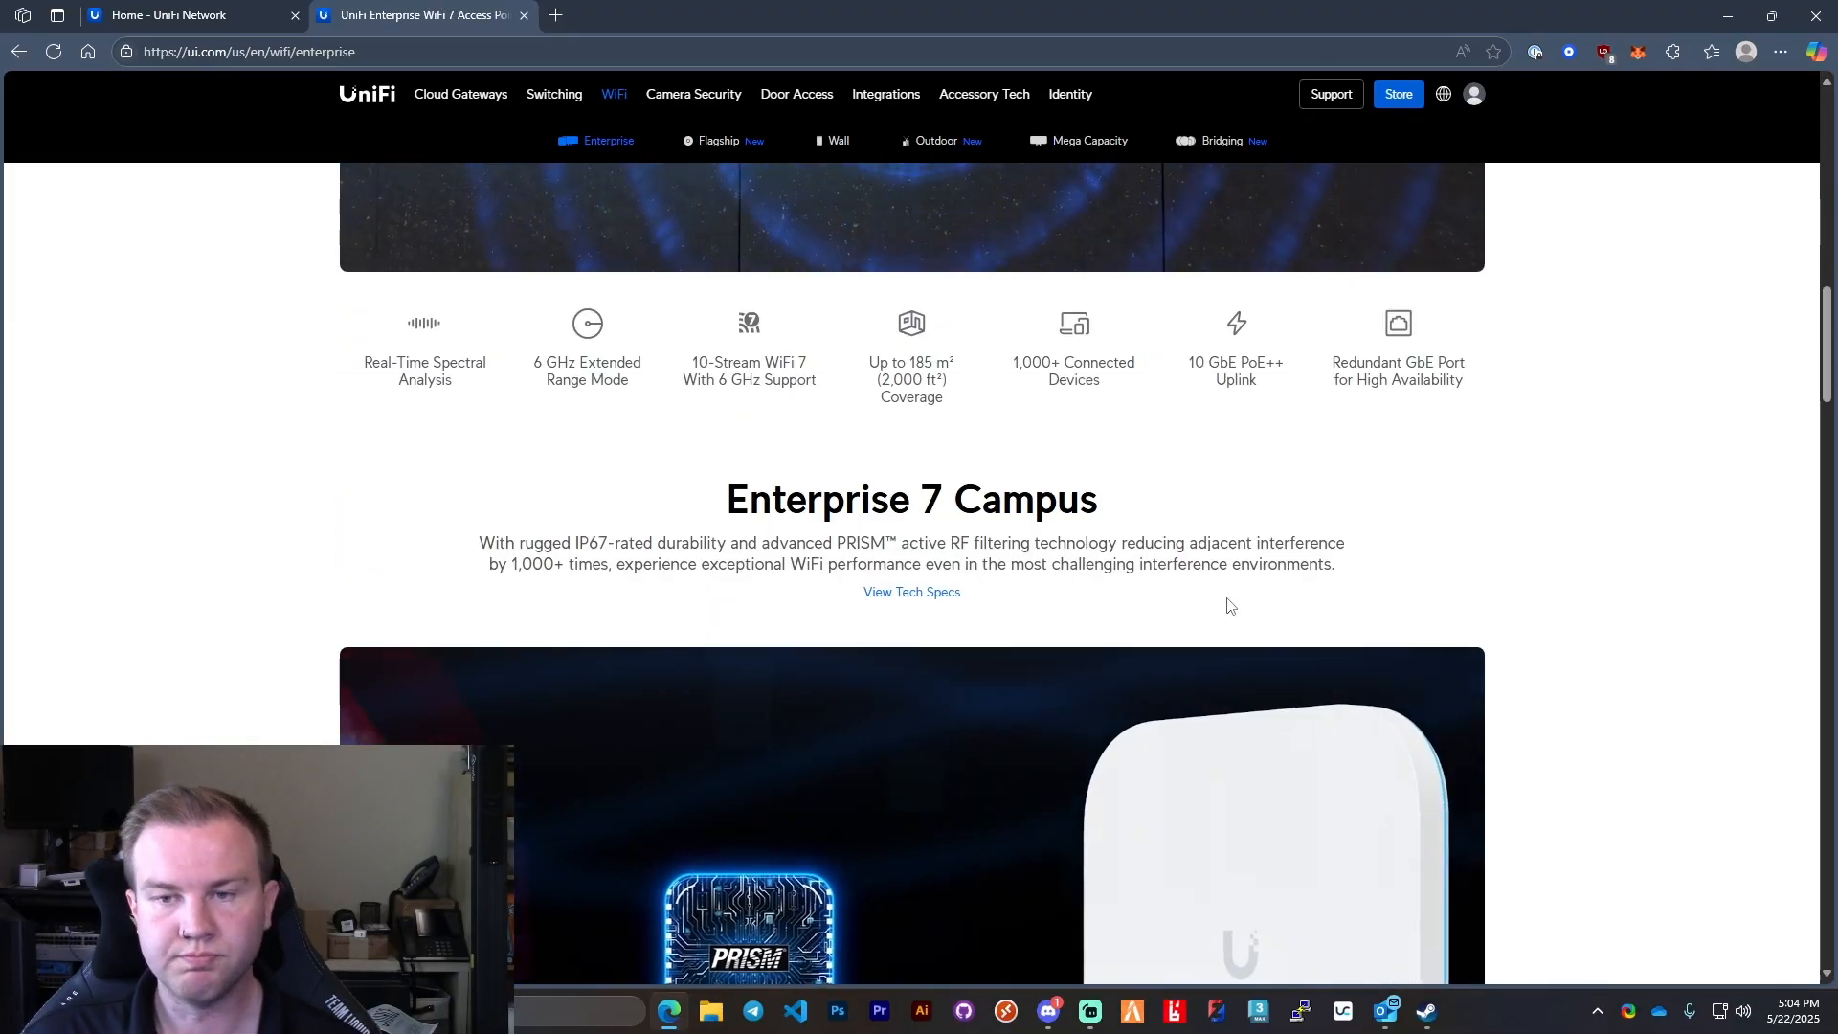
scroll(down, 3)
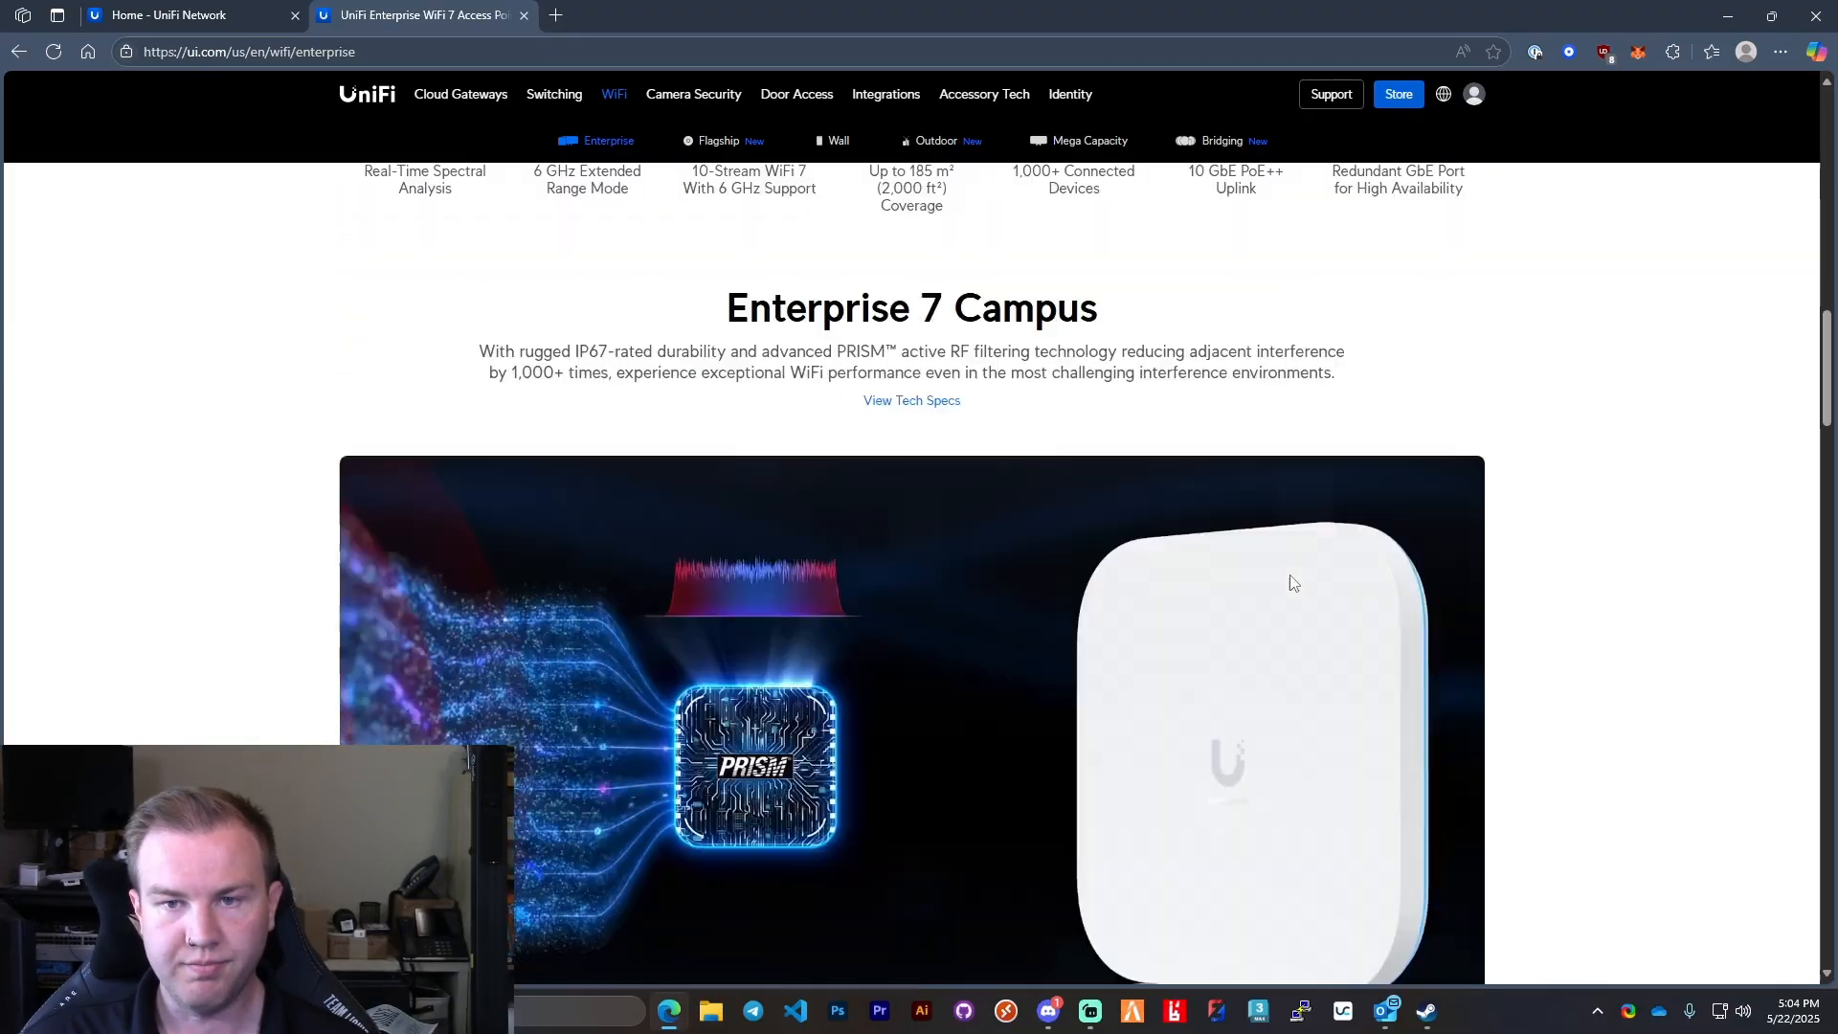
scroll(down, 3)
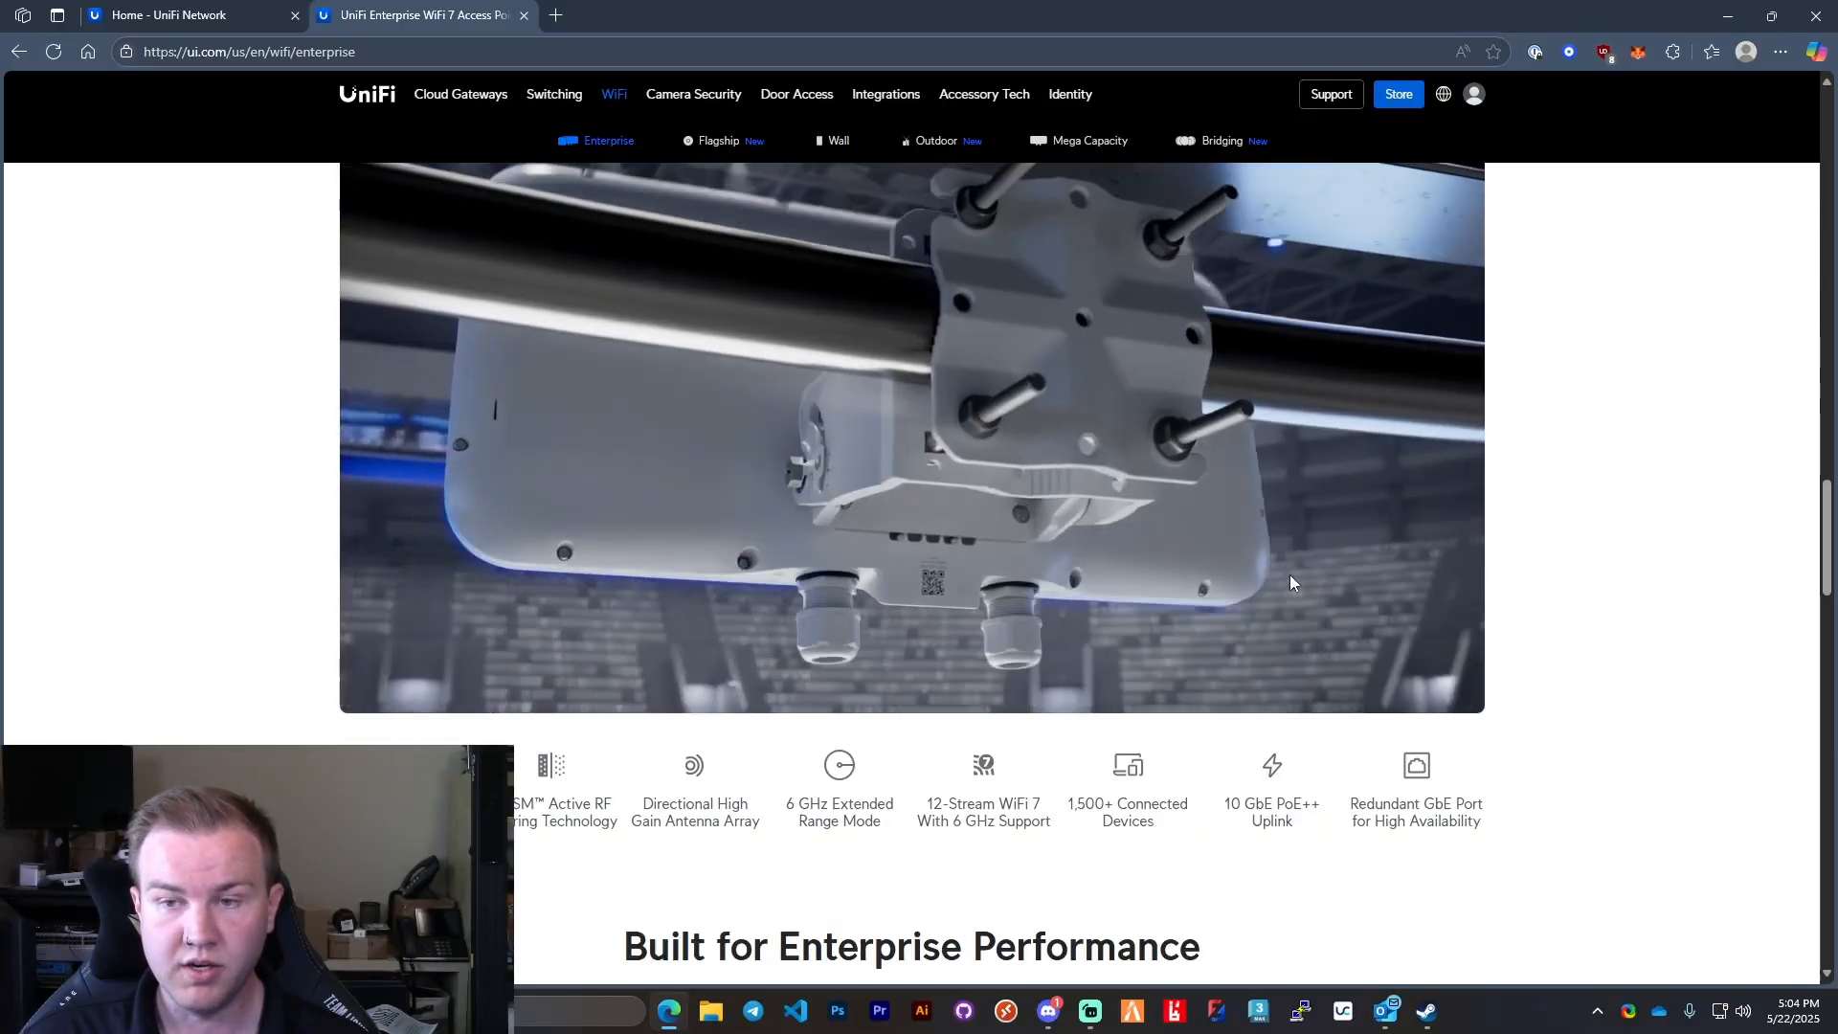
click(718, 142)
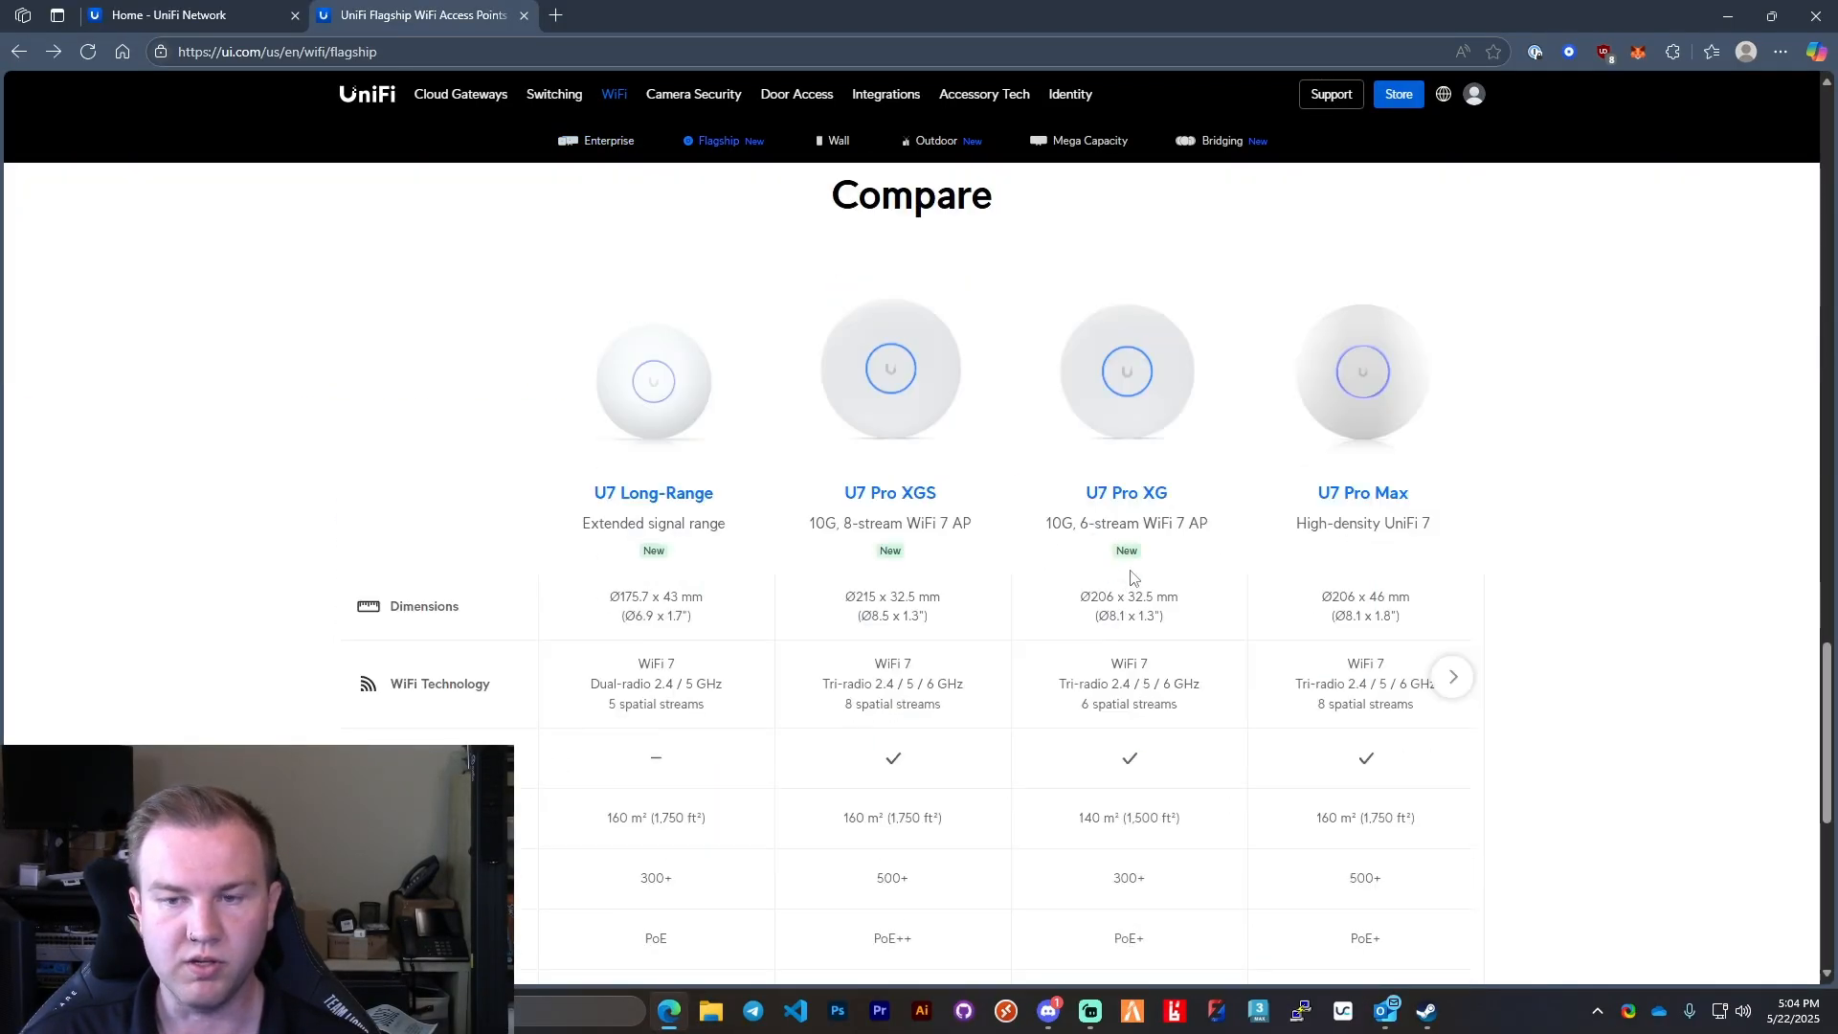
mouse_move(1466, 705)
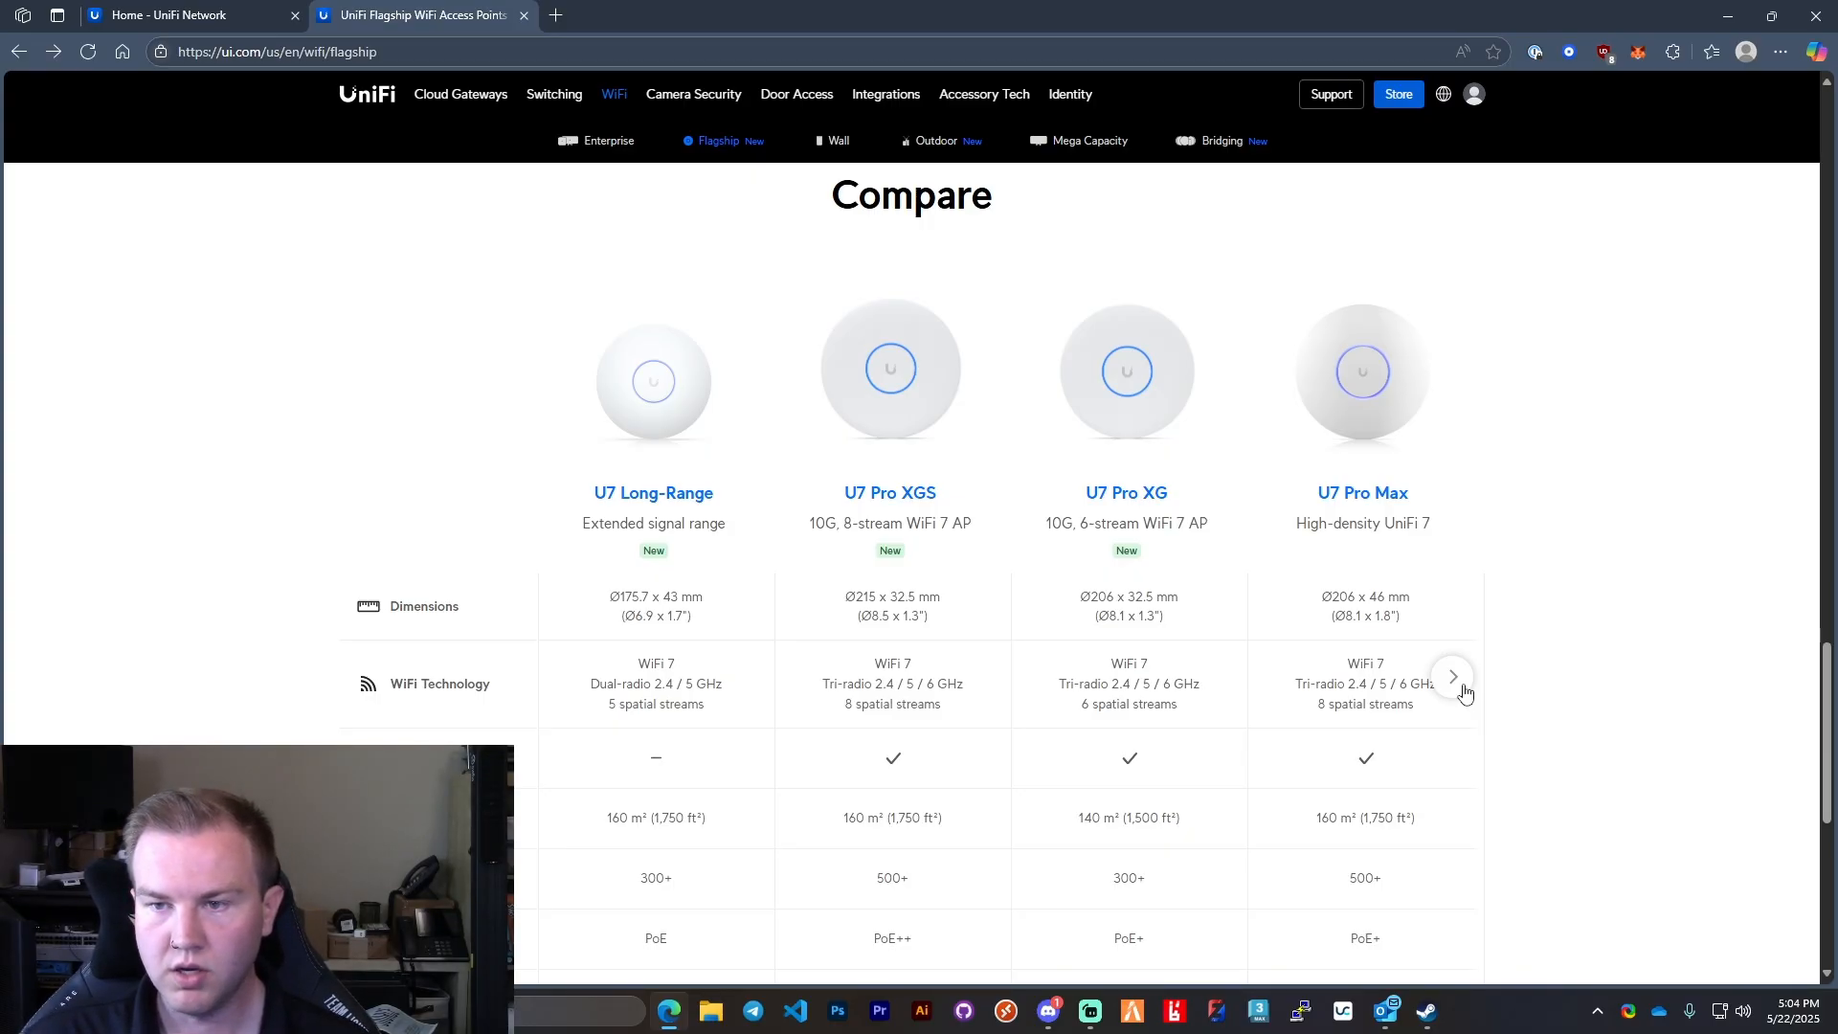
Step: Reveal the U7 Pro XGS column in the flagship WiFi 7 comparison and return to the controller
click(1451, 678)
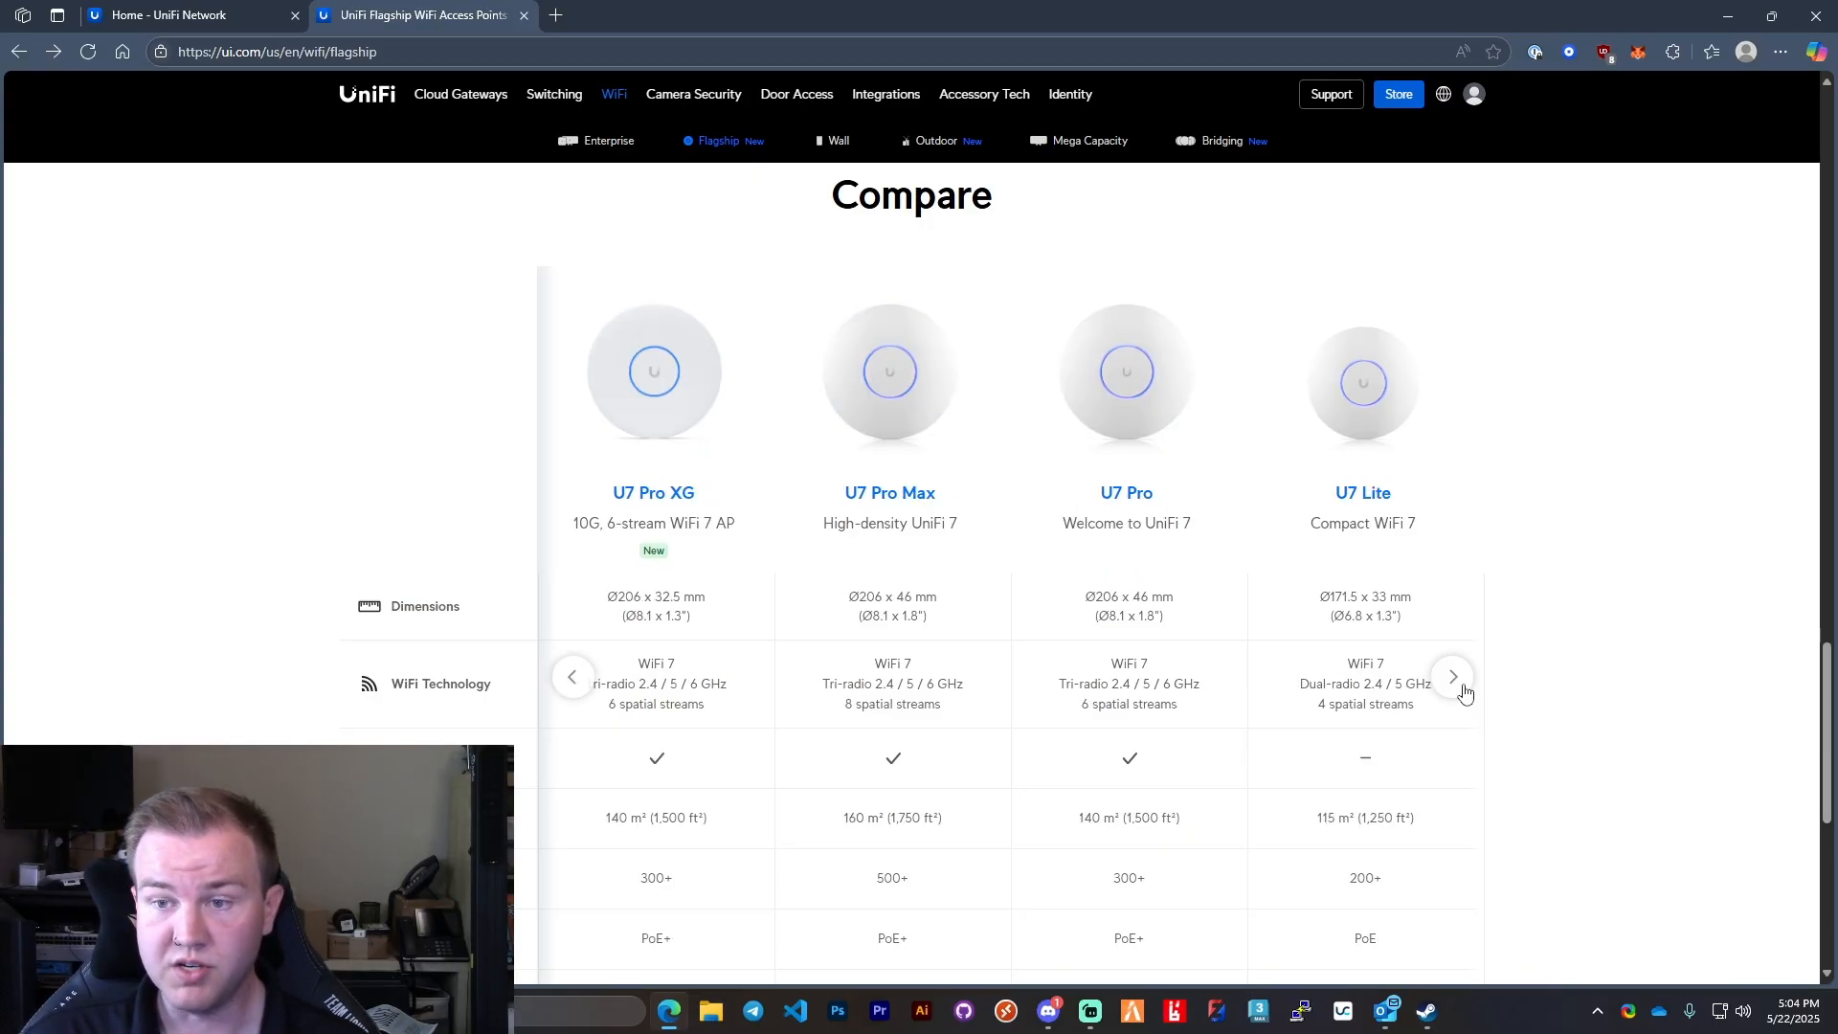
scroll(down, 3)
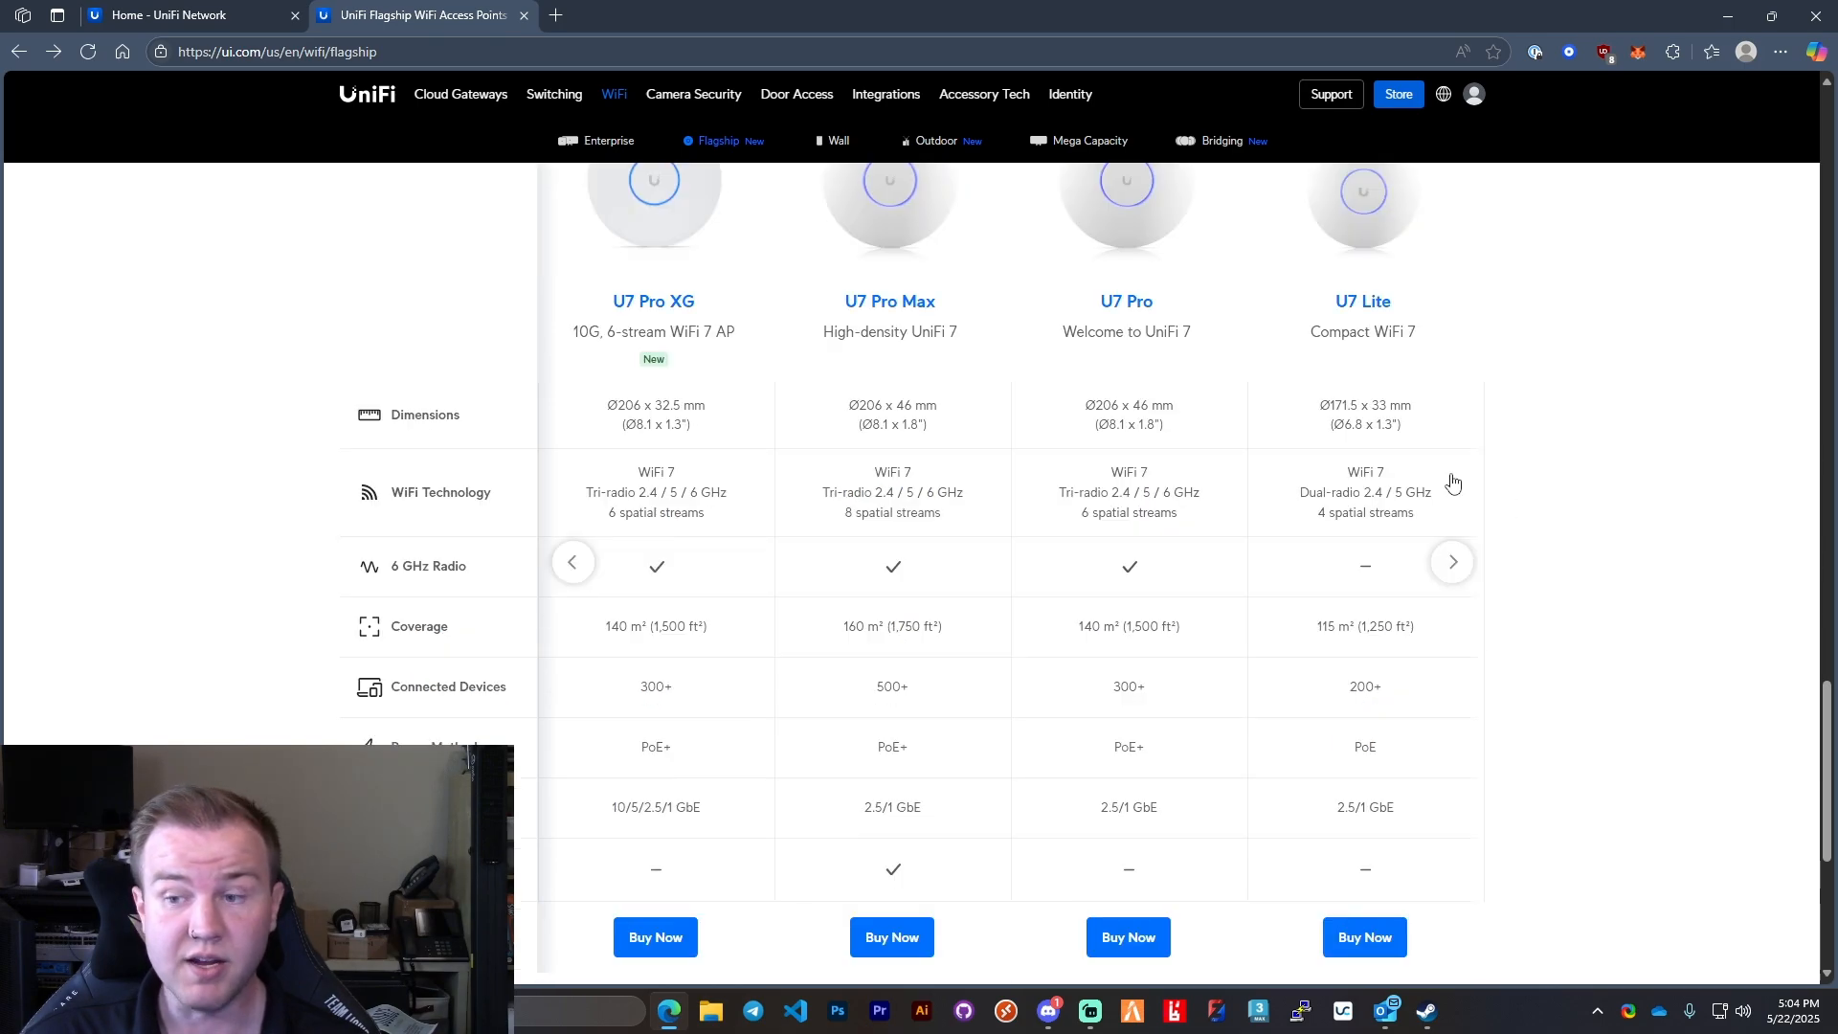
mouse_move(1436, 615)
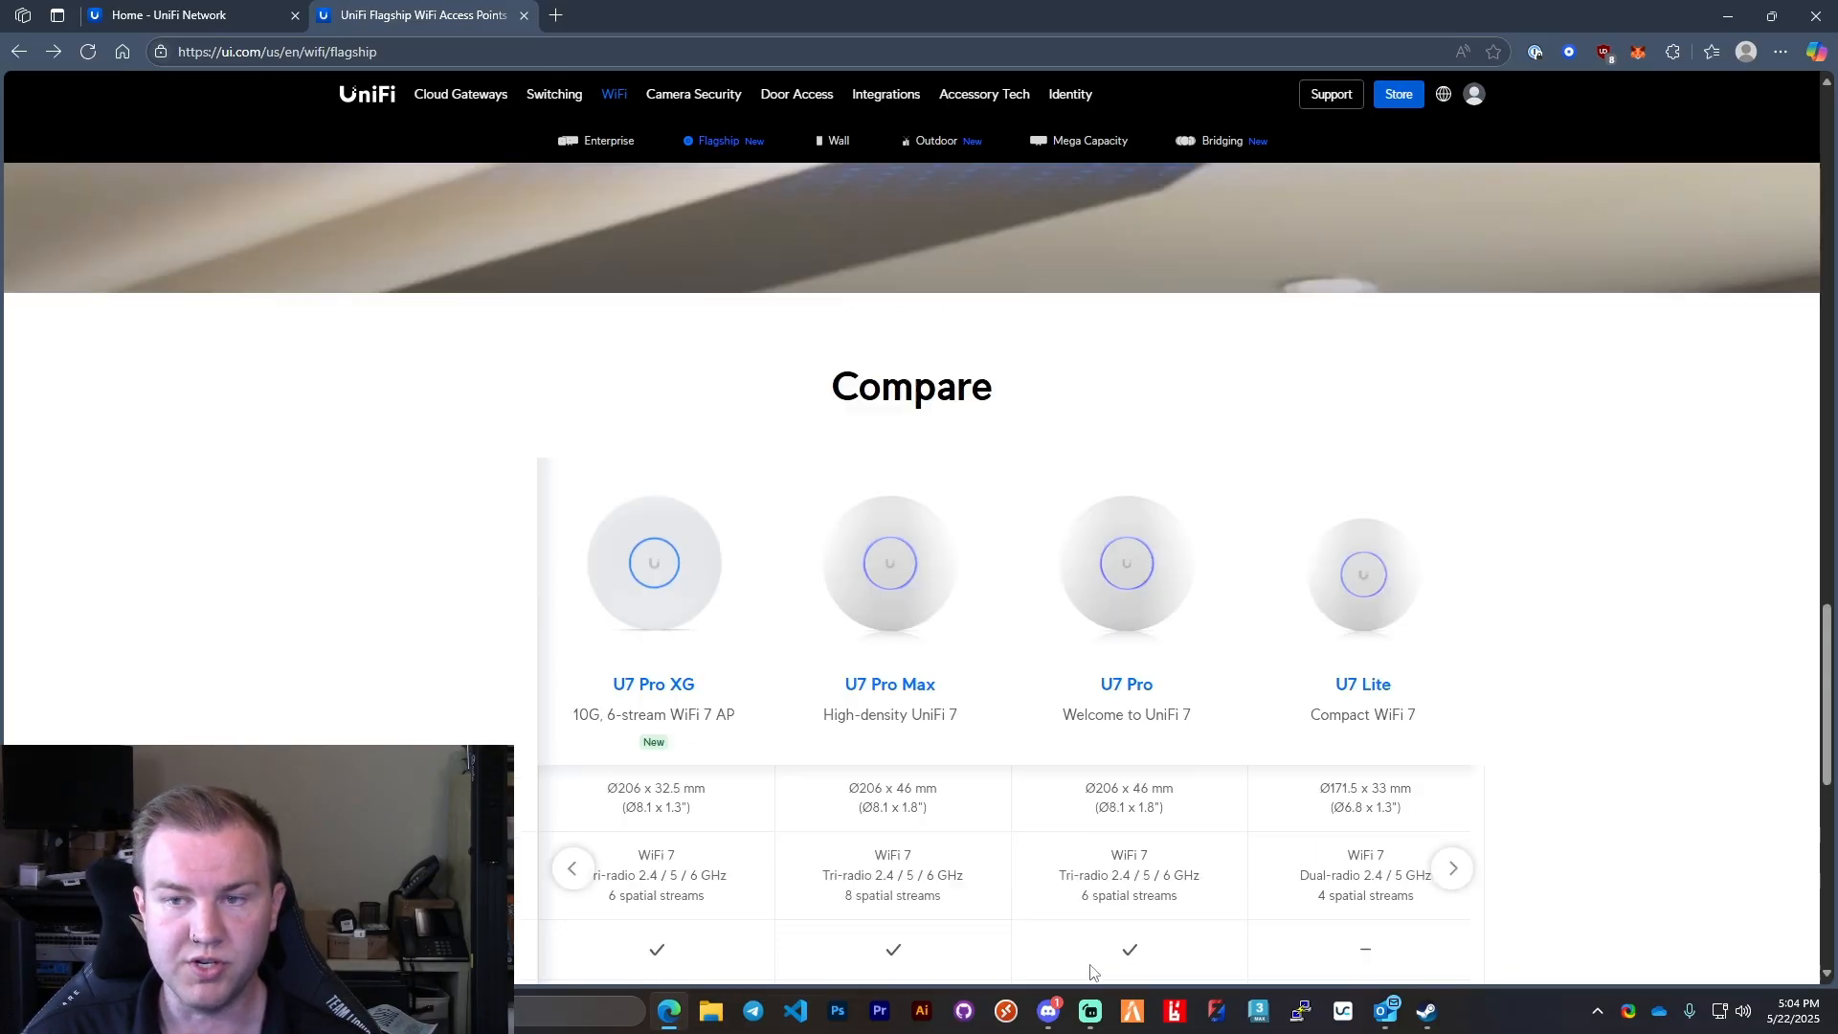
scroll(down, 3)
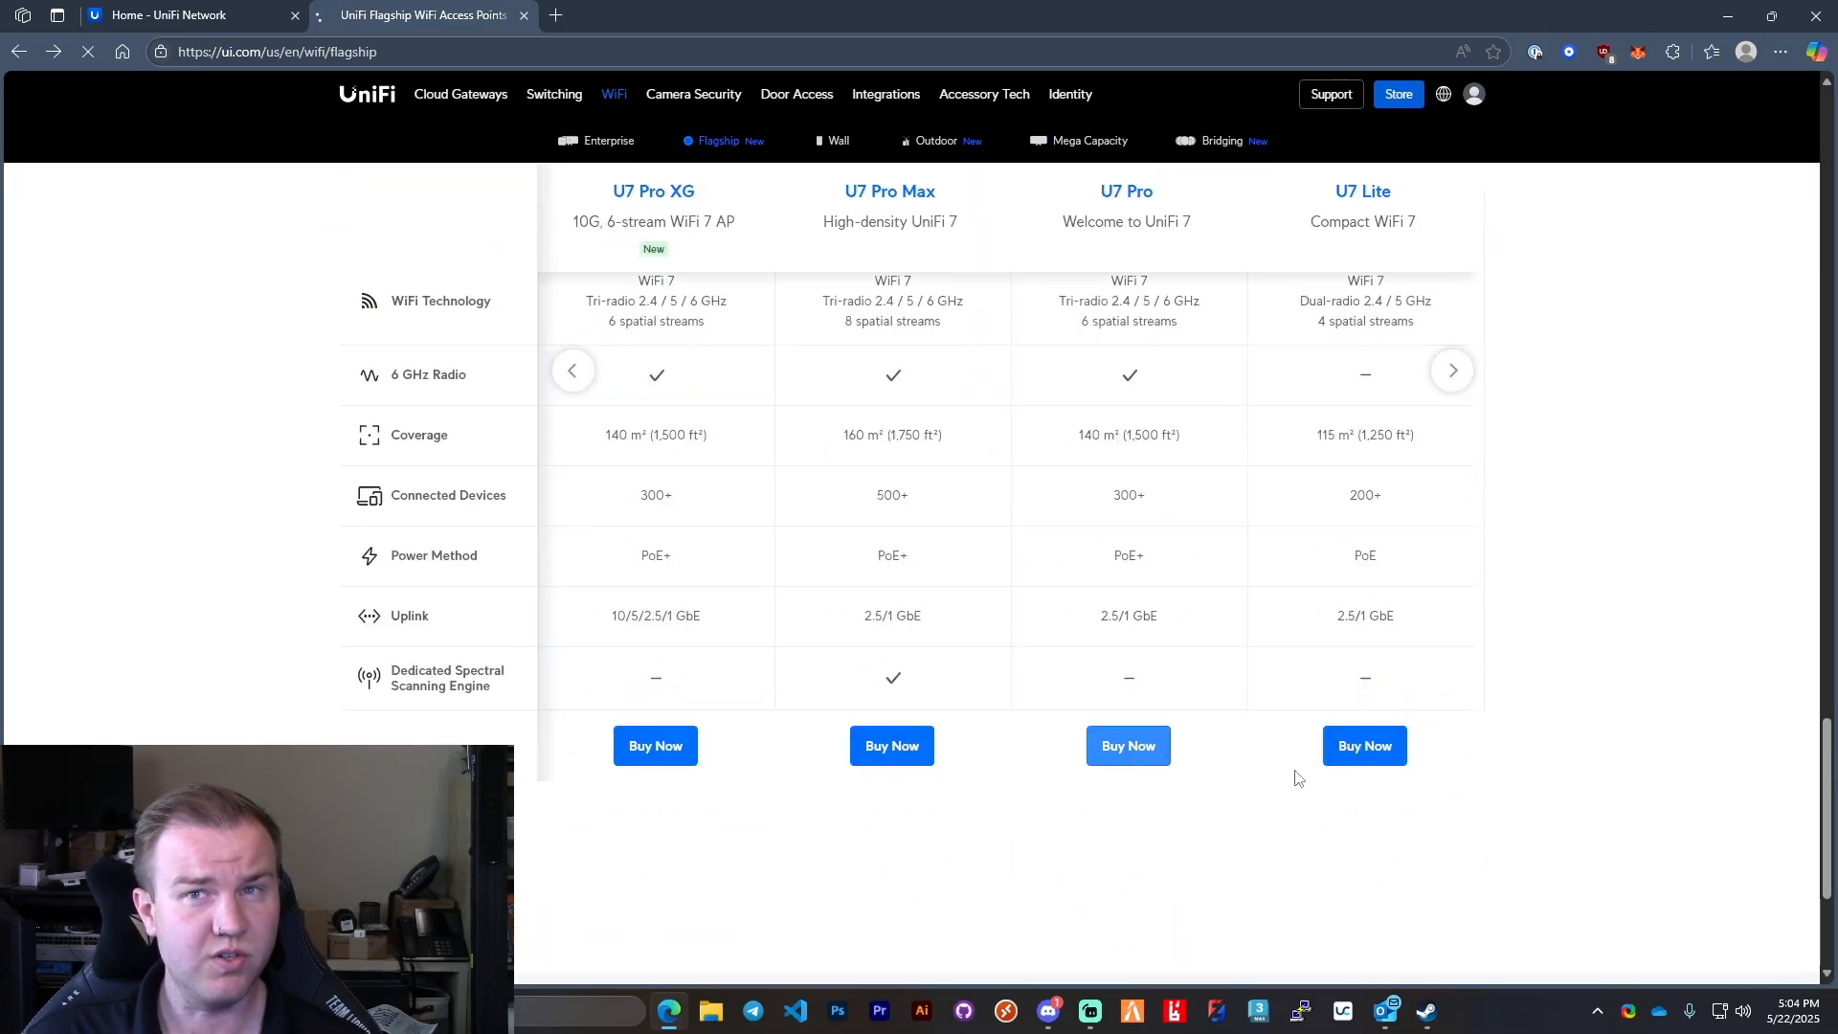
click(1128, 745)
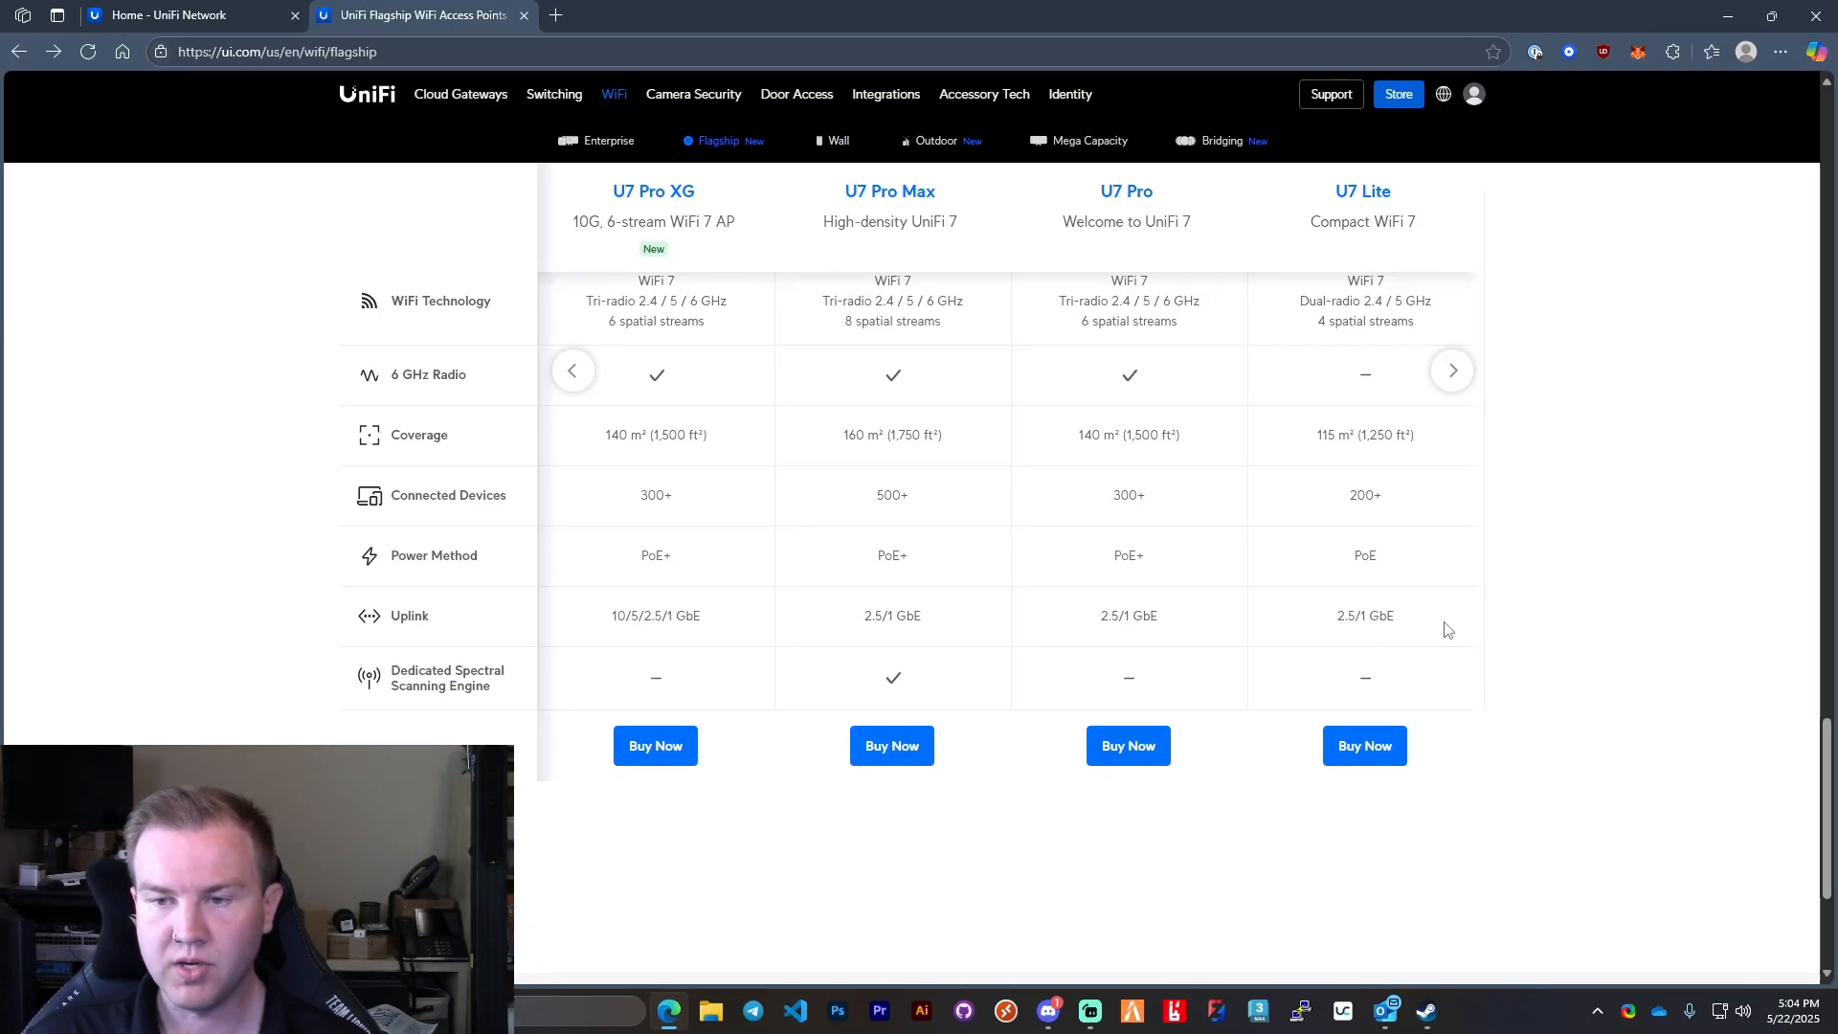
click(573, 370)
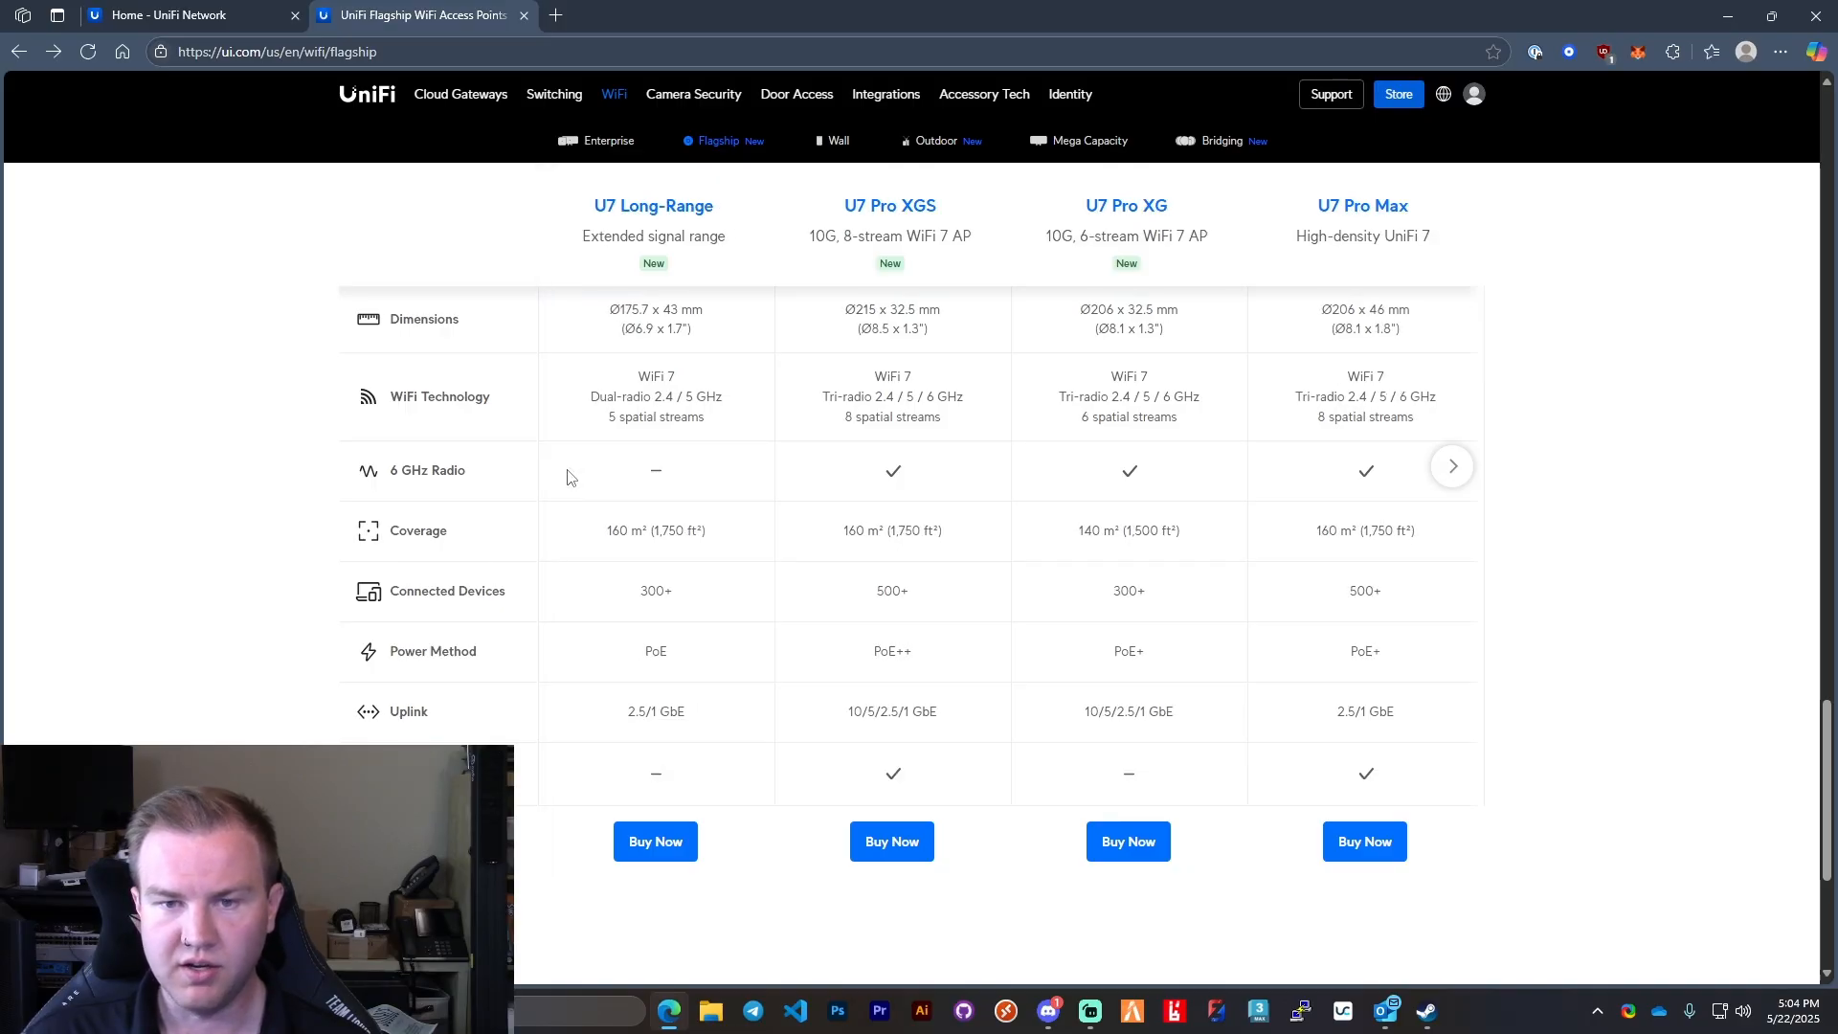
click(169, 15)
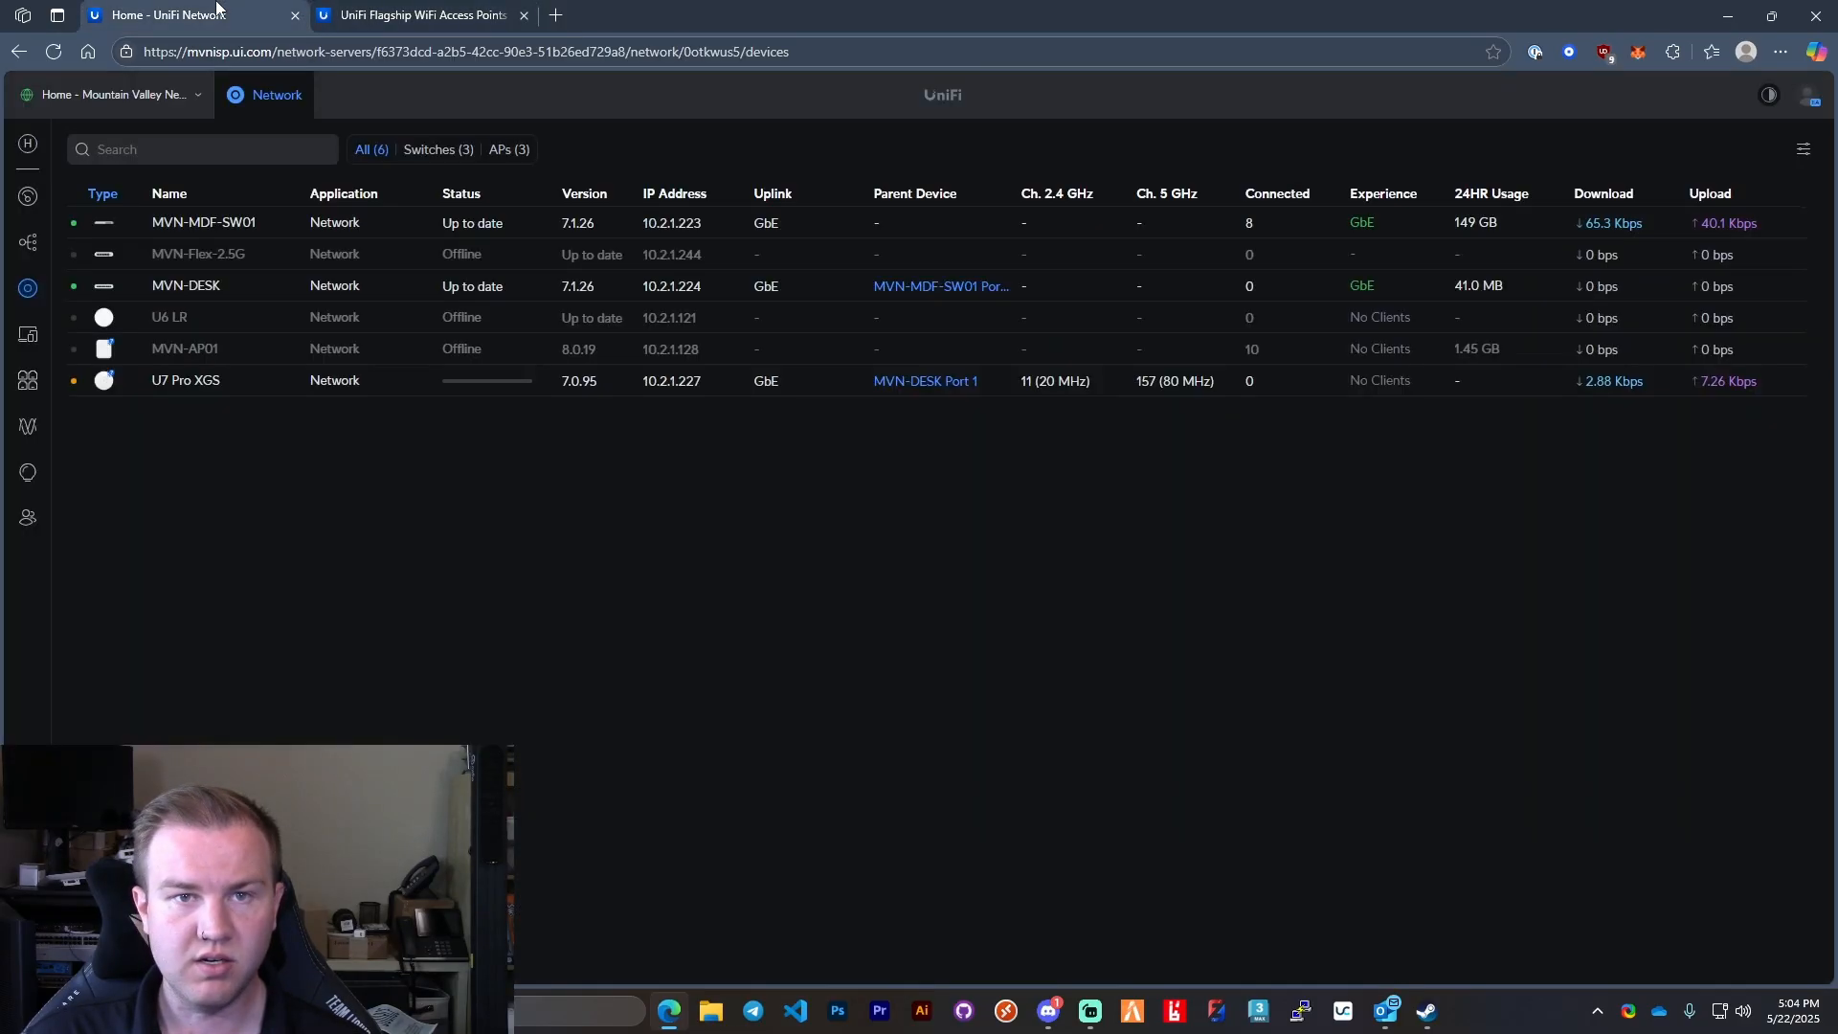
click(422, 16)
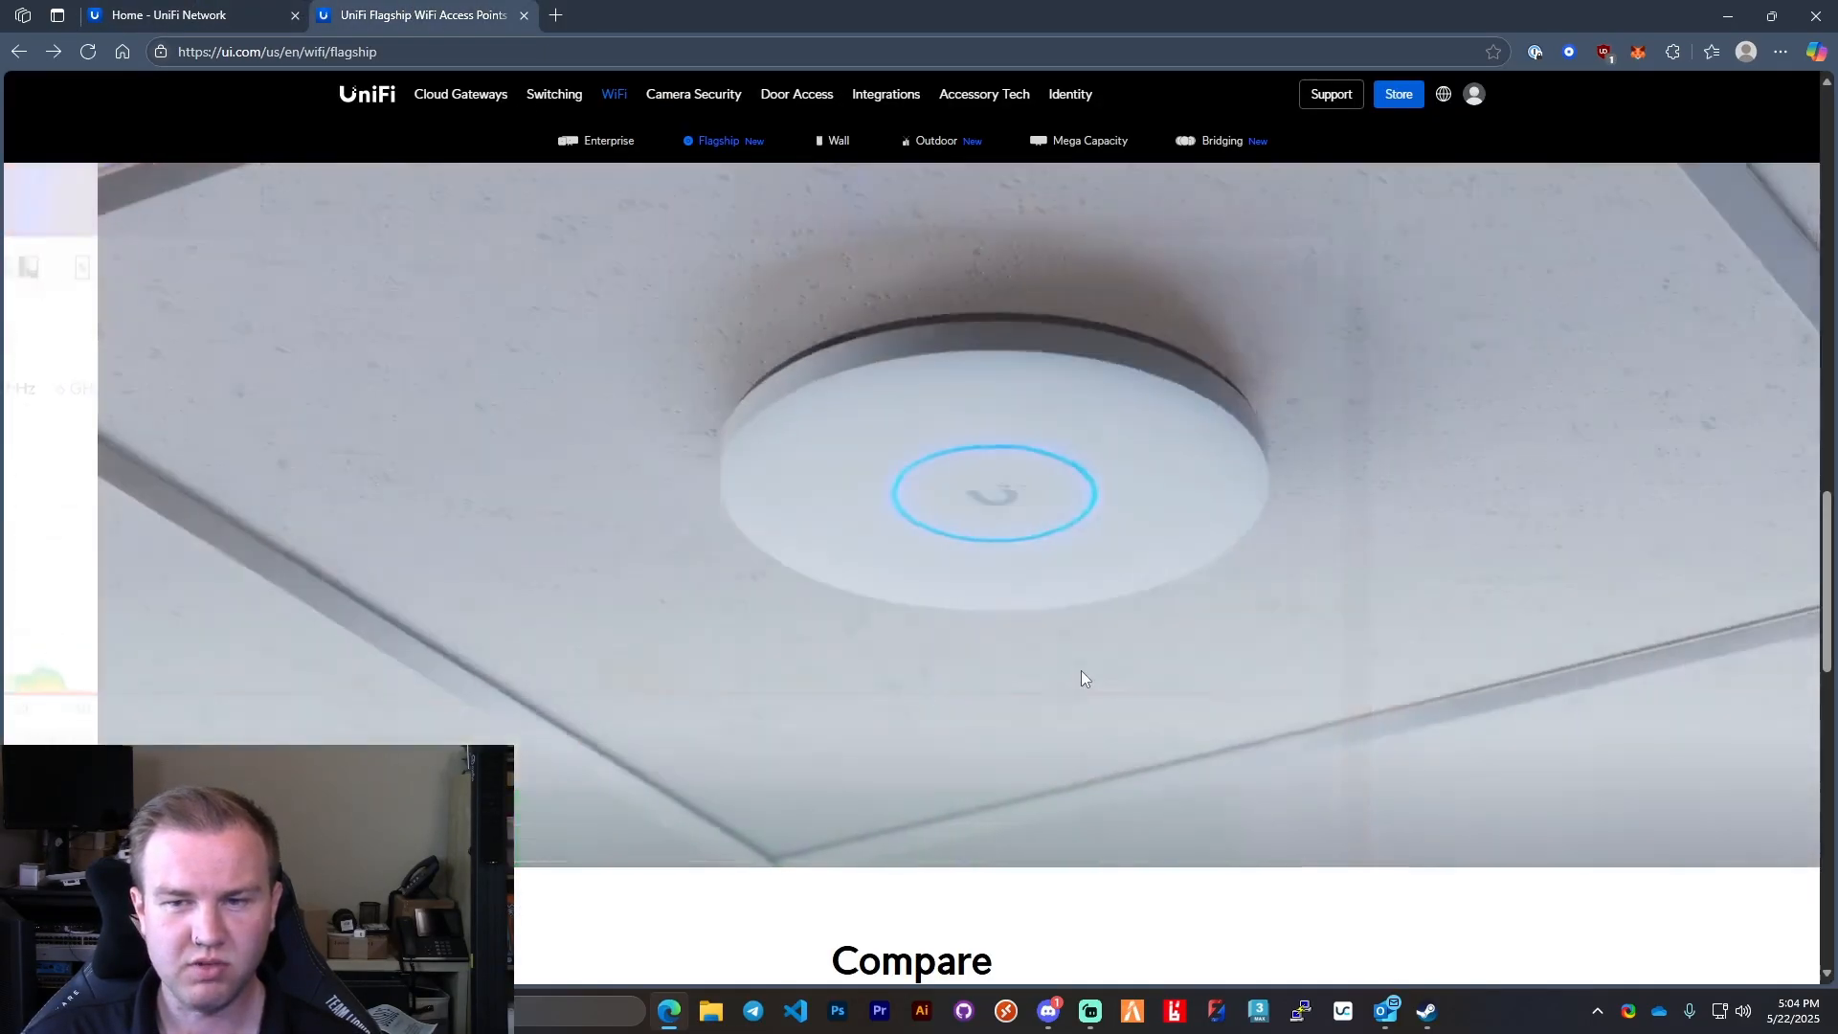
scroll(down, 3)
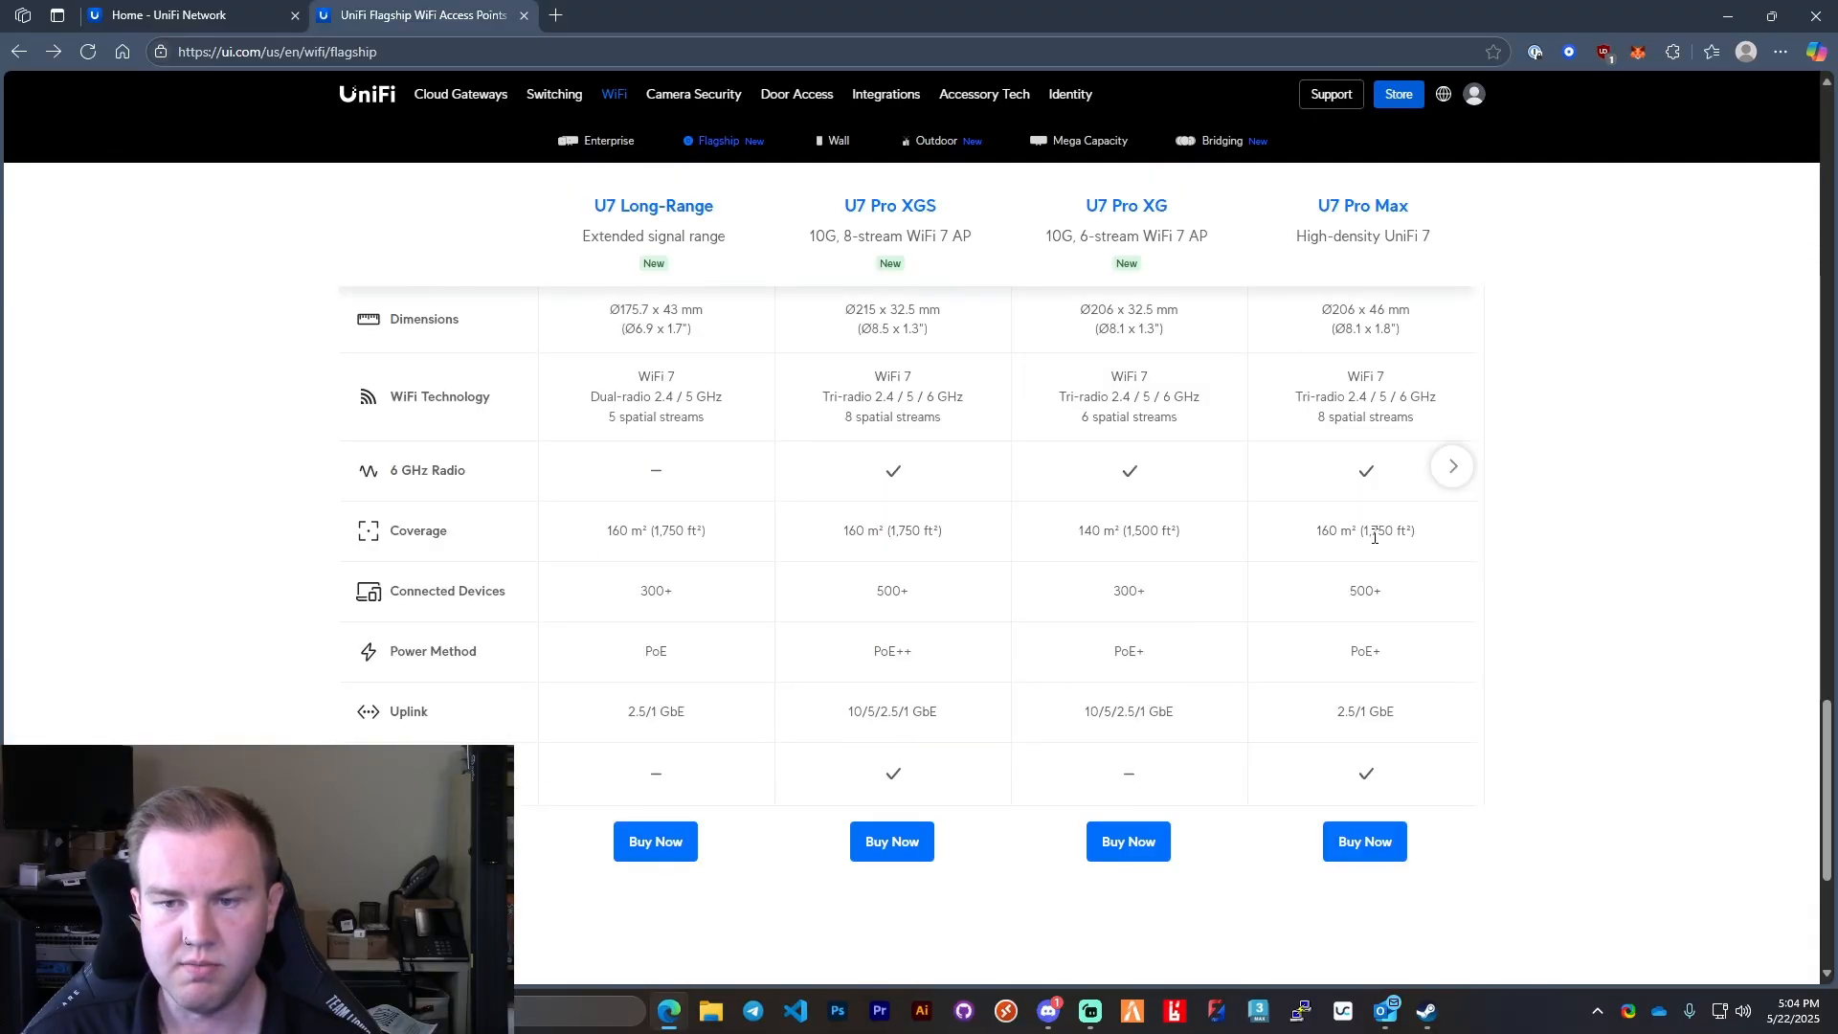
scroll(up, 3)
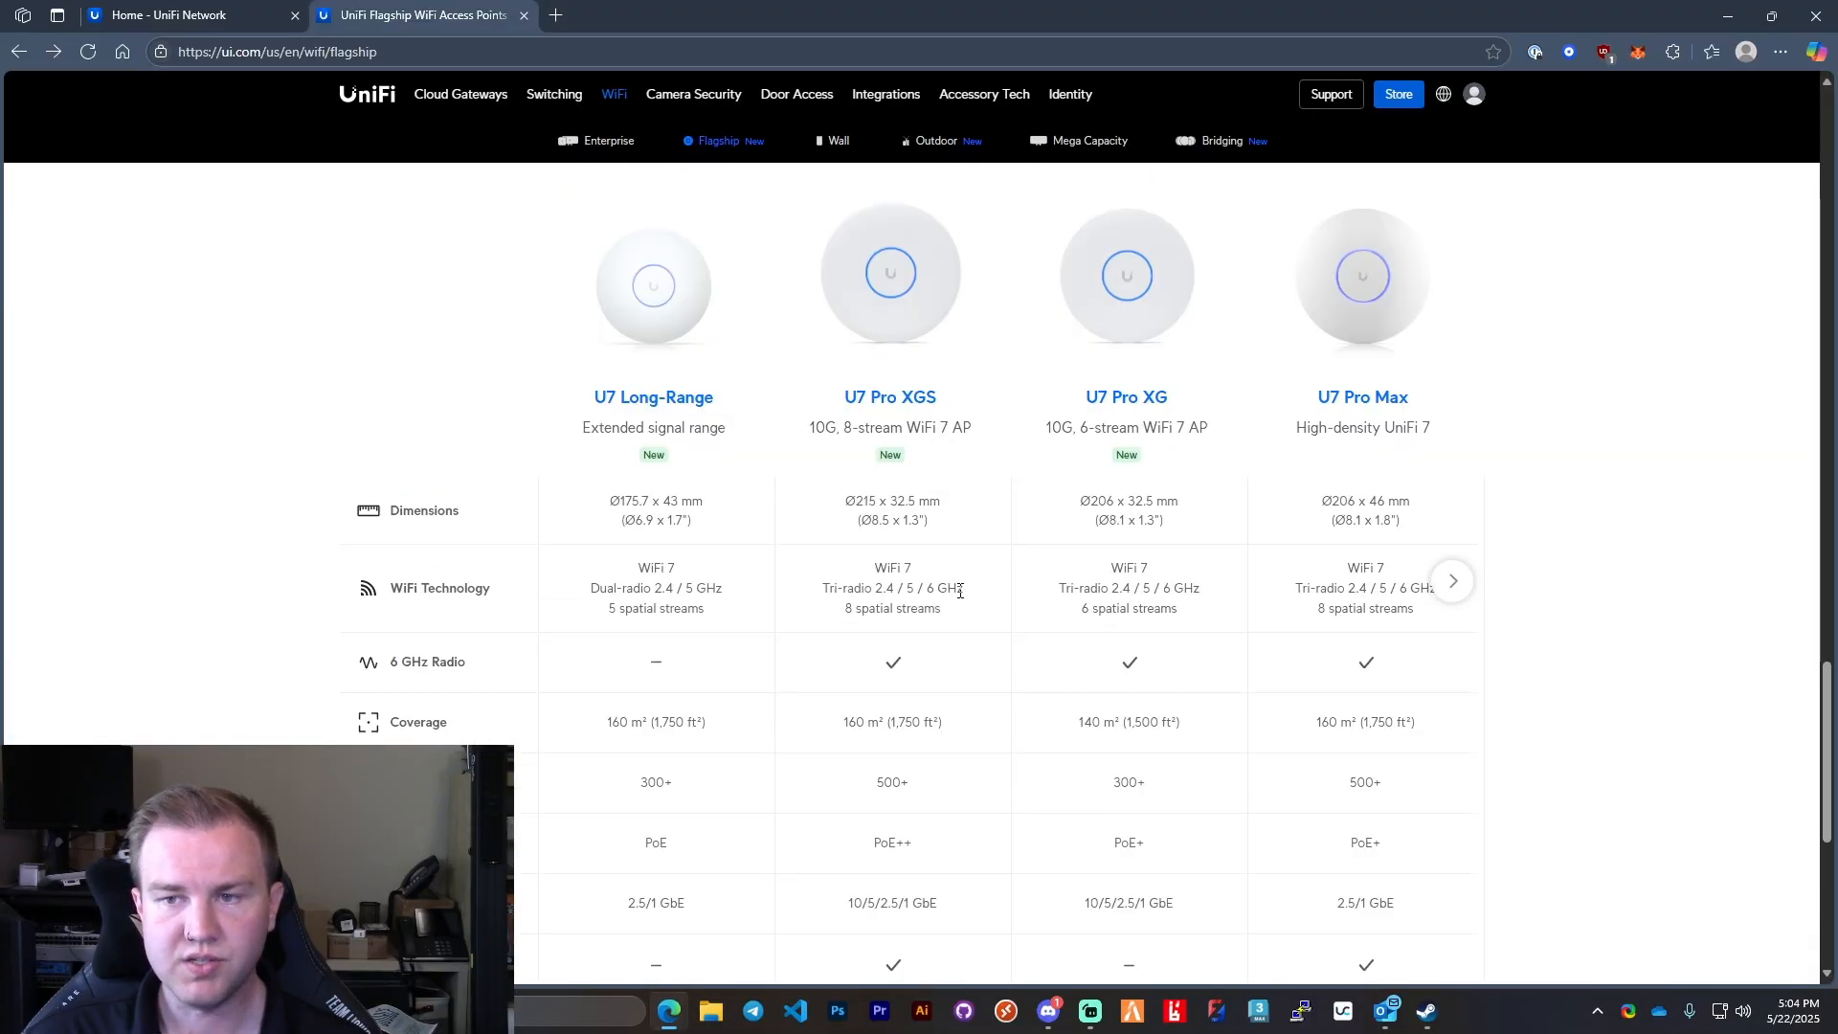
scroll(down, 3)
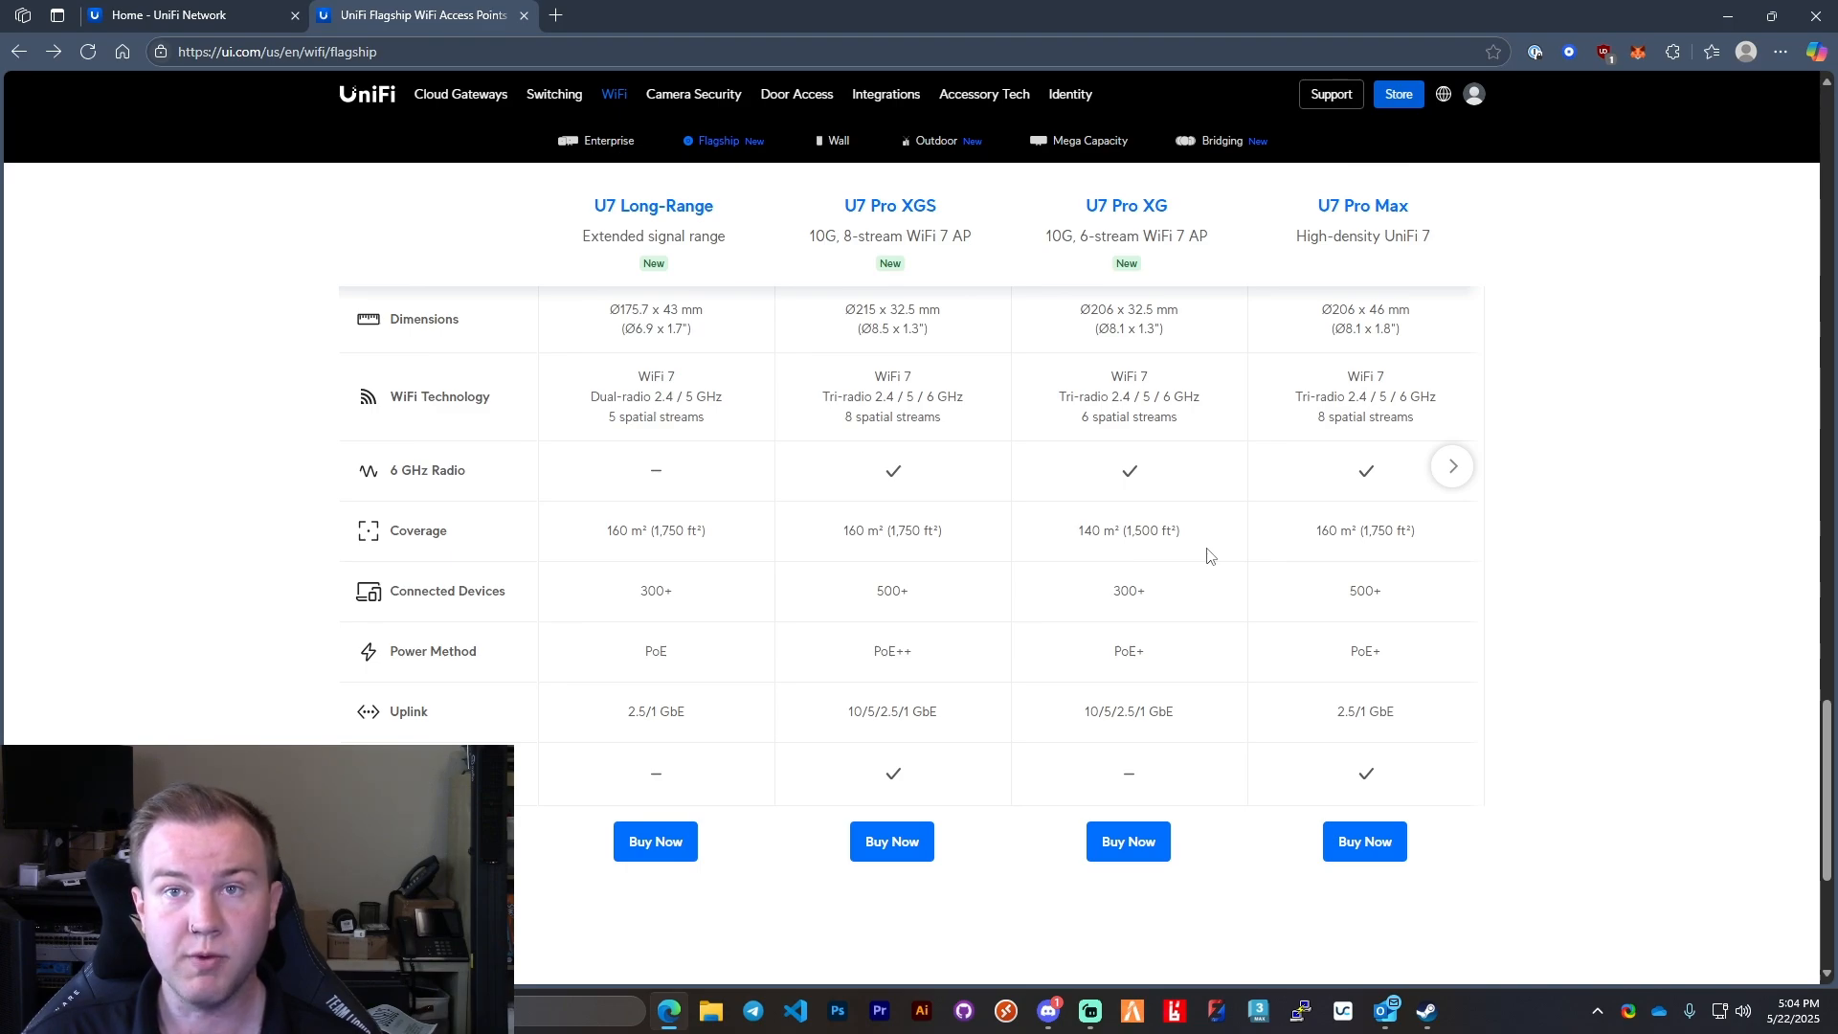
click(172, 15)
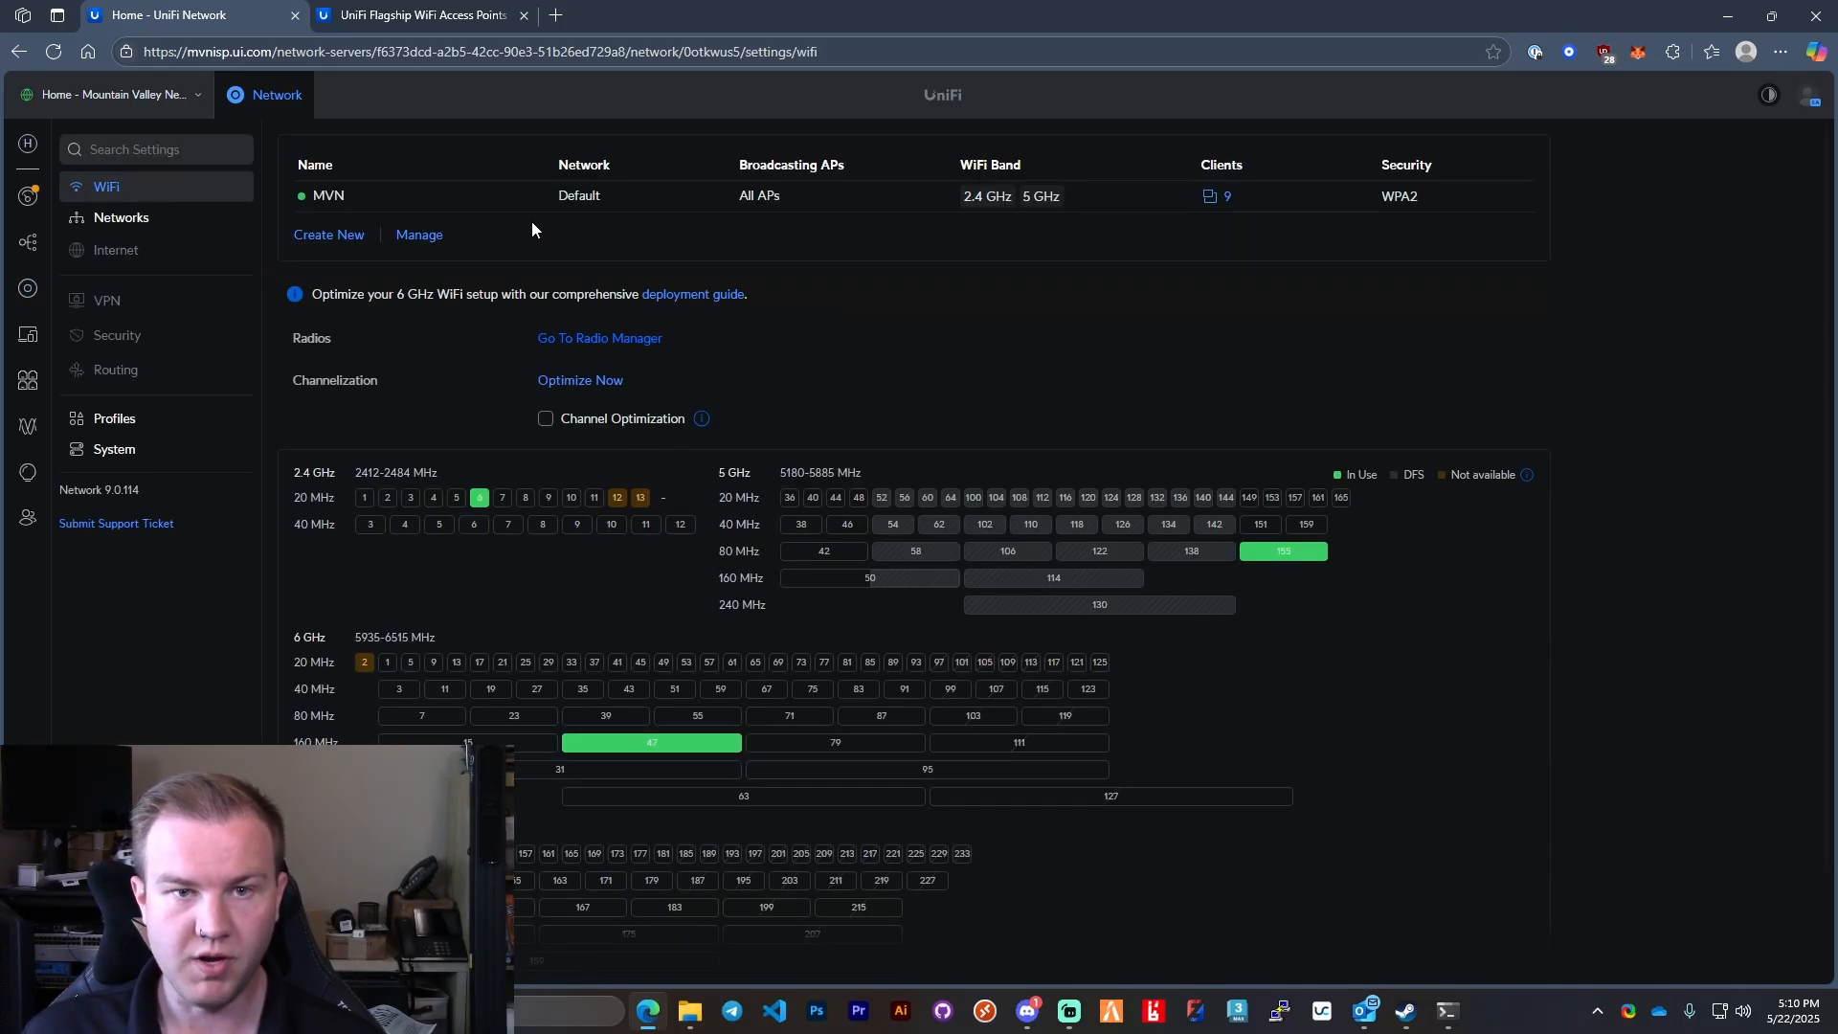
Step: Add the 6 GHz band to the MVN WiFi network alongside 2.4 and 5 GHz
click(333, 195)
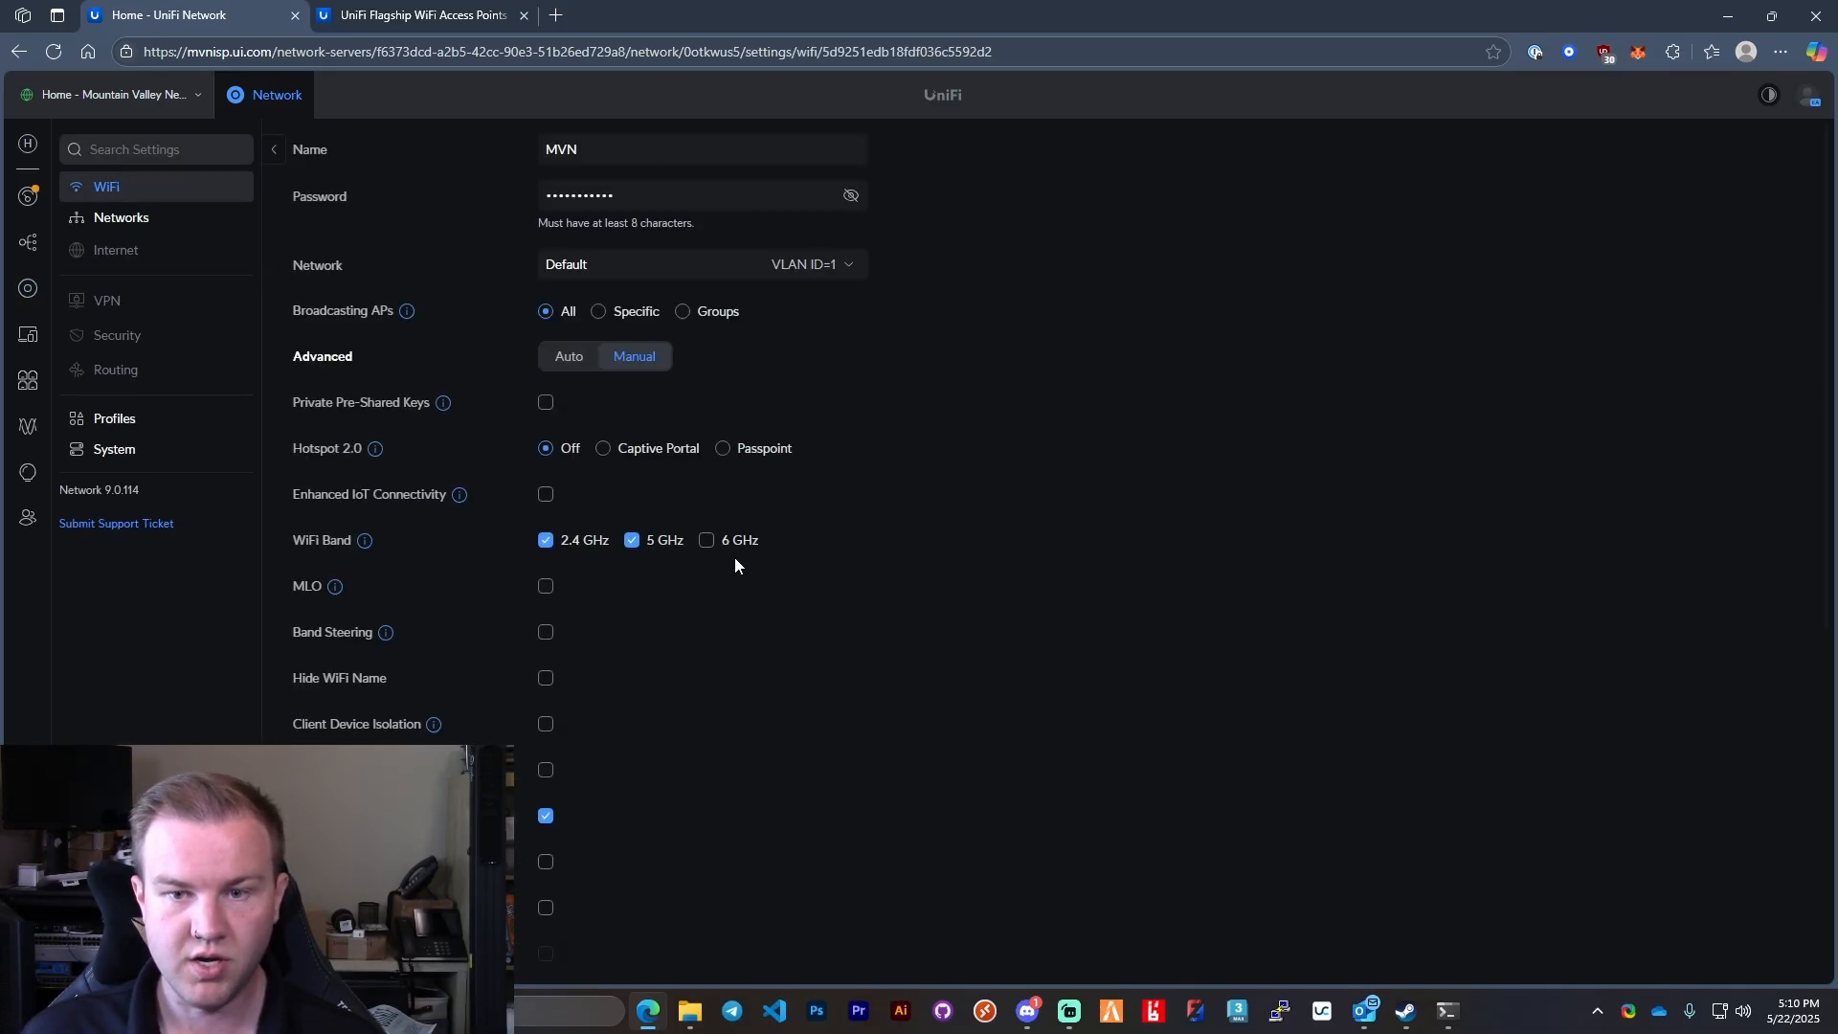
click(705, 540)
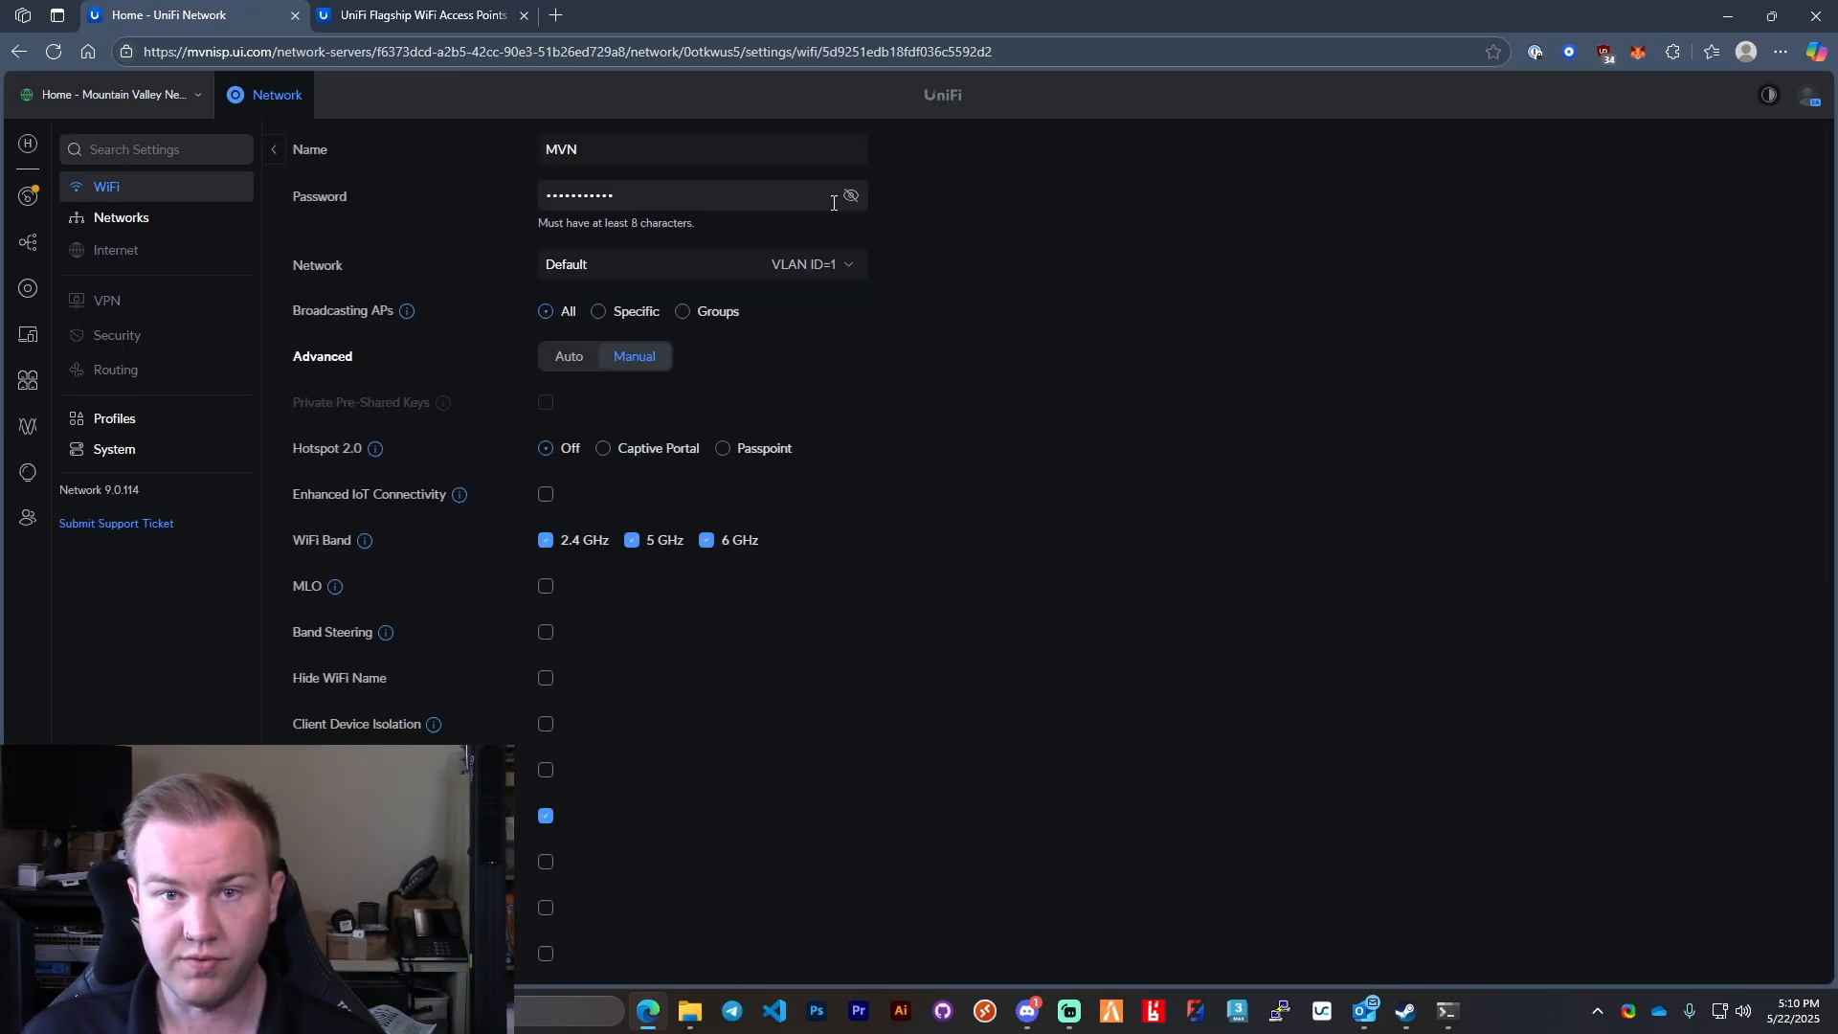
scroll(down, 3)
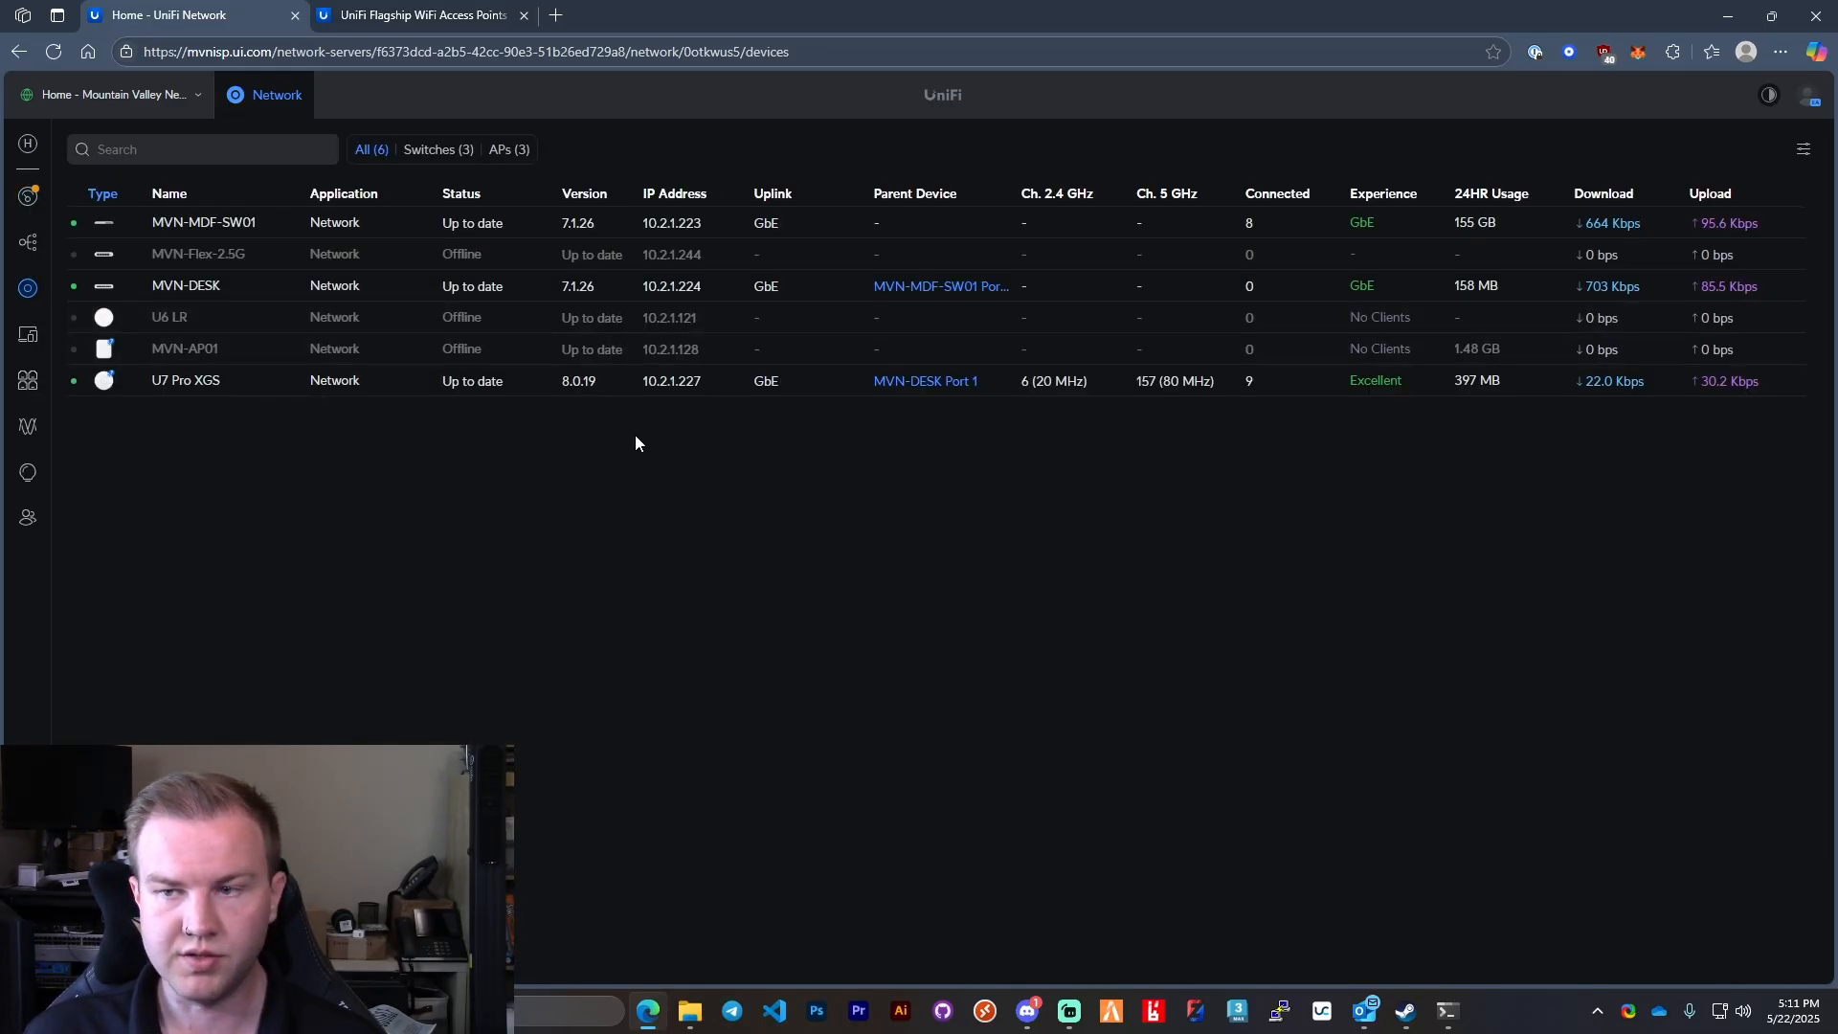
mouse_move(1192, 793)
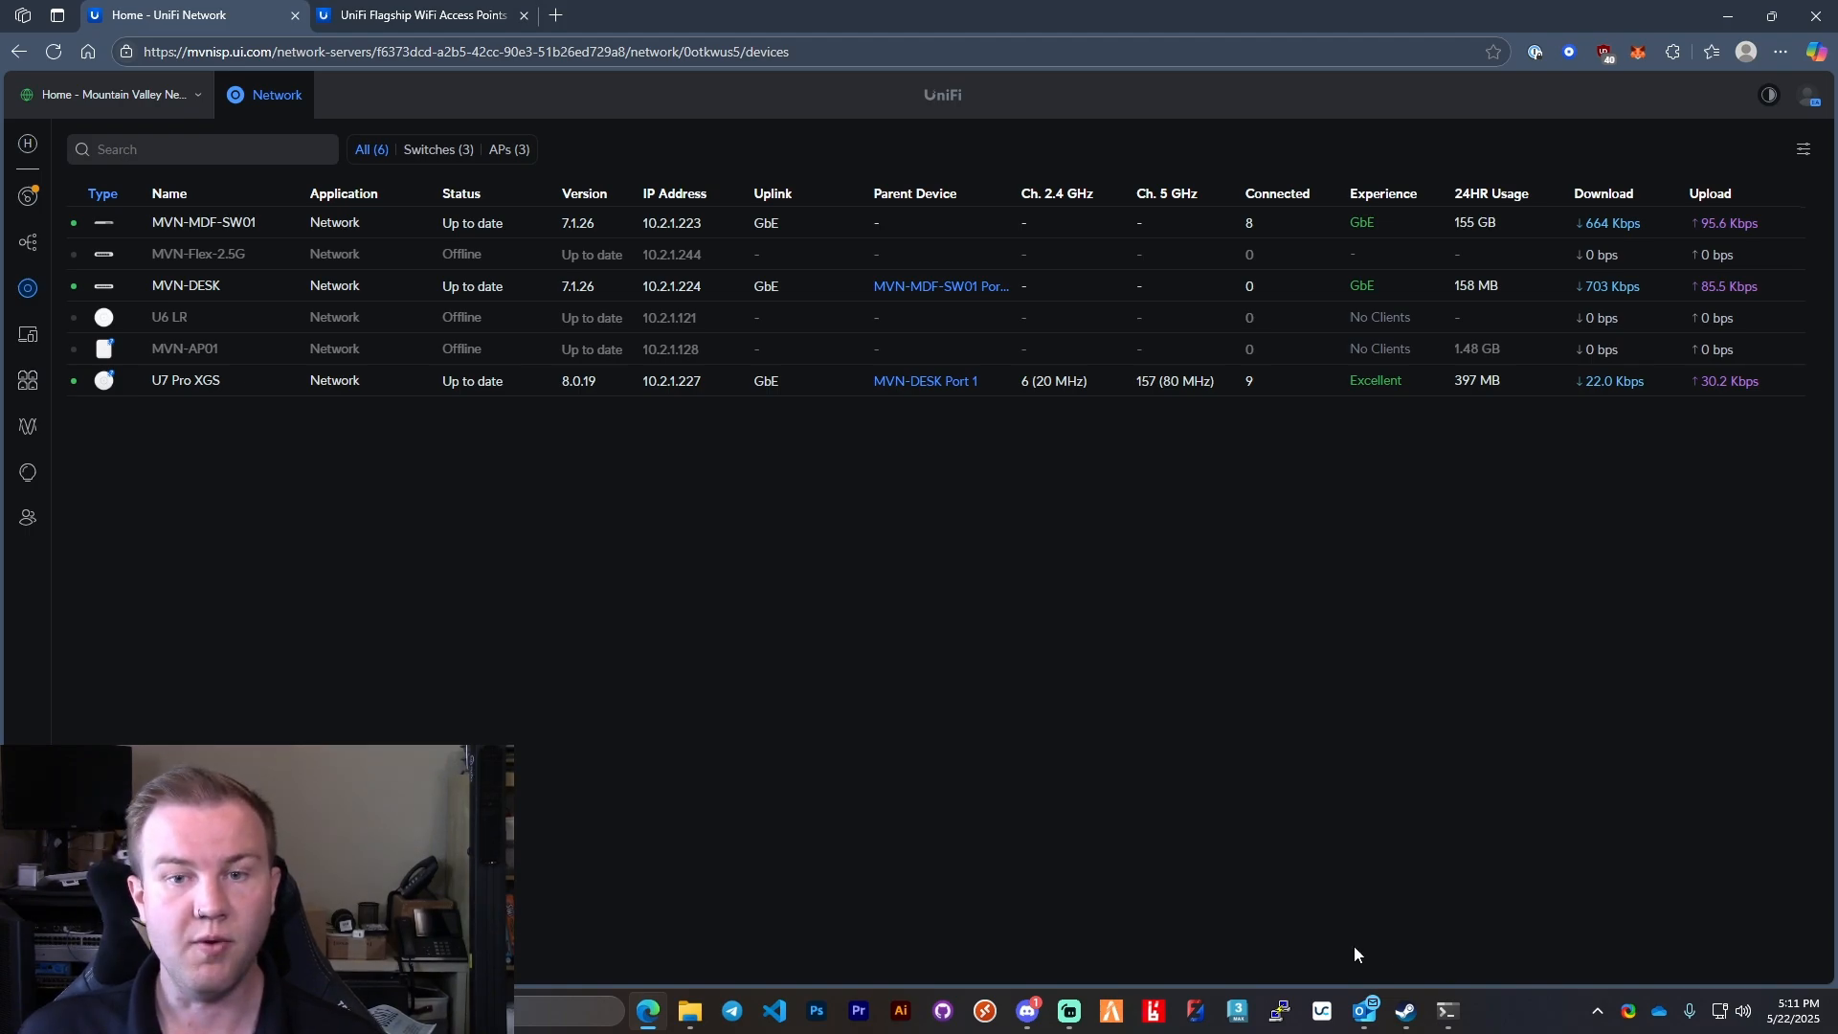
mouse_move(938, 555)
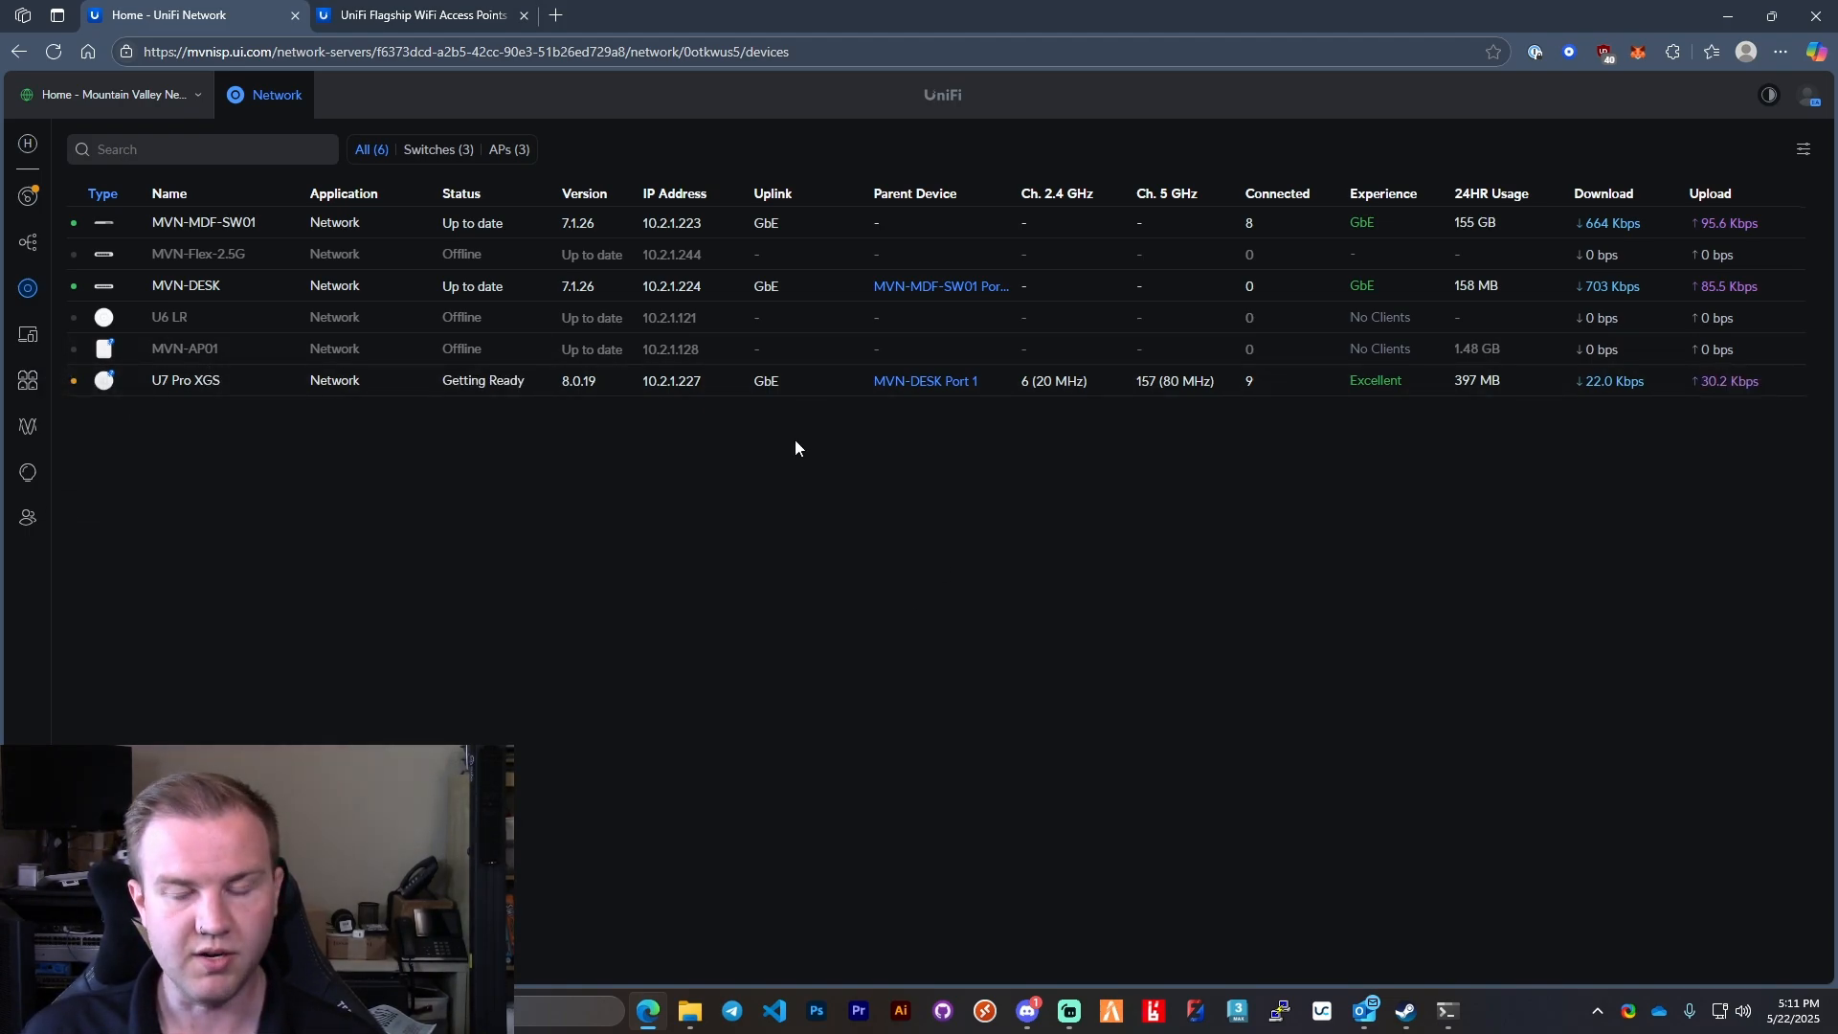
mouse_move(140, 299)
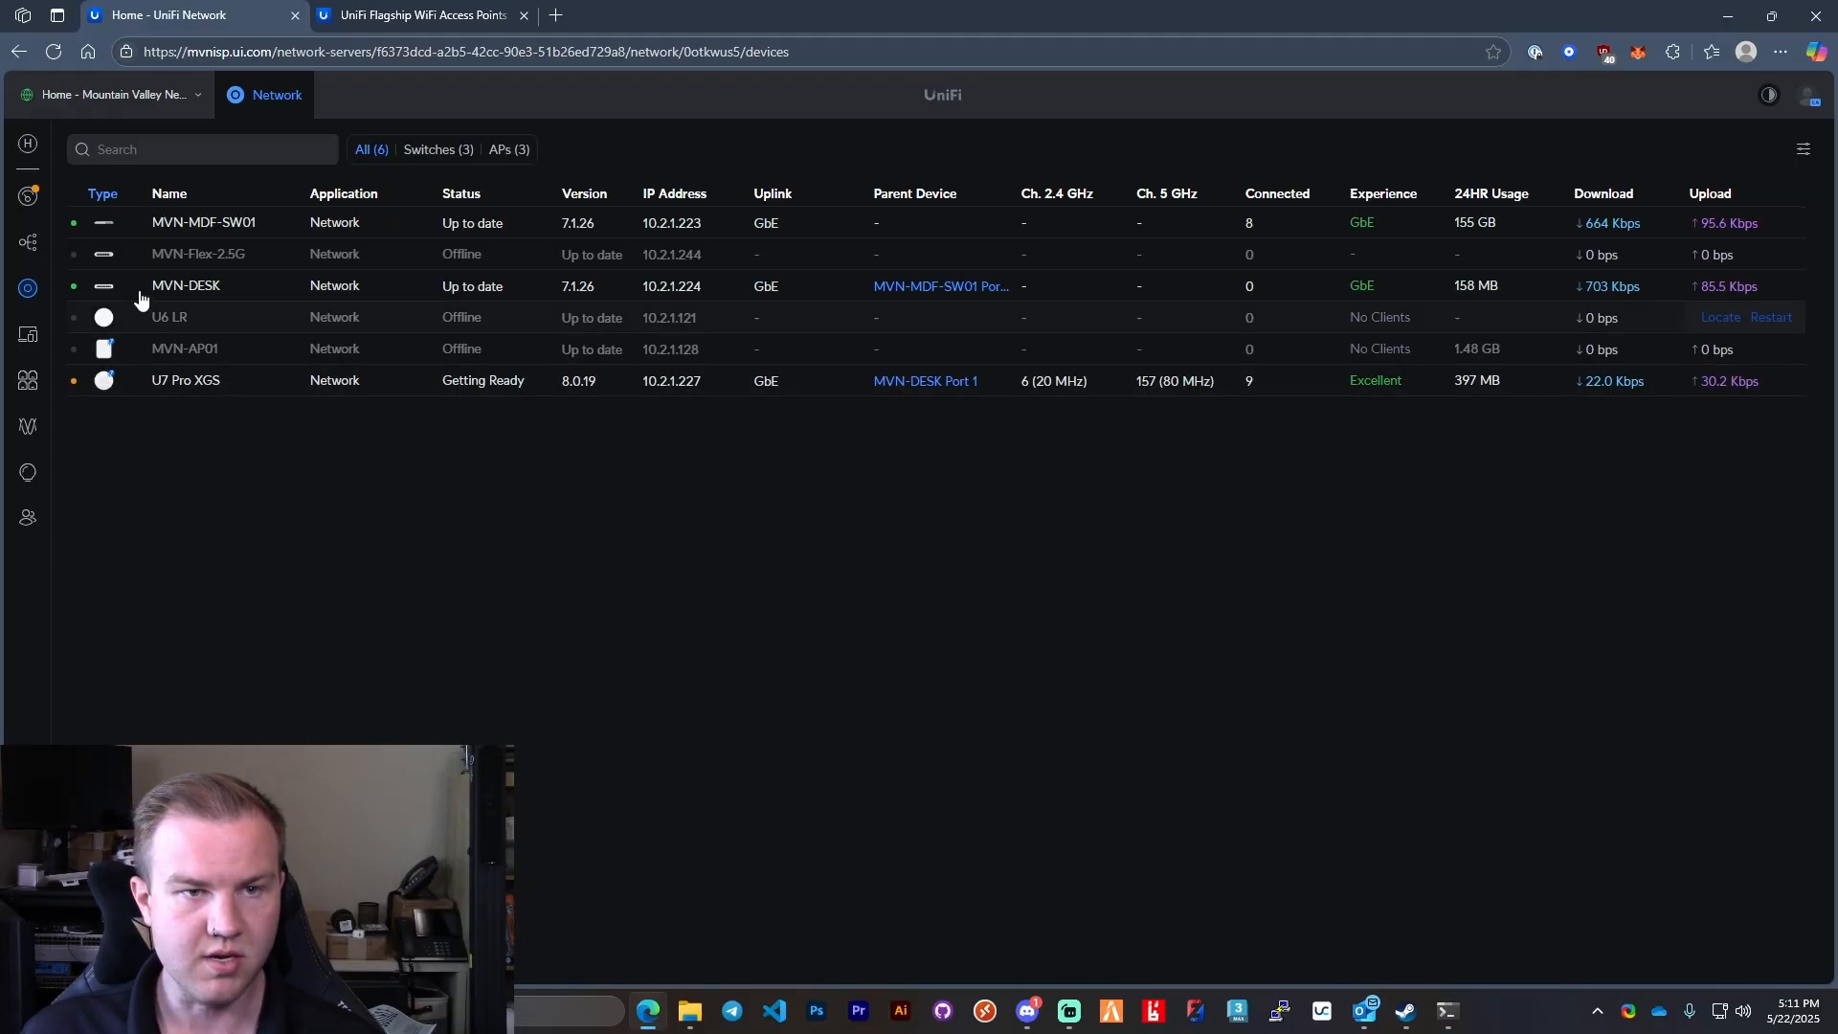
Step: Show the U7 Pro XGS radio performance with its 6 GHz radio on channel 53 at 160 MHz
click(184, 349)
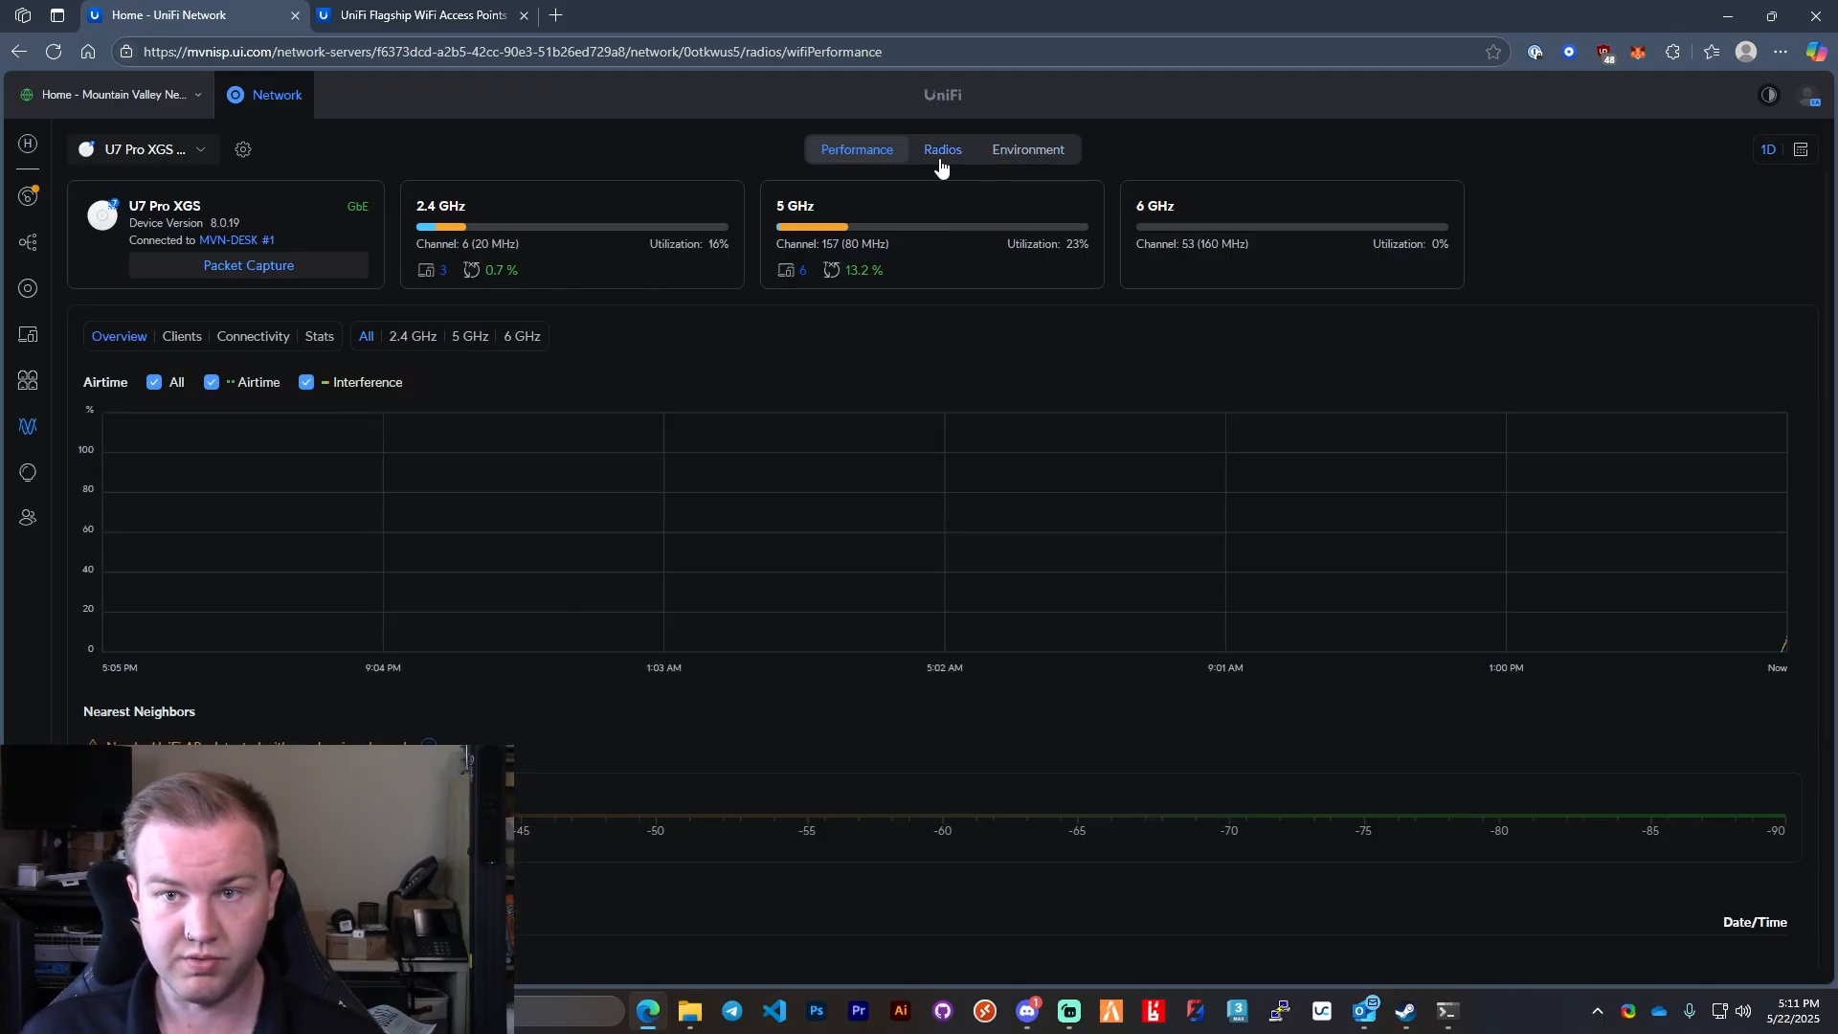
Step: Show the U7 Pro XGS Environment spectrum scan of the 2.4 GHz band
click(1028, 150)
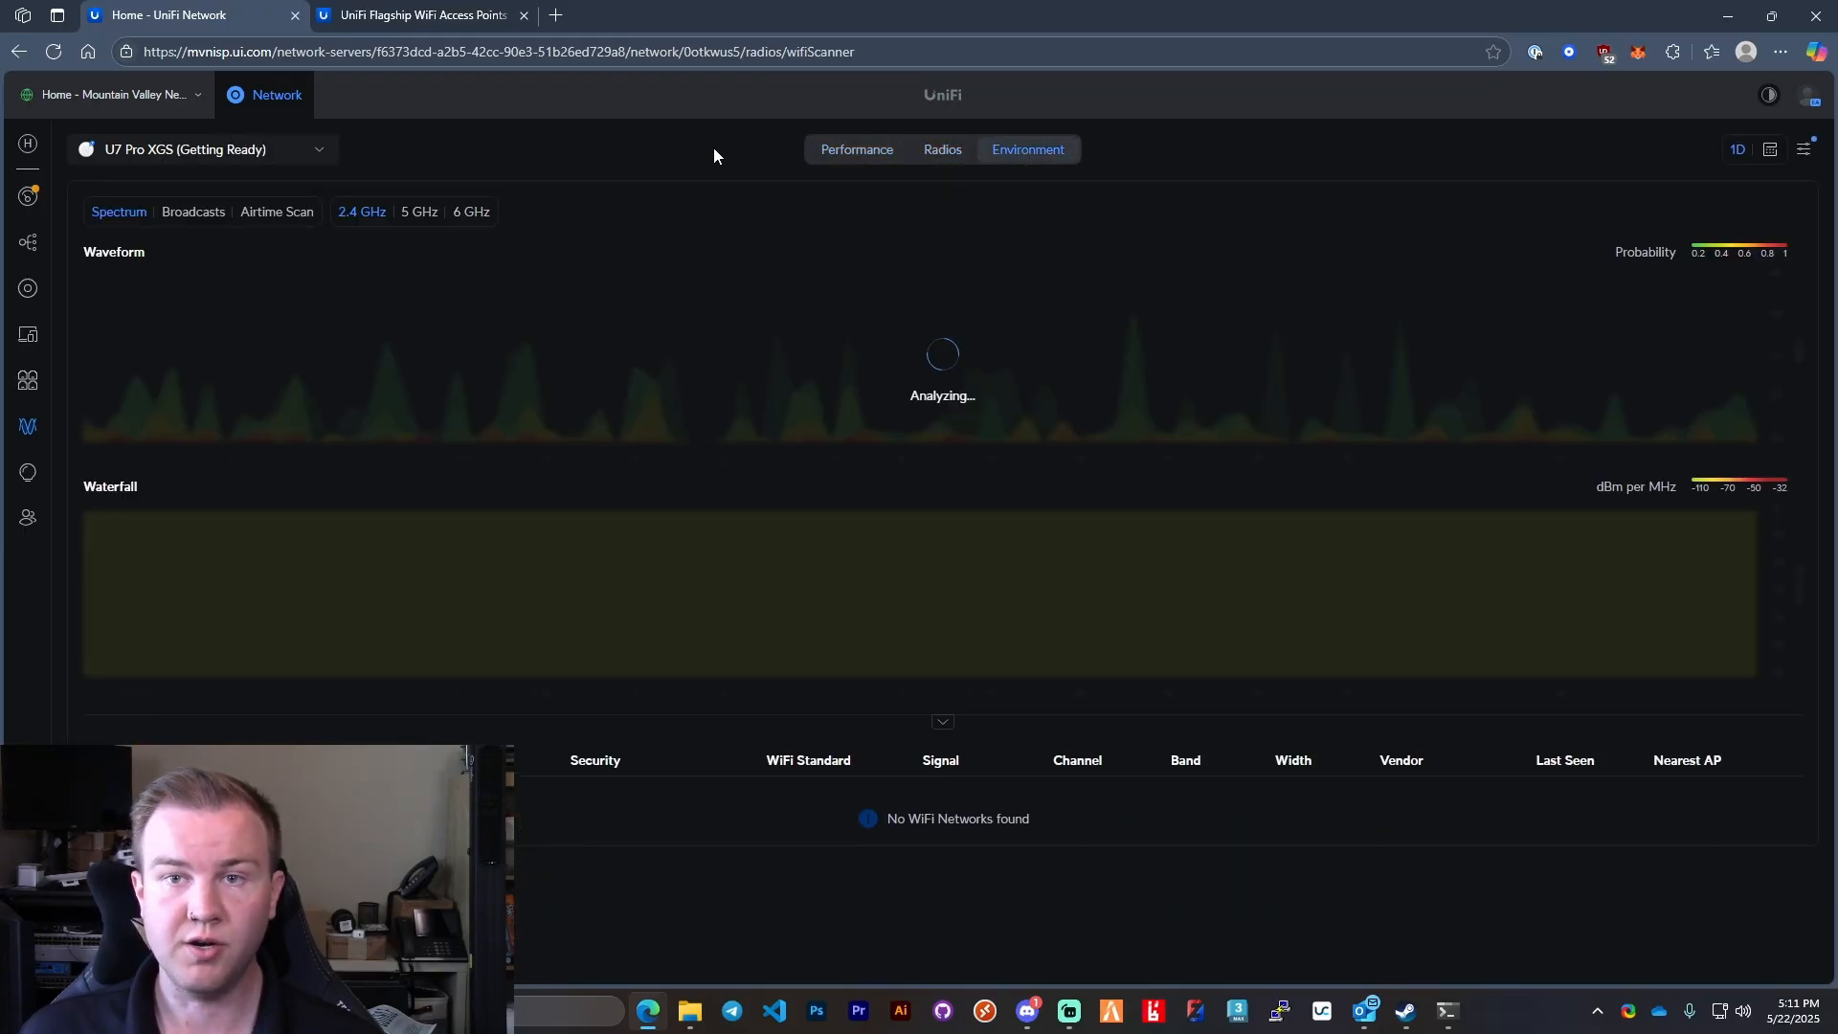
mouse_move(647, 188)
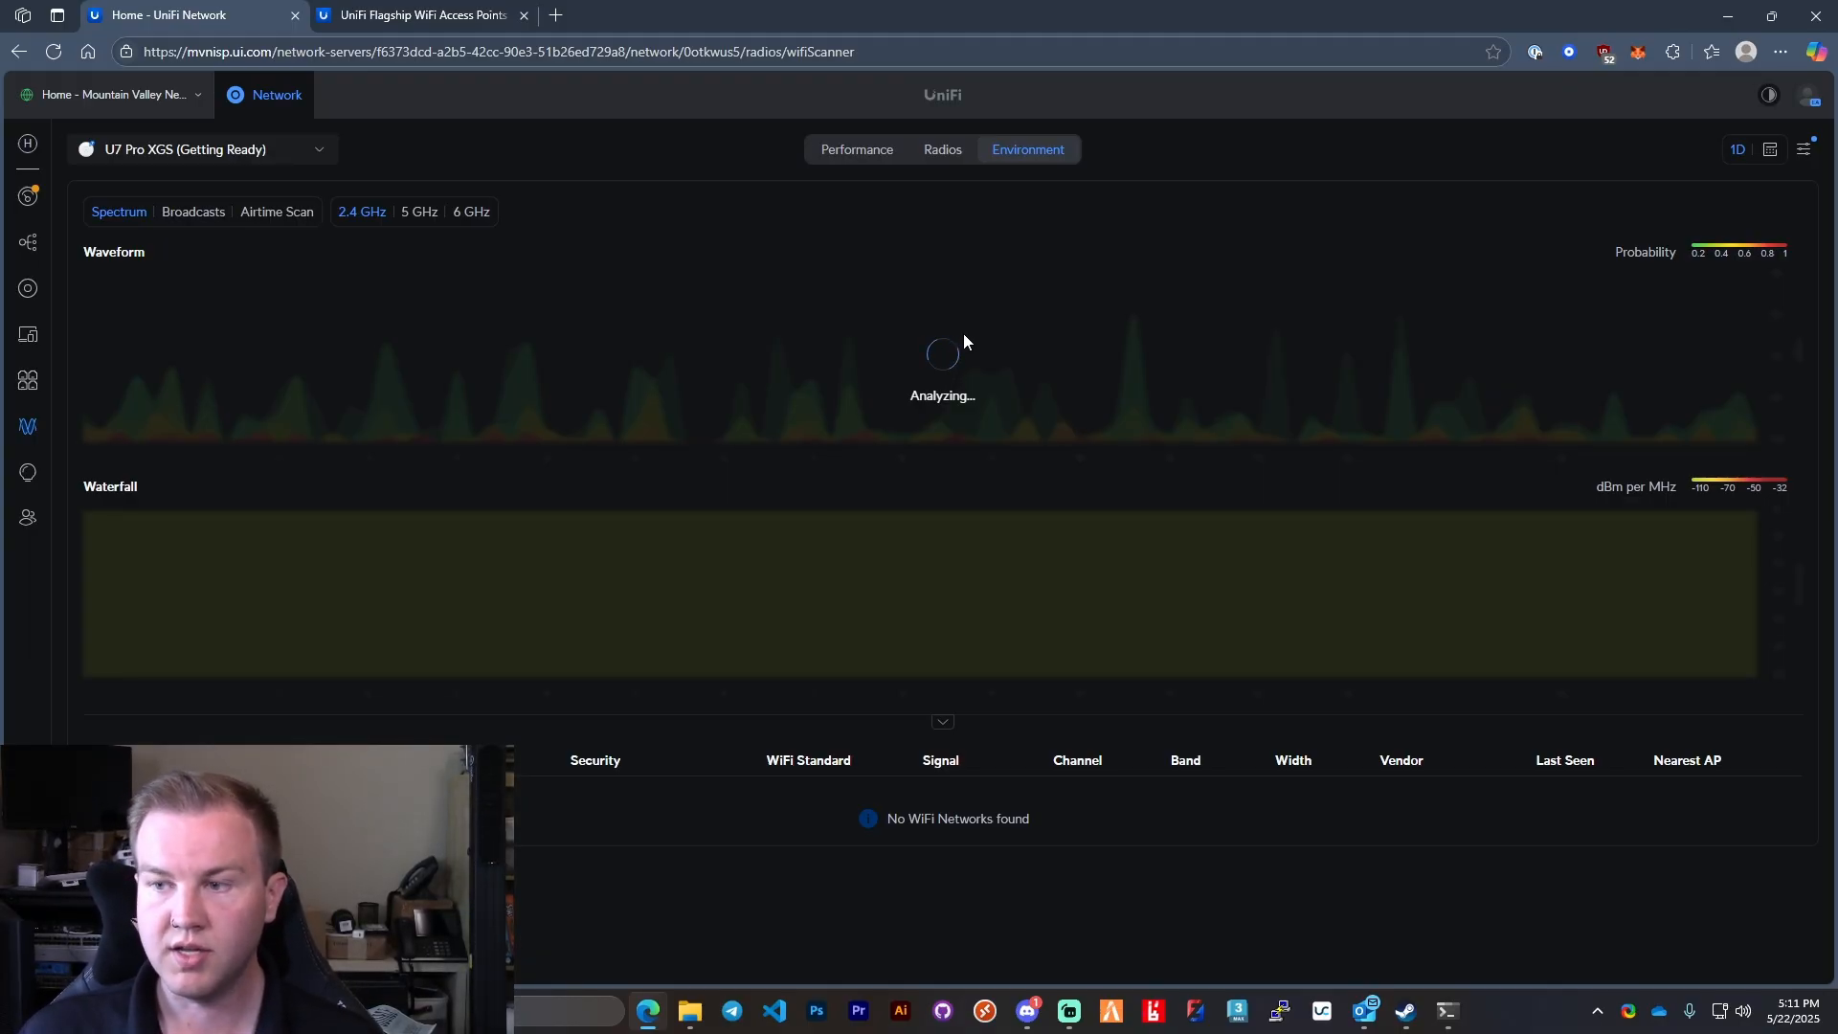
mouse_move(708, 364)
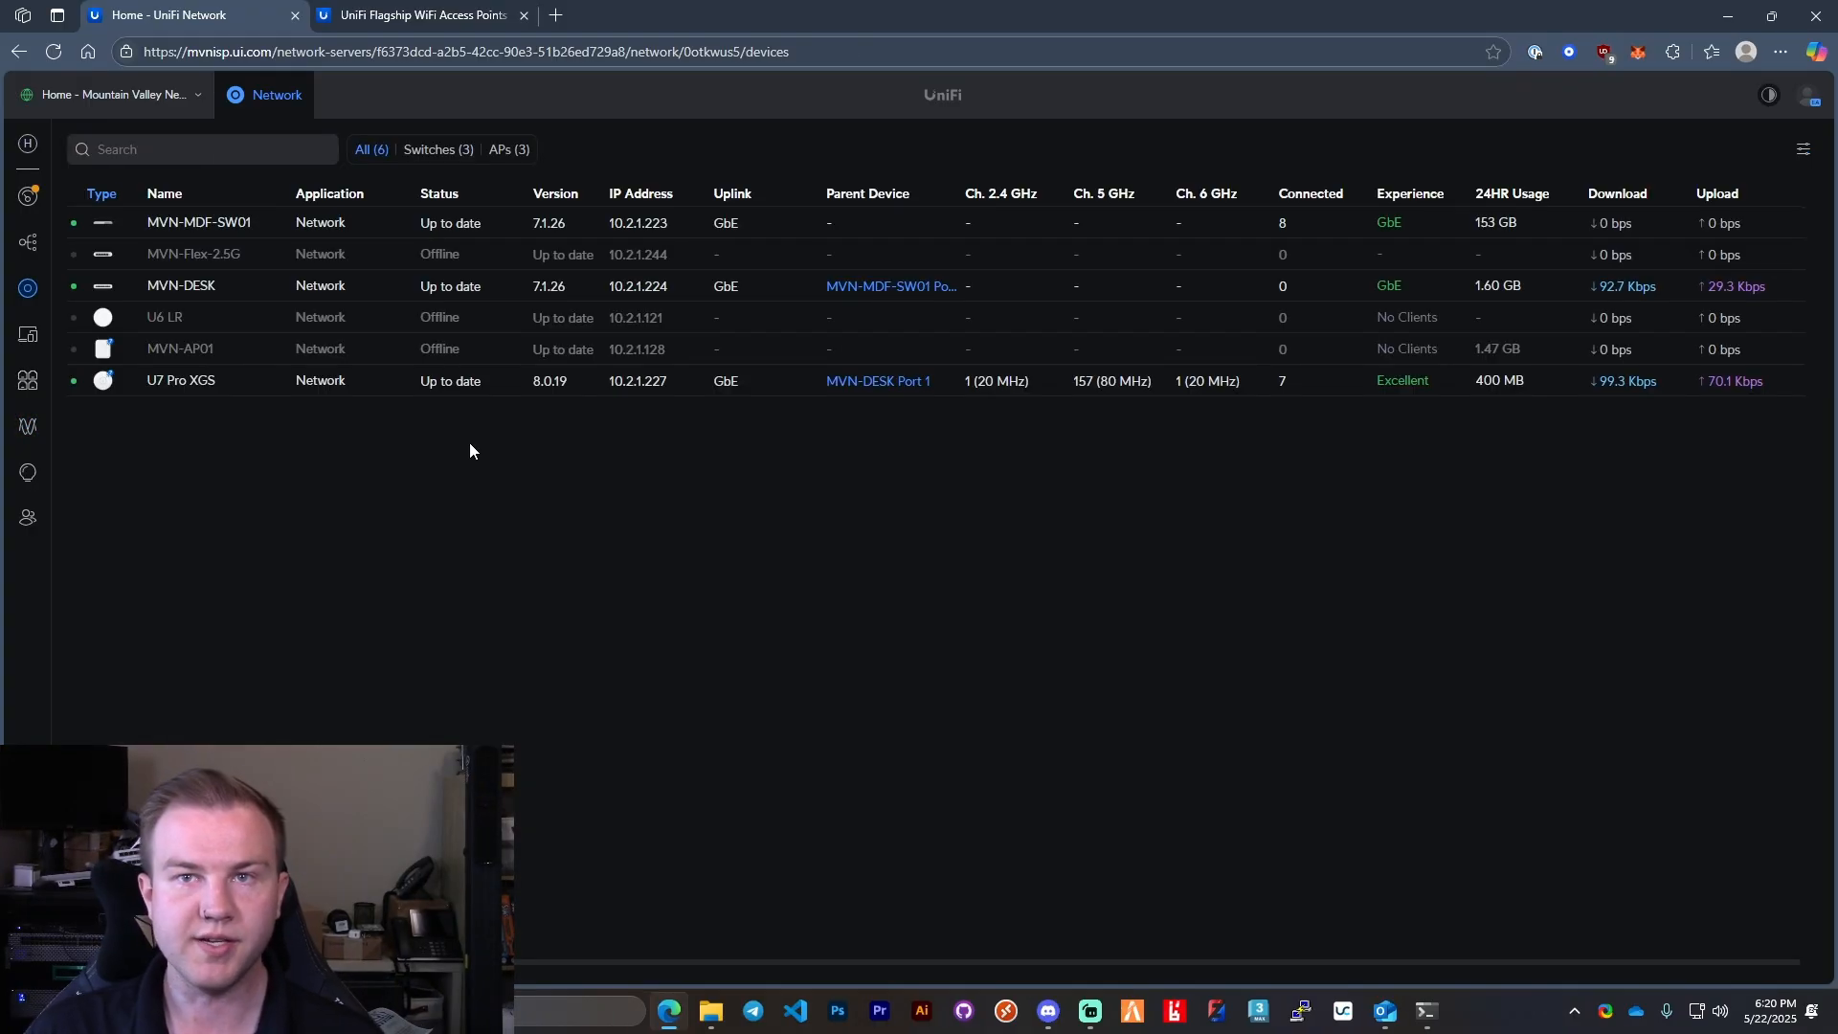
mouse_move(689, 456)
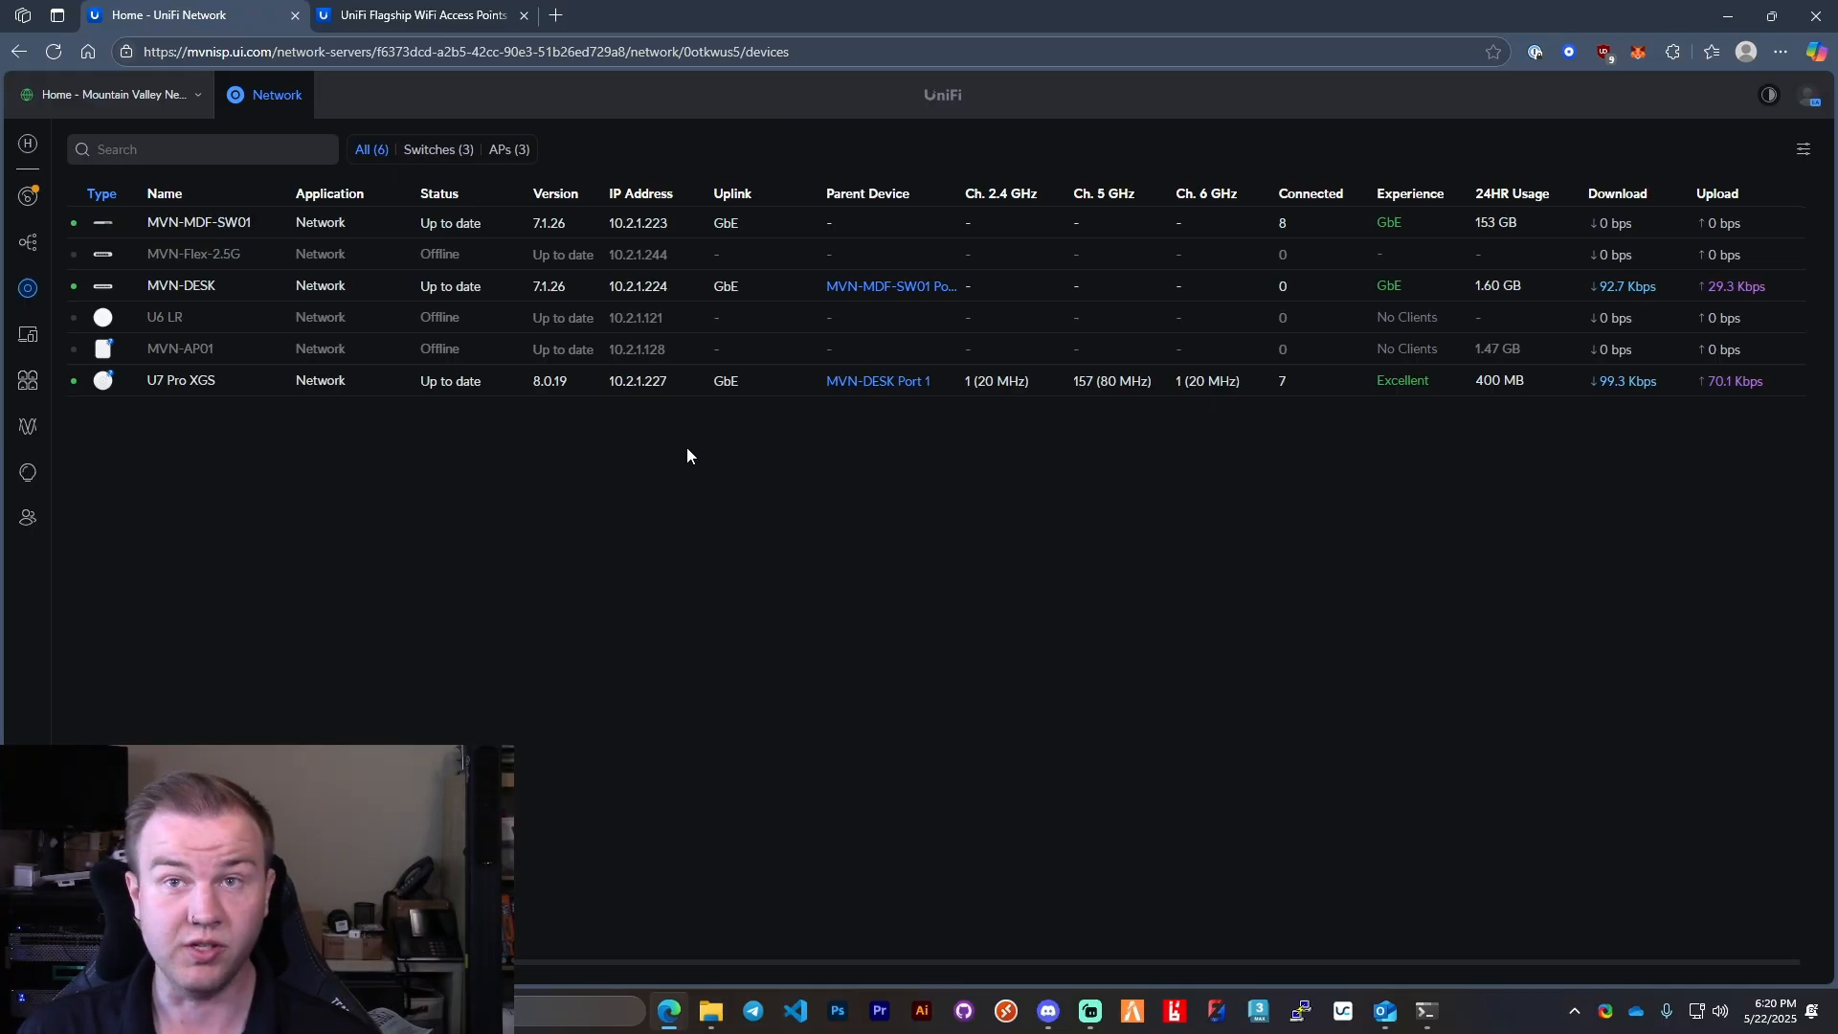
Step: Show the U7 Pro XGS airtime scan across the 2.4, 5 and 6 GHz channels
click(180, 379)
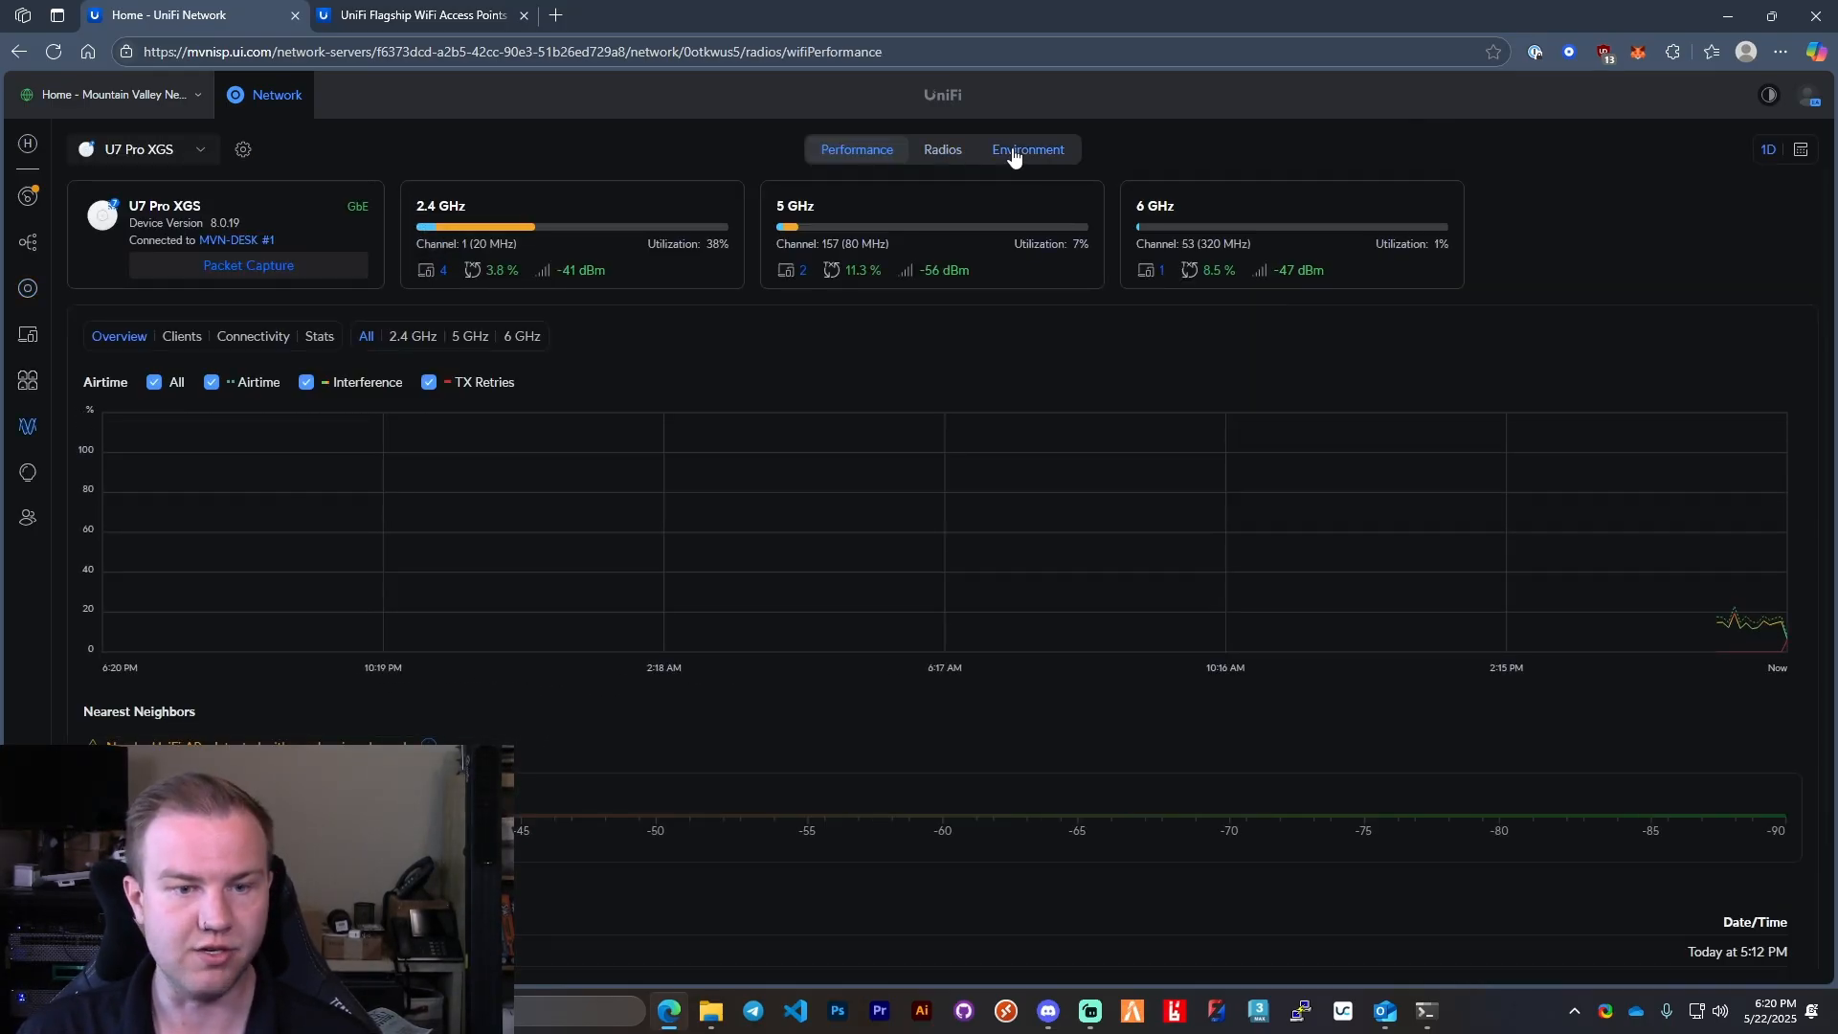
click(1028, 149)
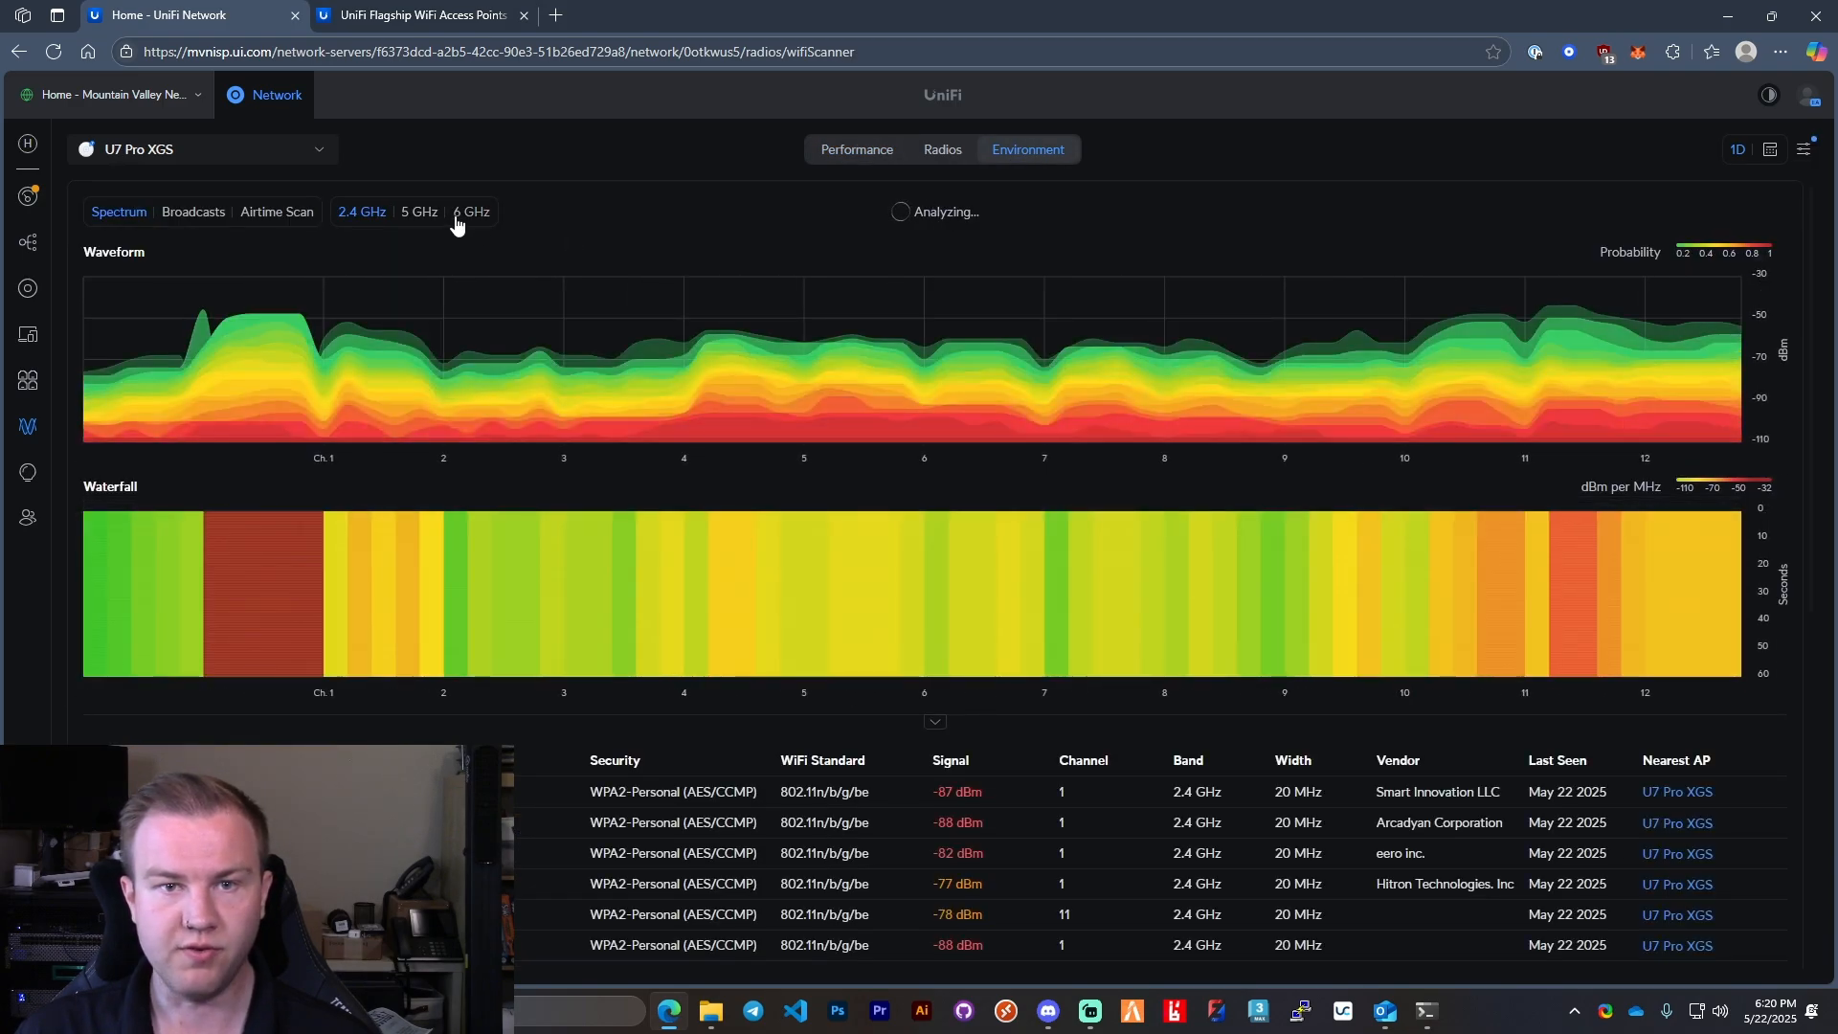
click(278, 210)
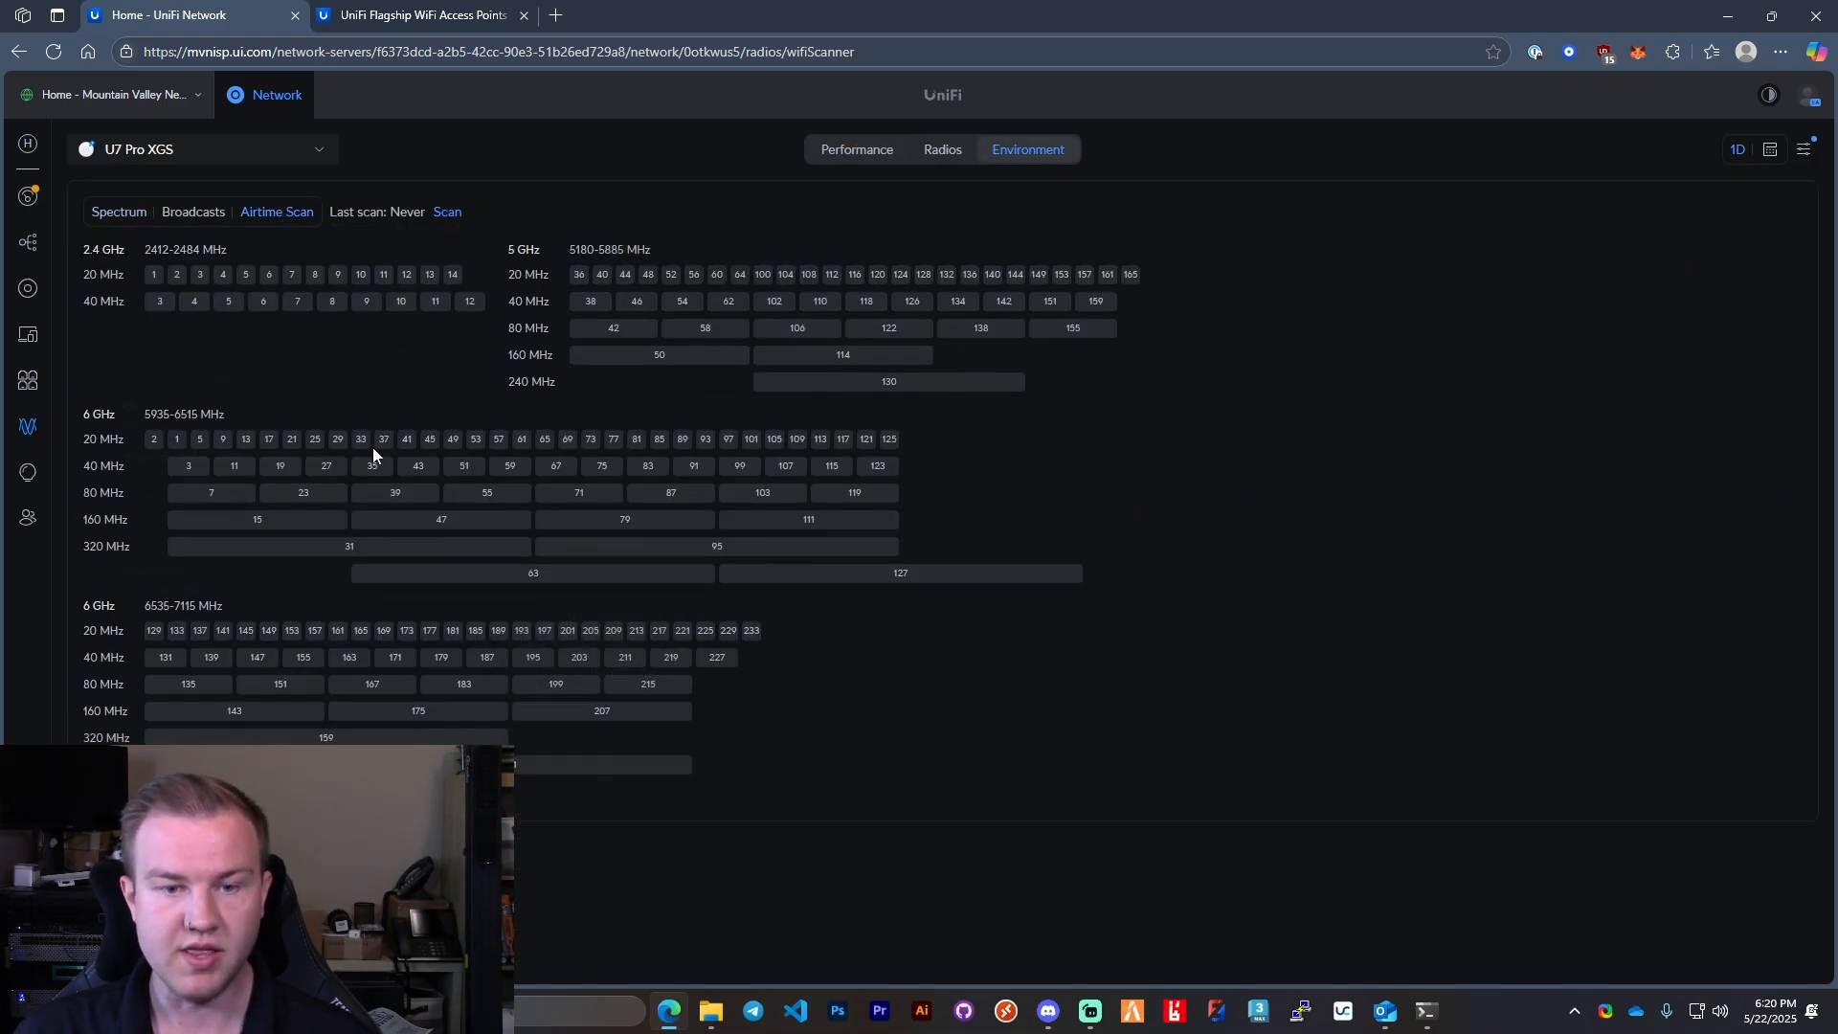
mouse_move(904, 275)
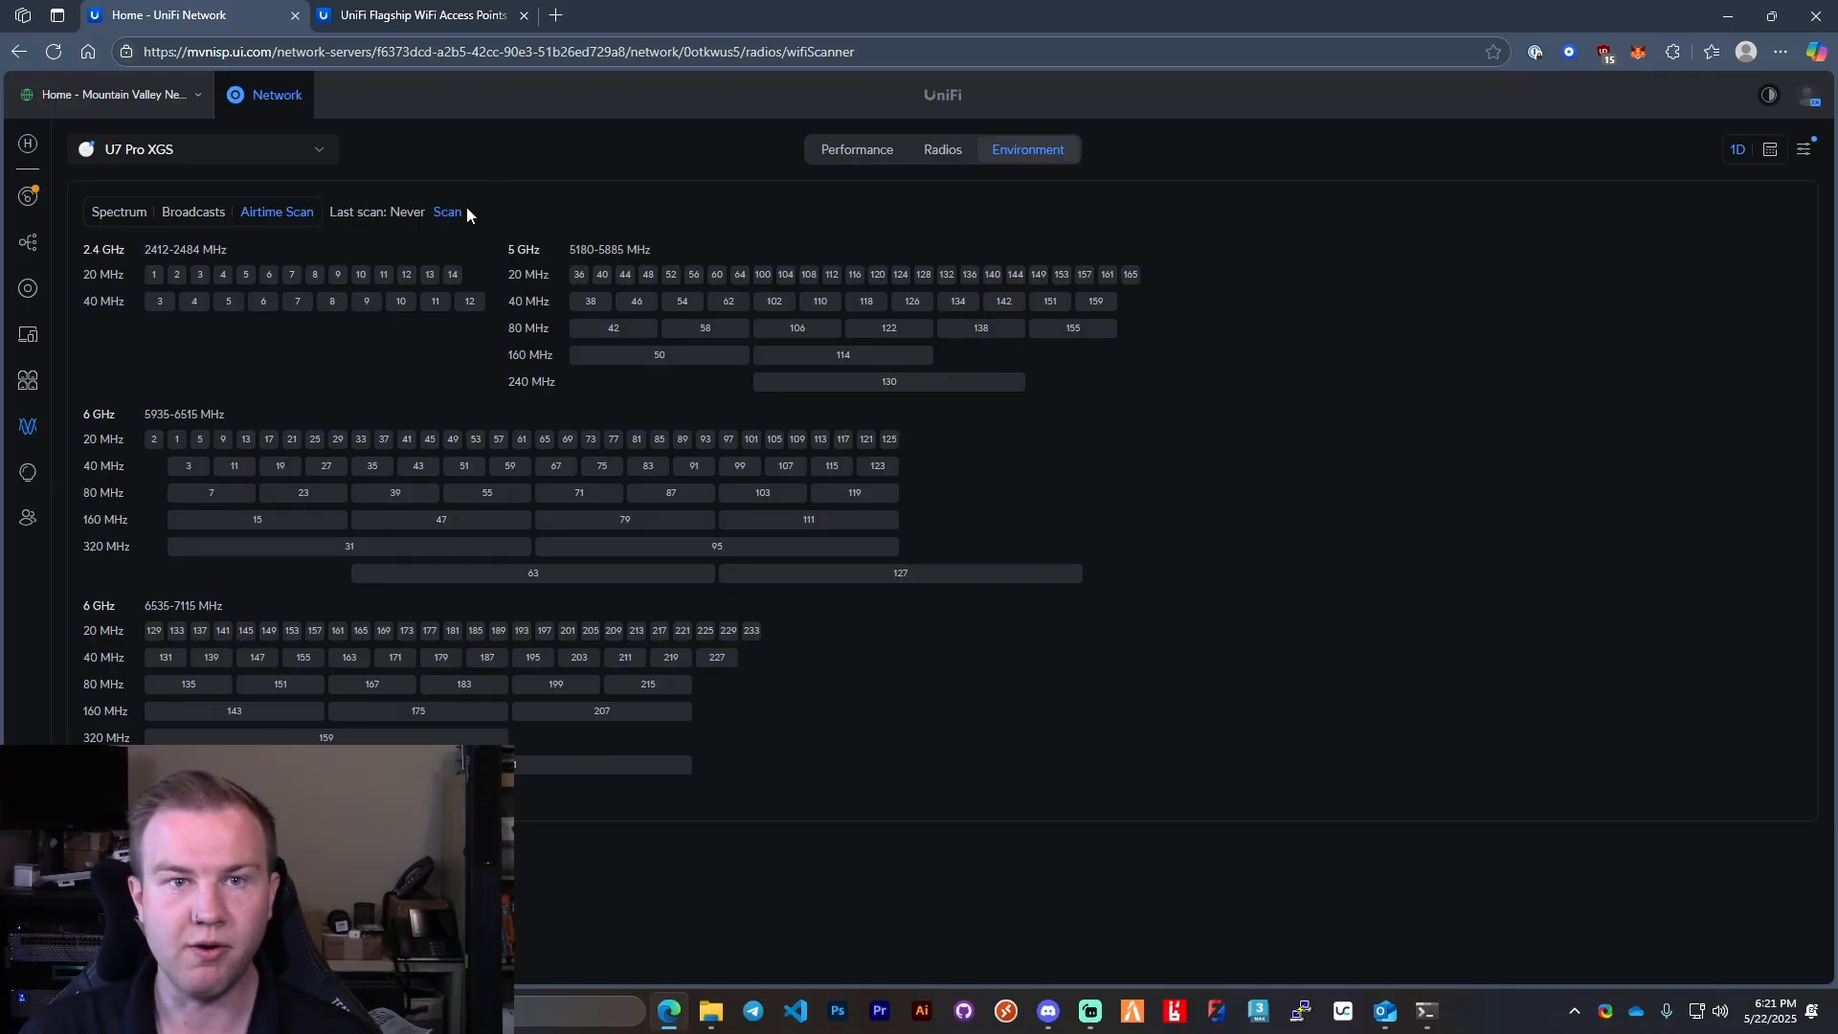
Step: Review the spectrum scans on 5 GHz and 6 GHz, then return to the performance overview
click(193, 211)
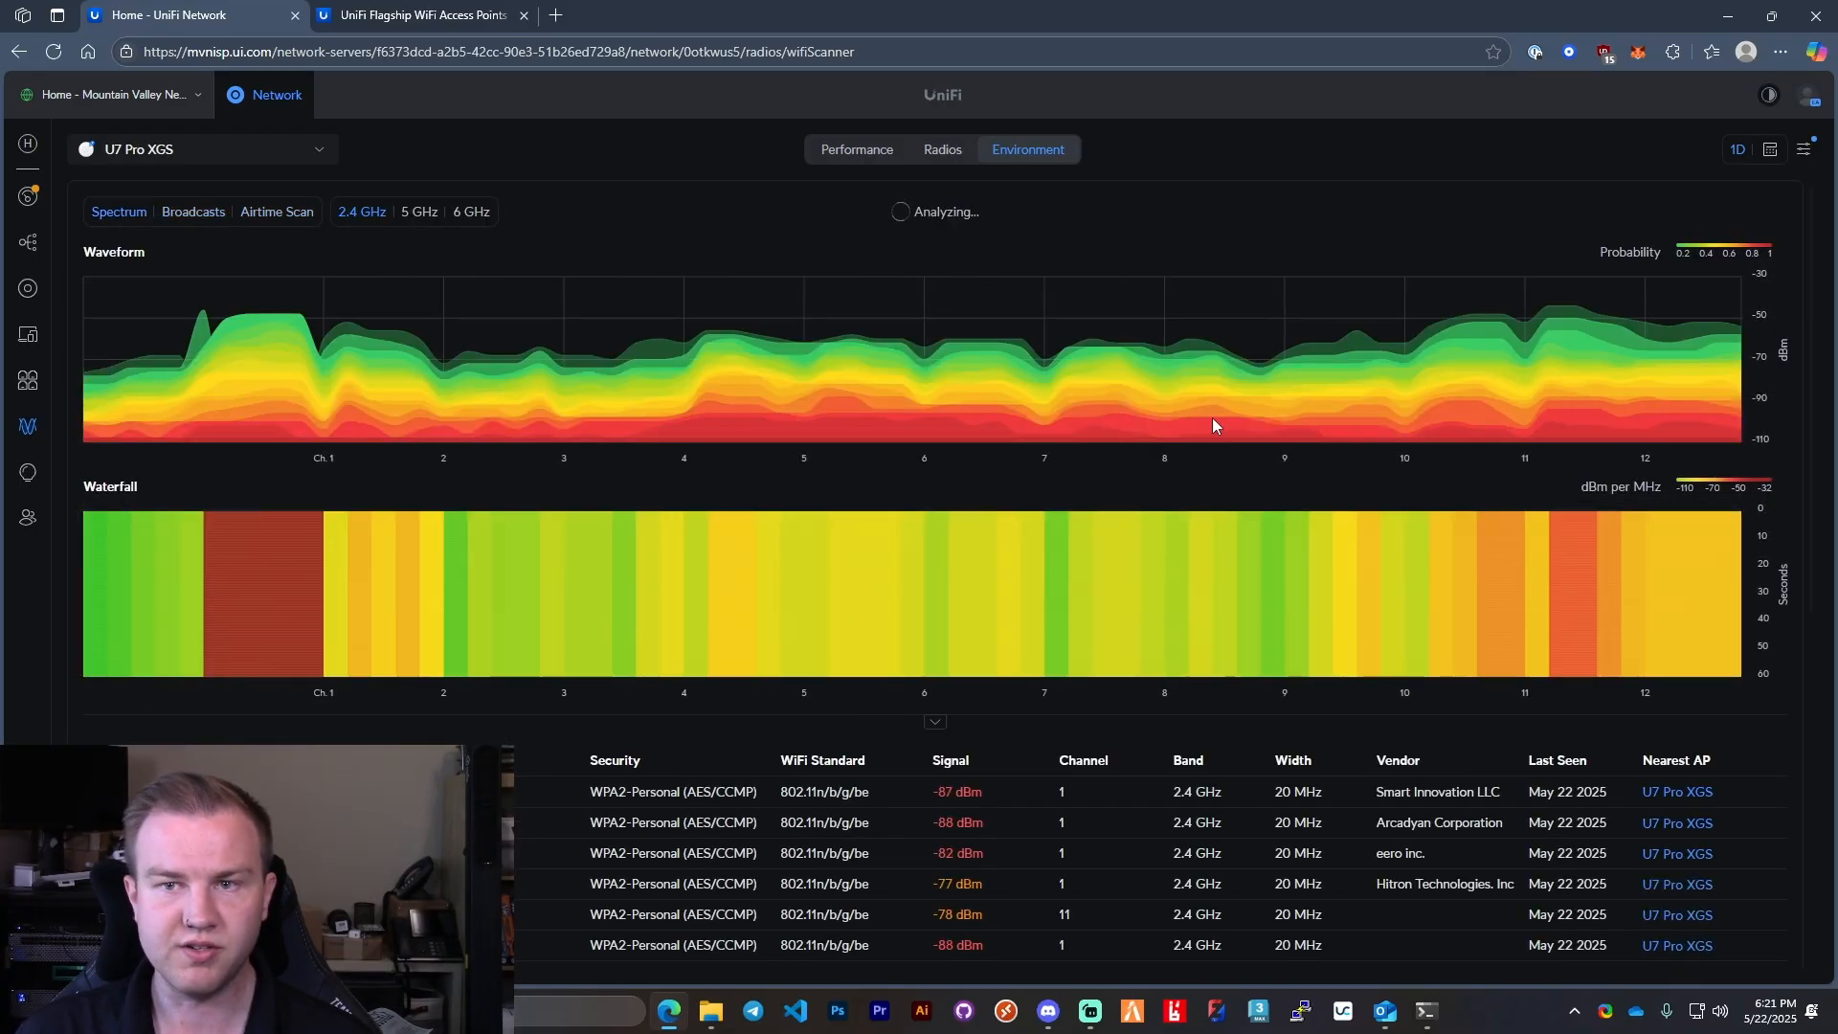
mouse_move(834, 394)
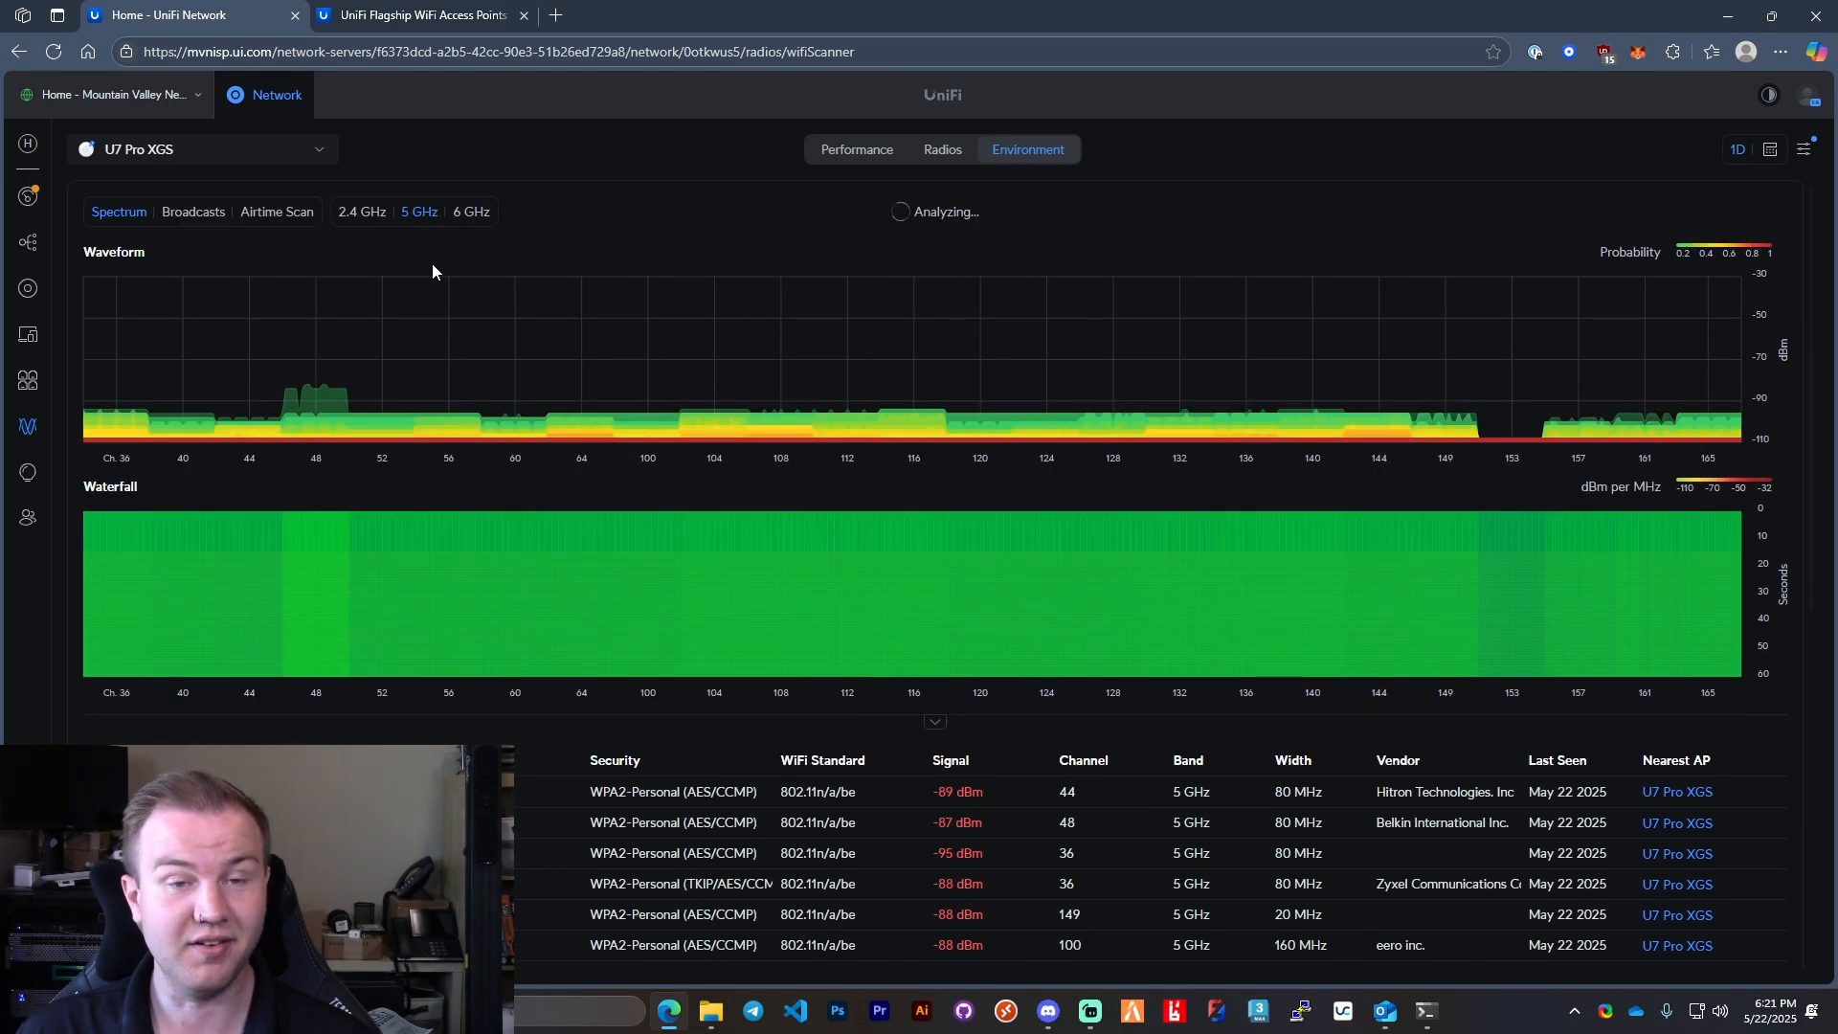
click(471, 210)
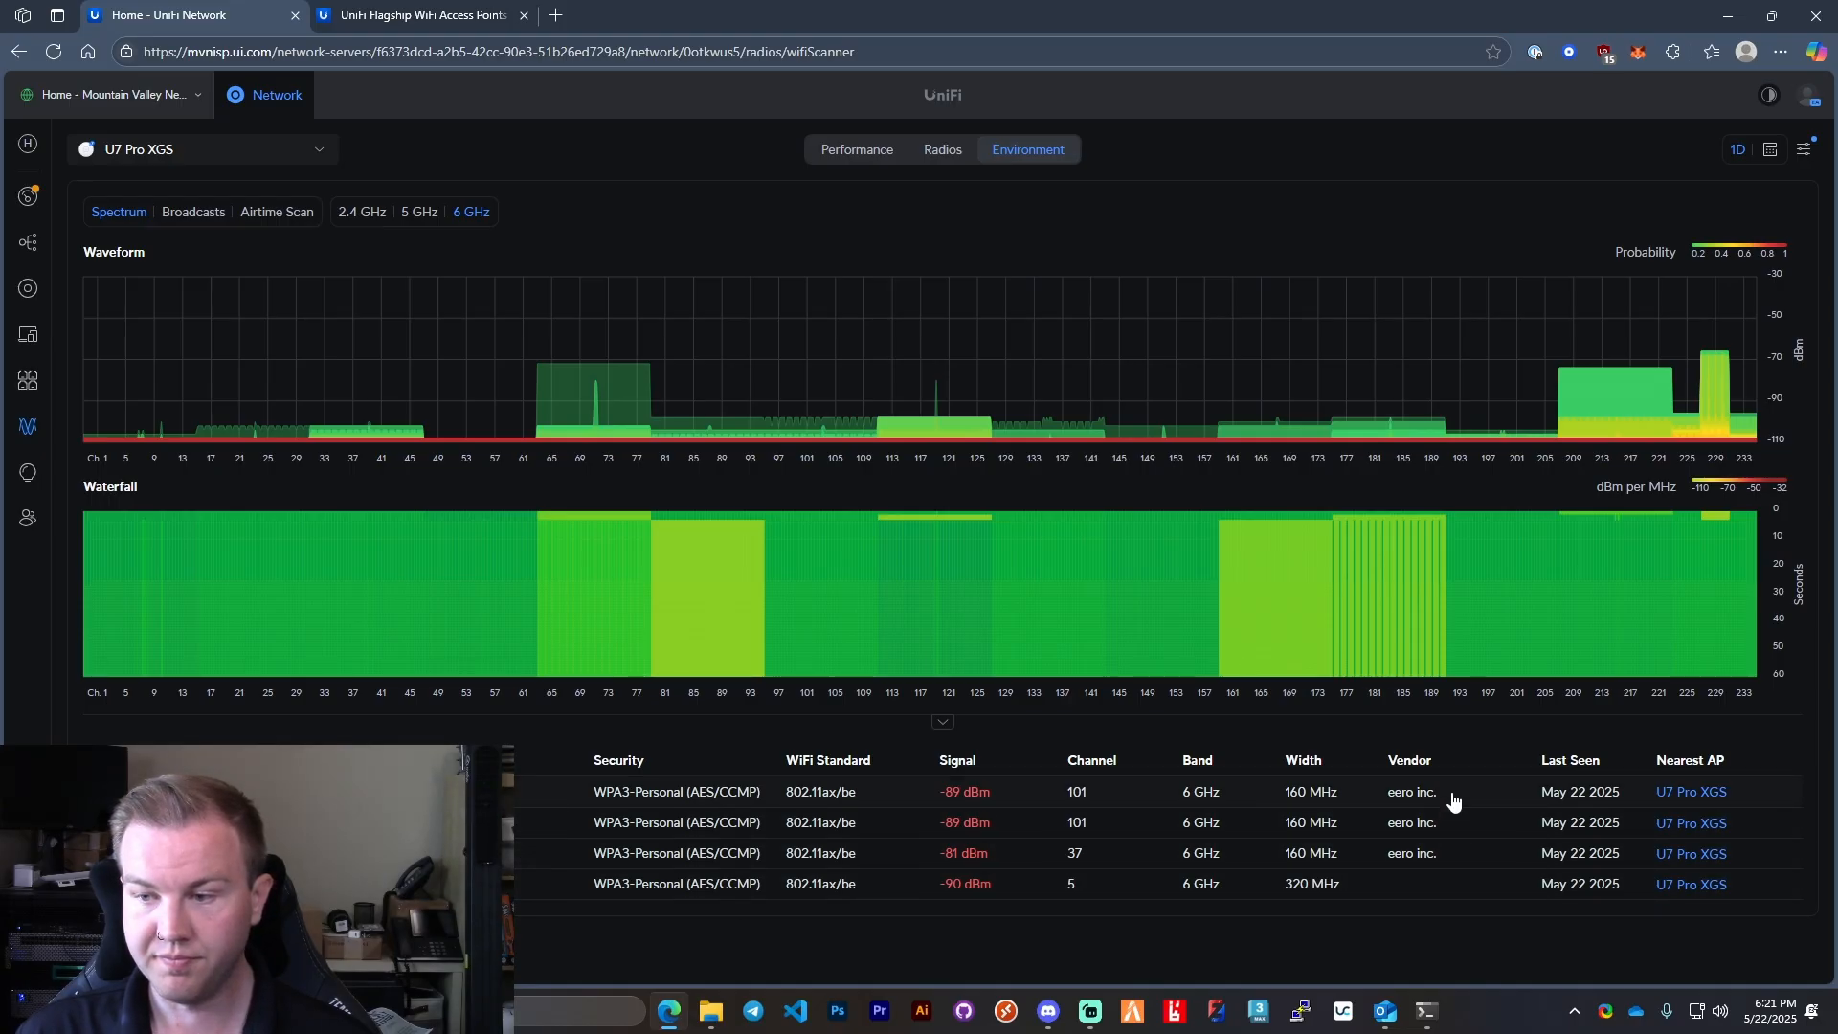
mouse_move(808, 295)
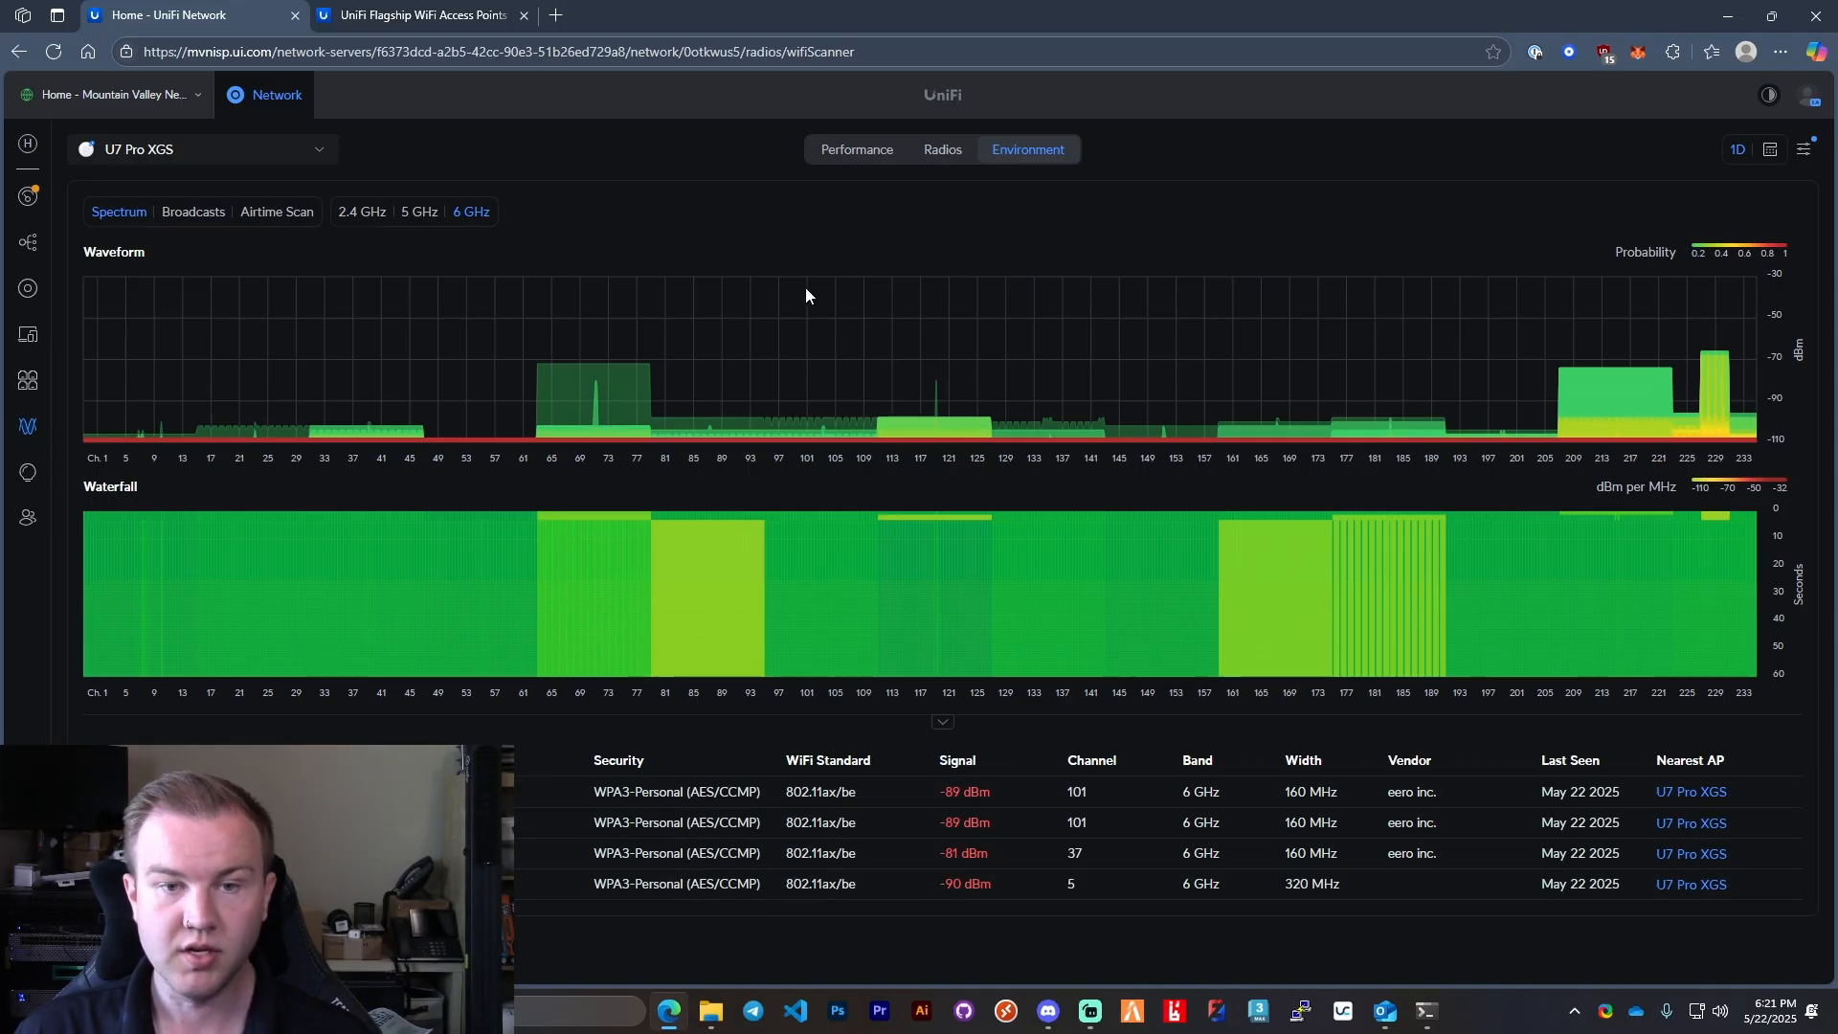
click(856, 149)
text(iperf3.exe -s)
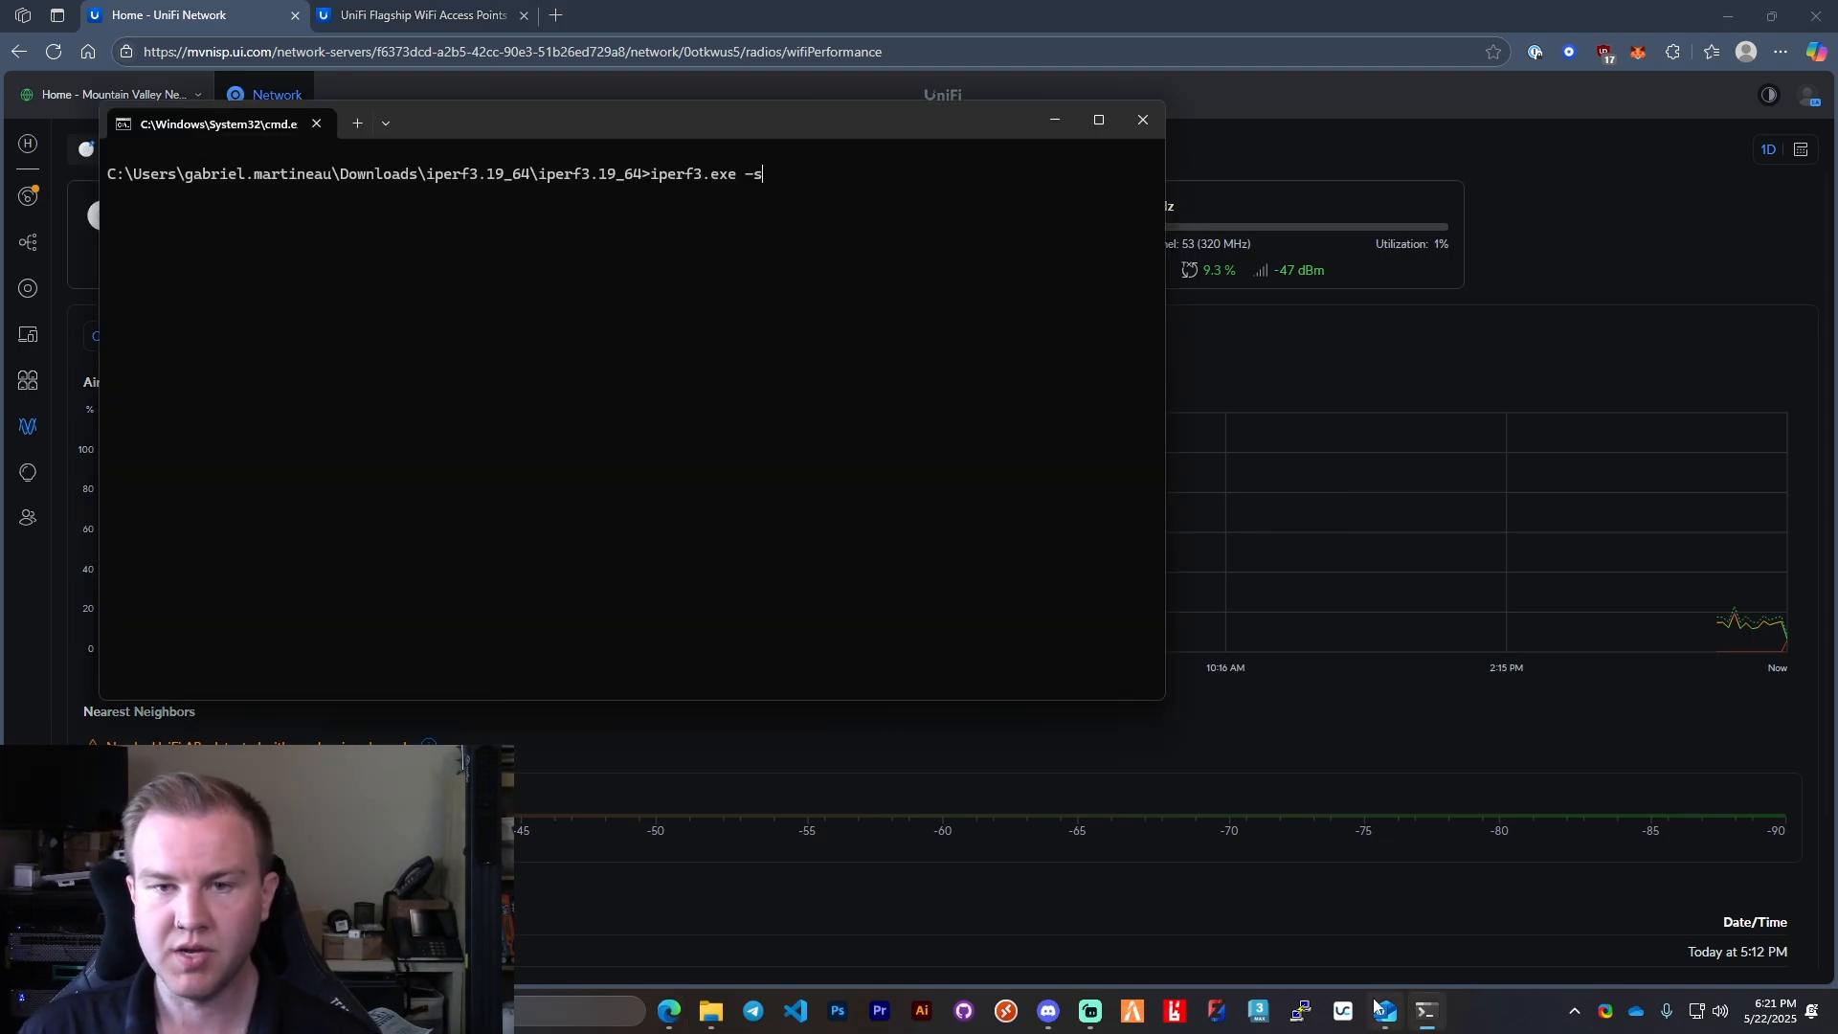
mouse_move(808, 452)
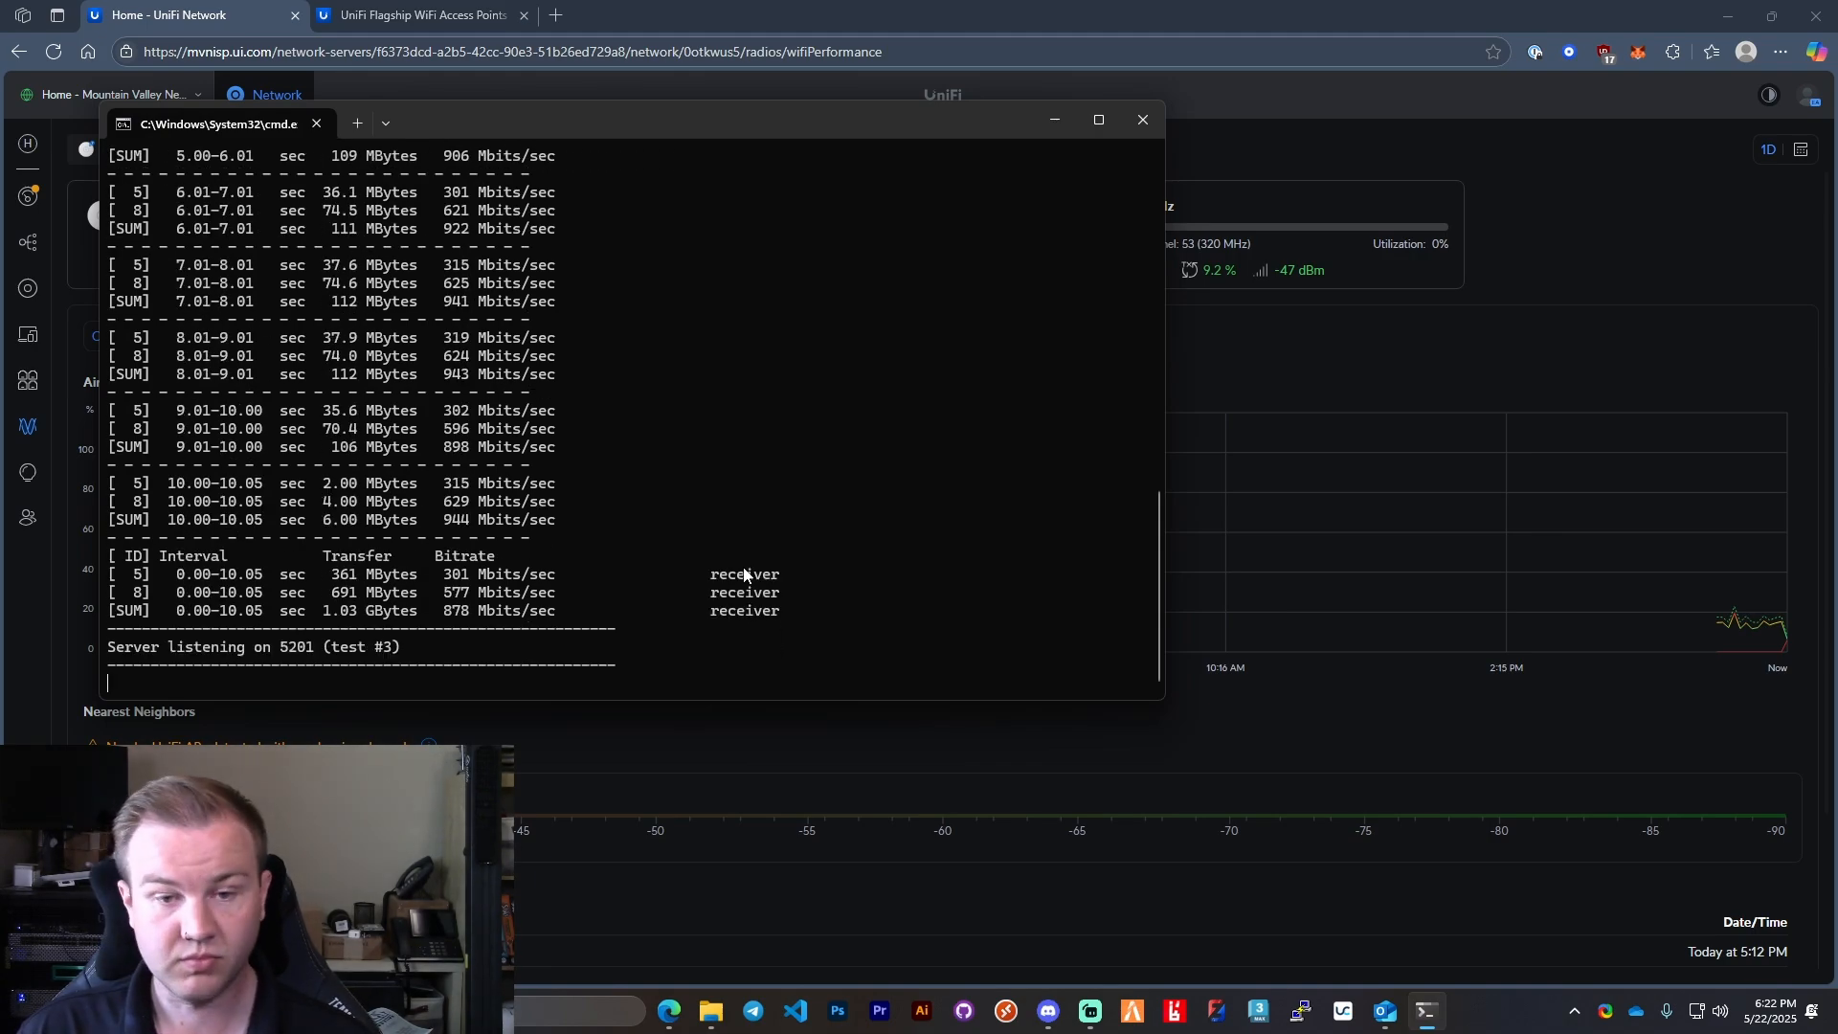
mouse_move(754, 611)
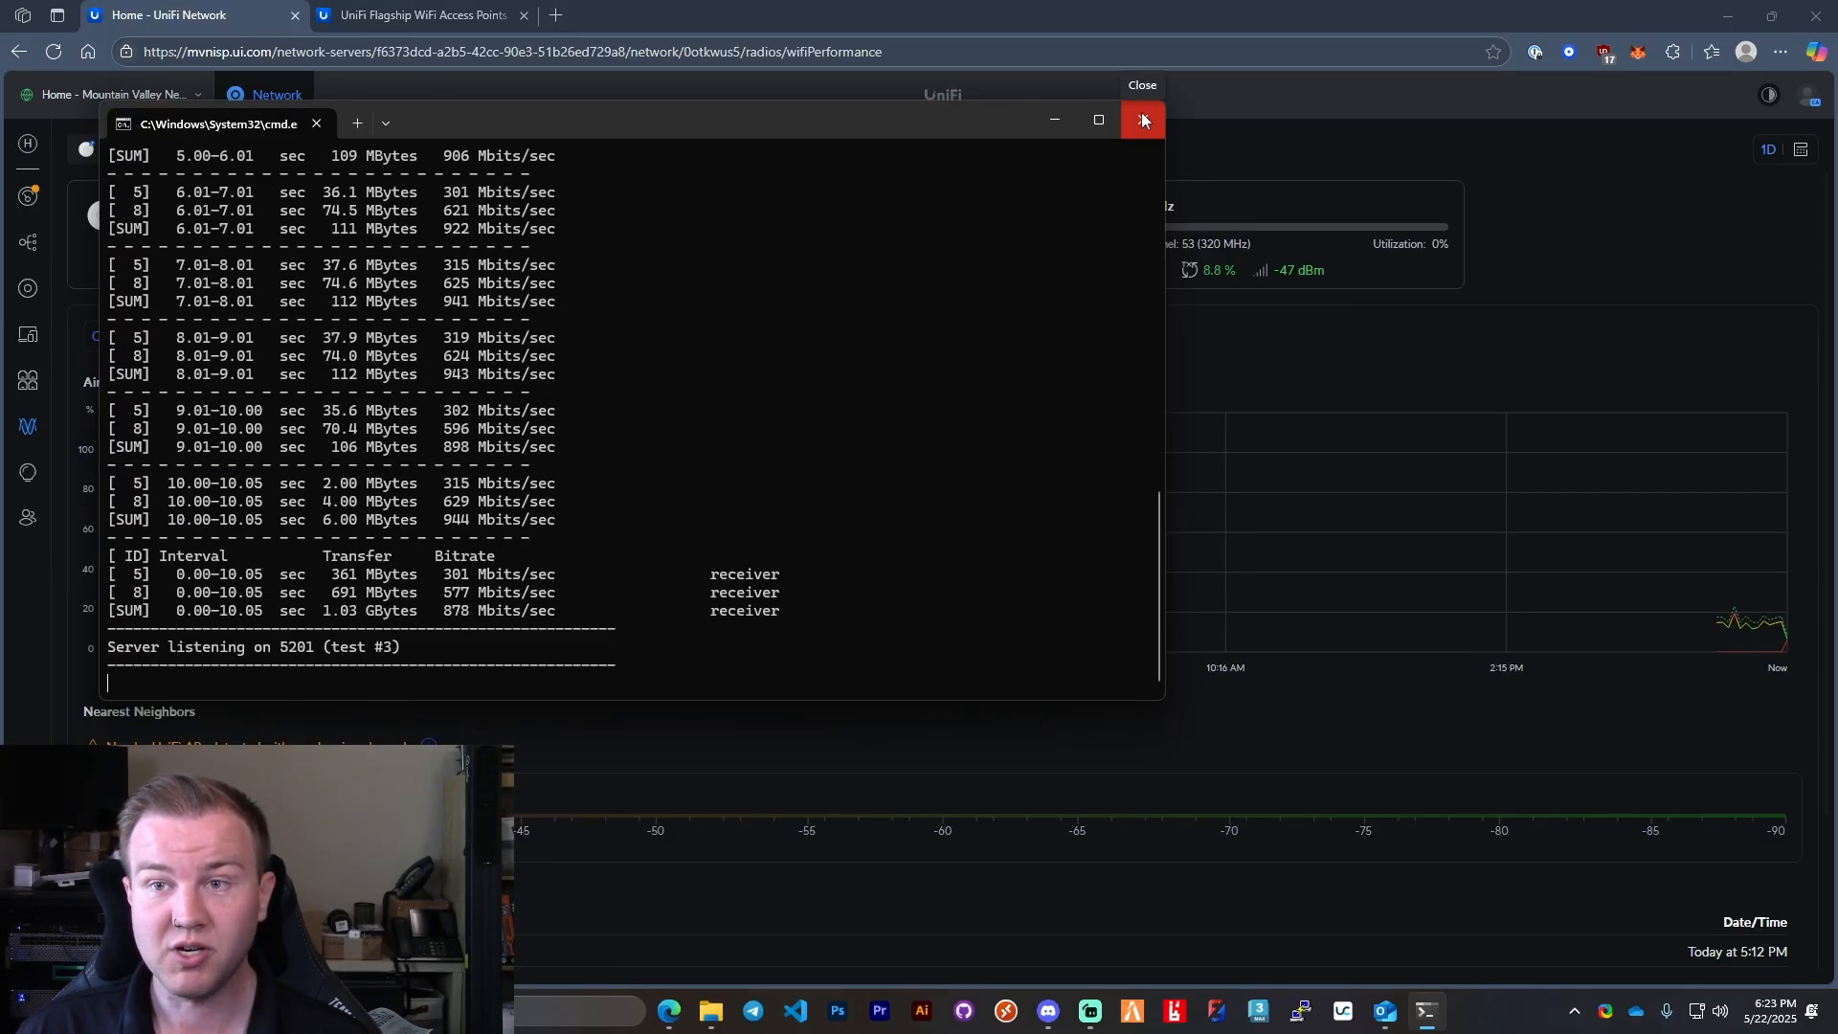
mouse_move(1087, 308)
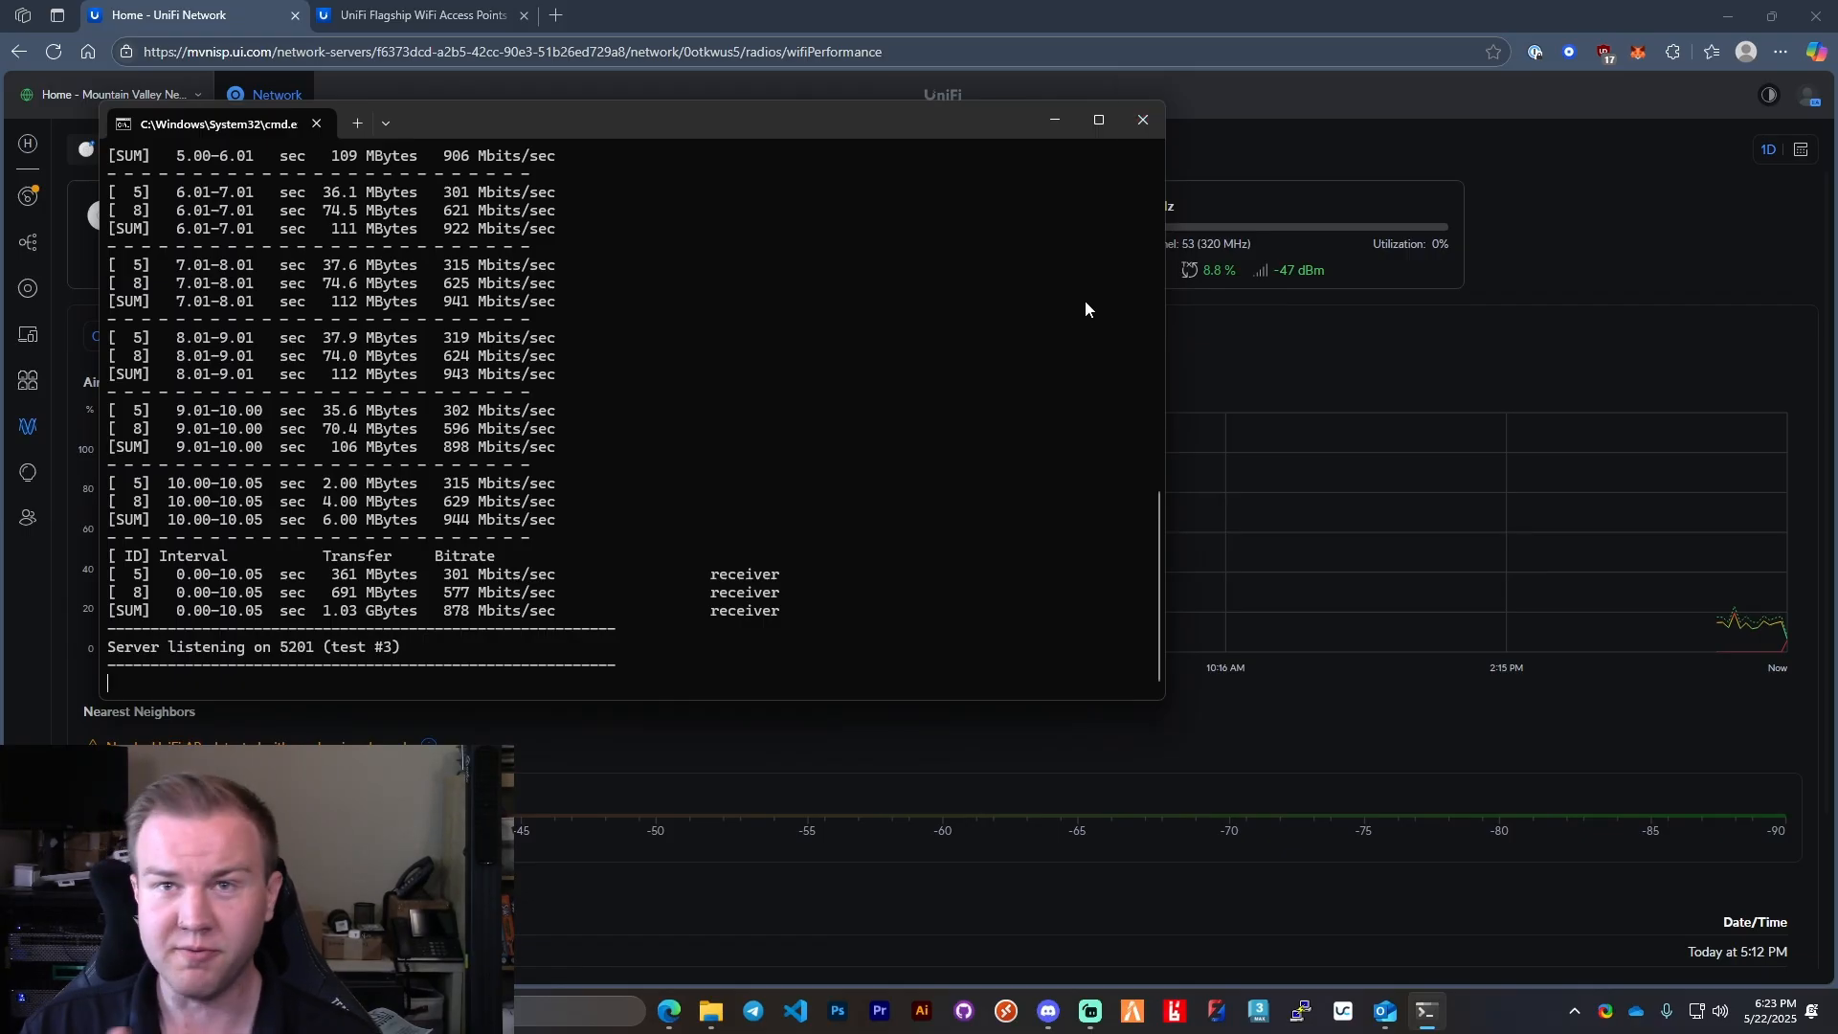
mouse_move(1149, 149)
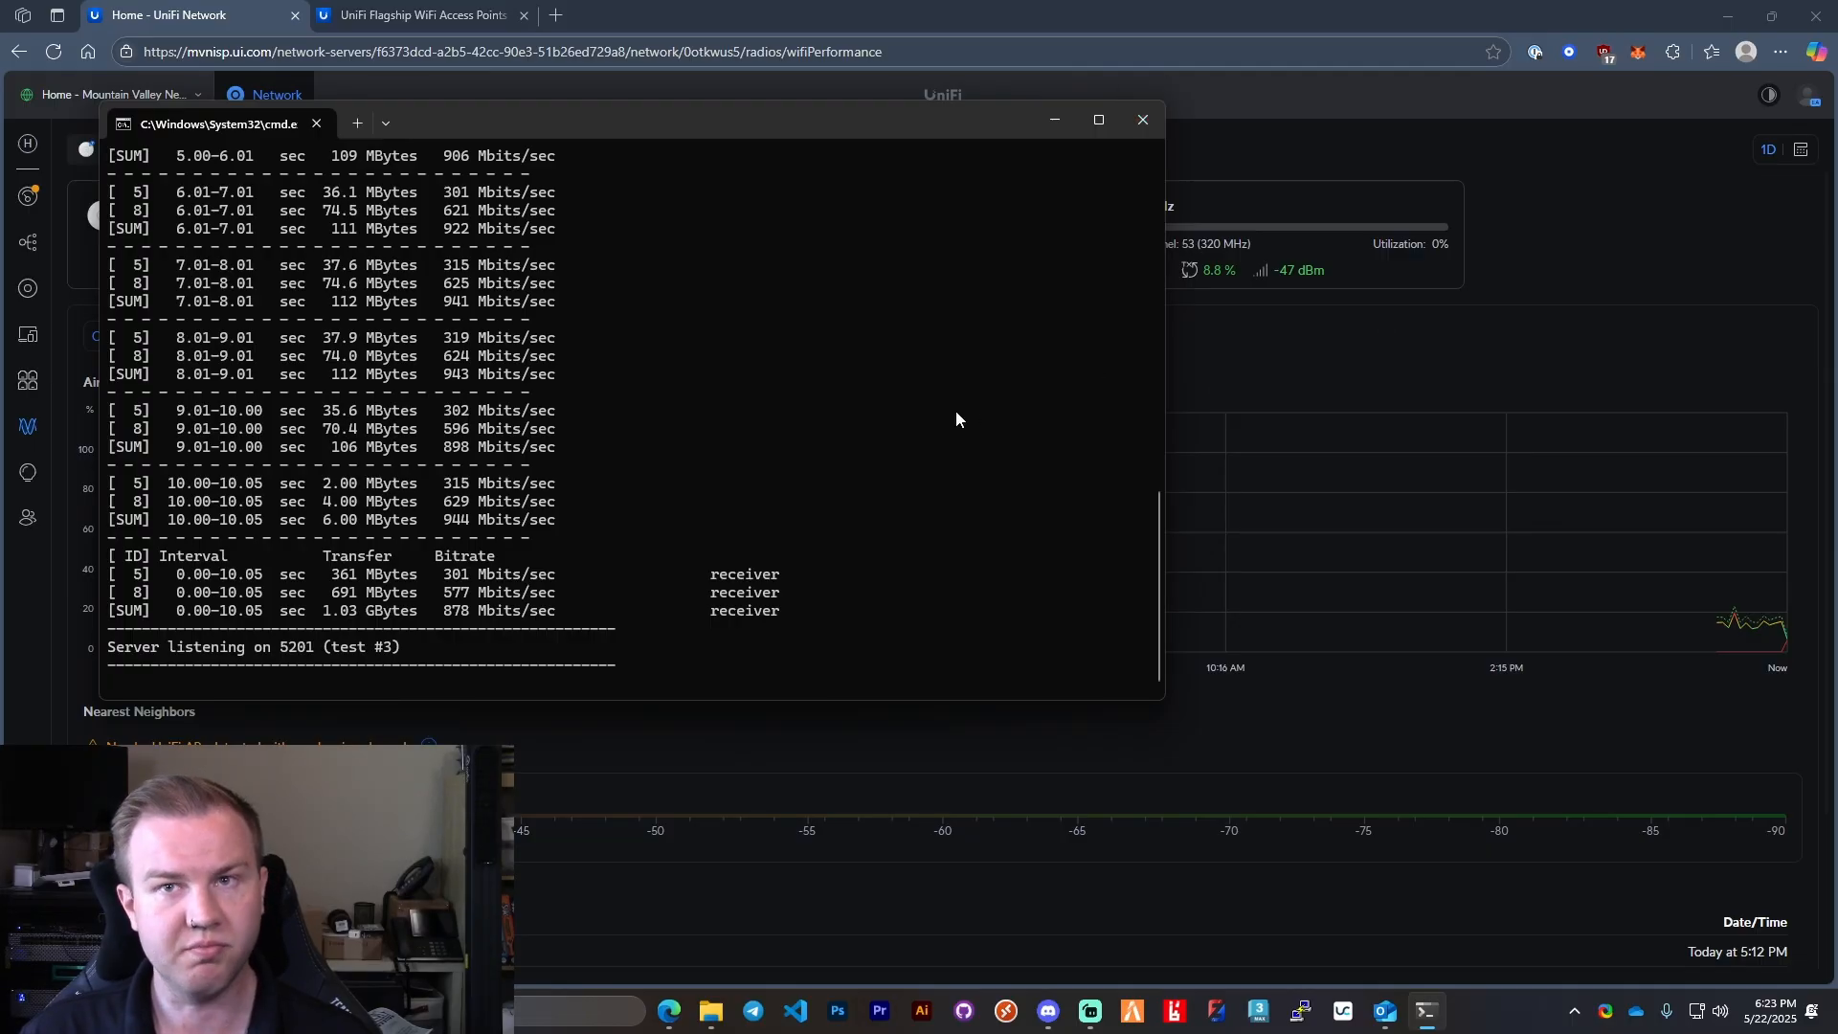
mouse_move(1030, 491)
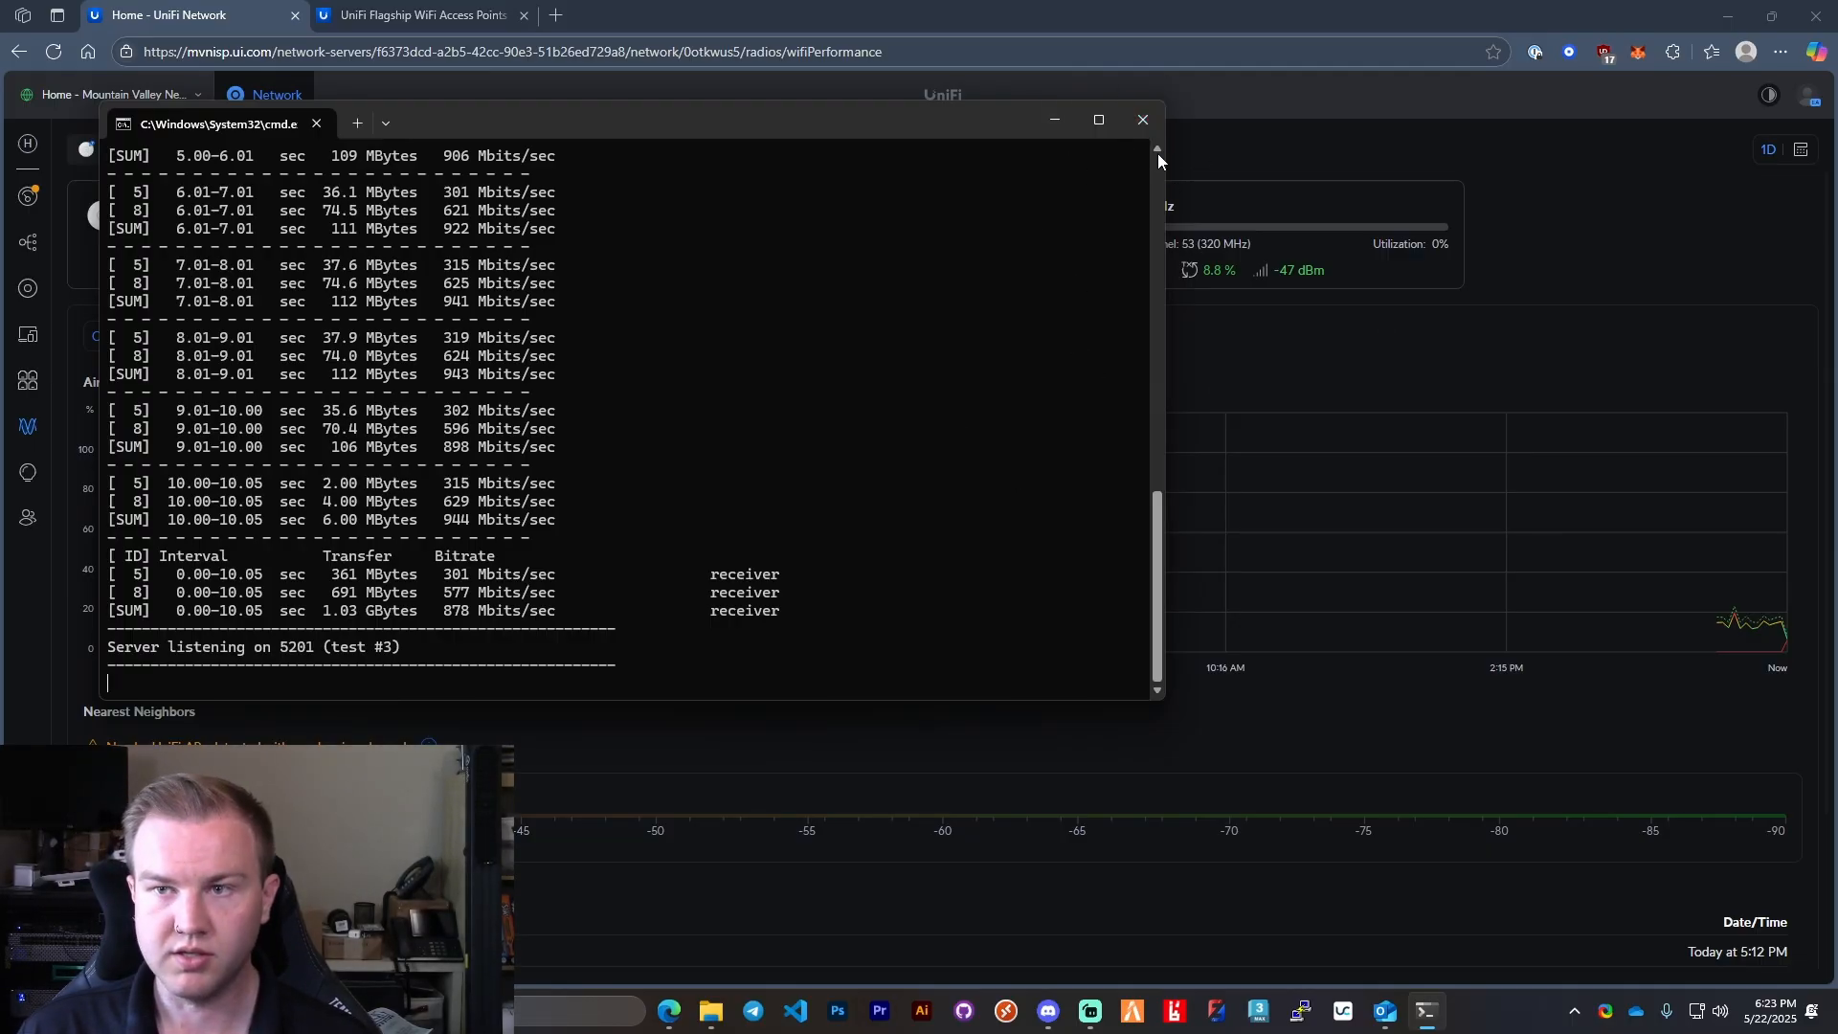
Step: Close the iperf3 prompt and review the U7 Pro XGS packet capture options without capturing
click(1141, 119)
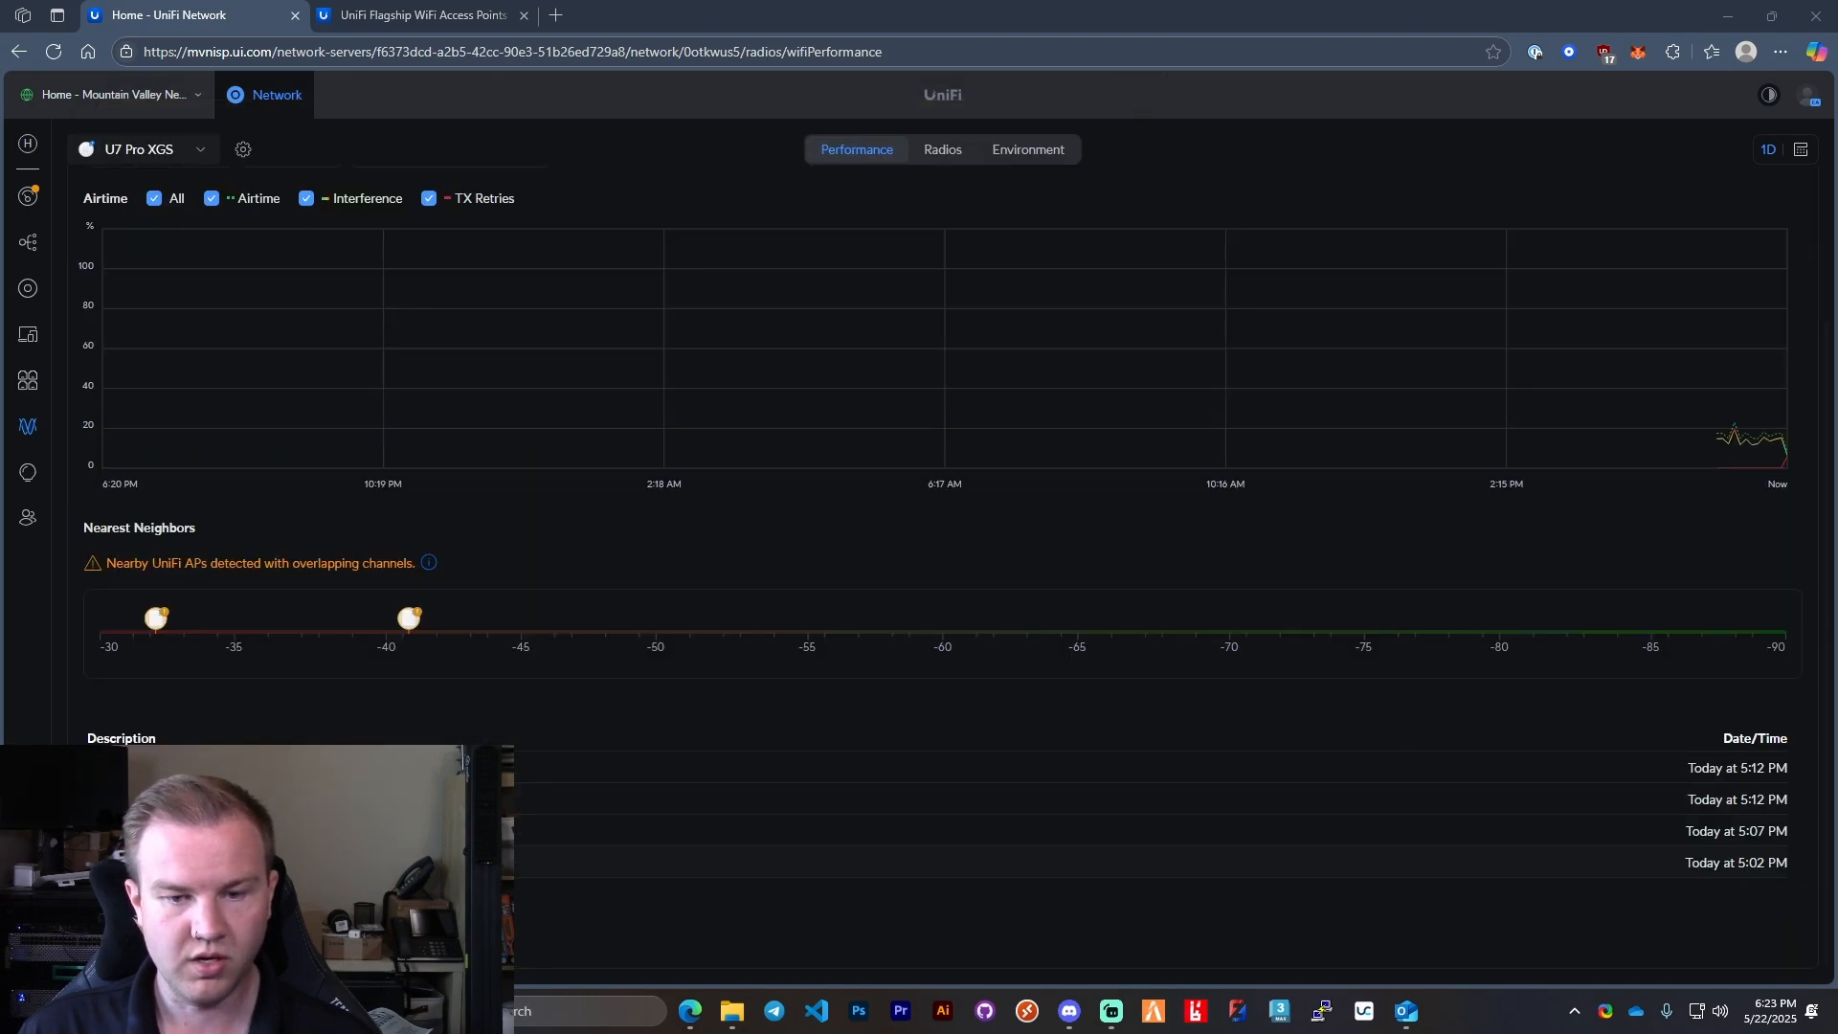
click(942, 150)
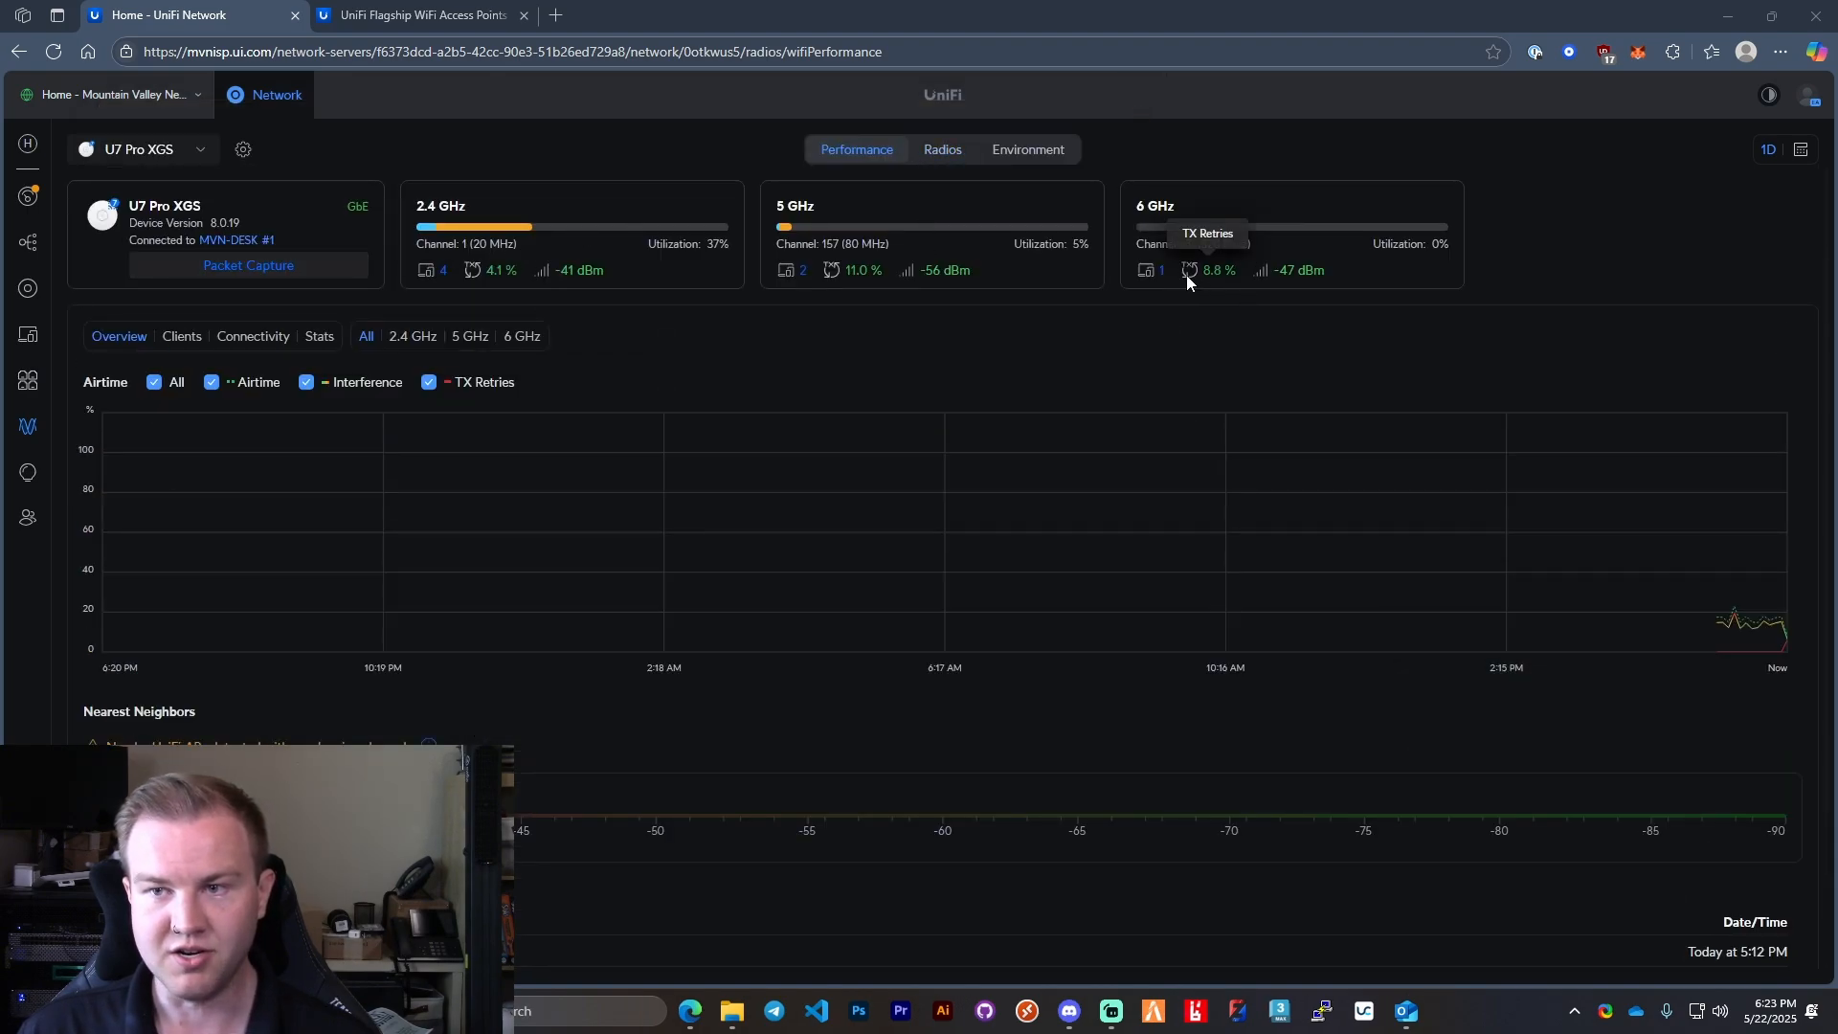
mouse_move(877, 283)
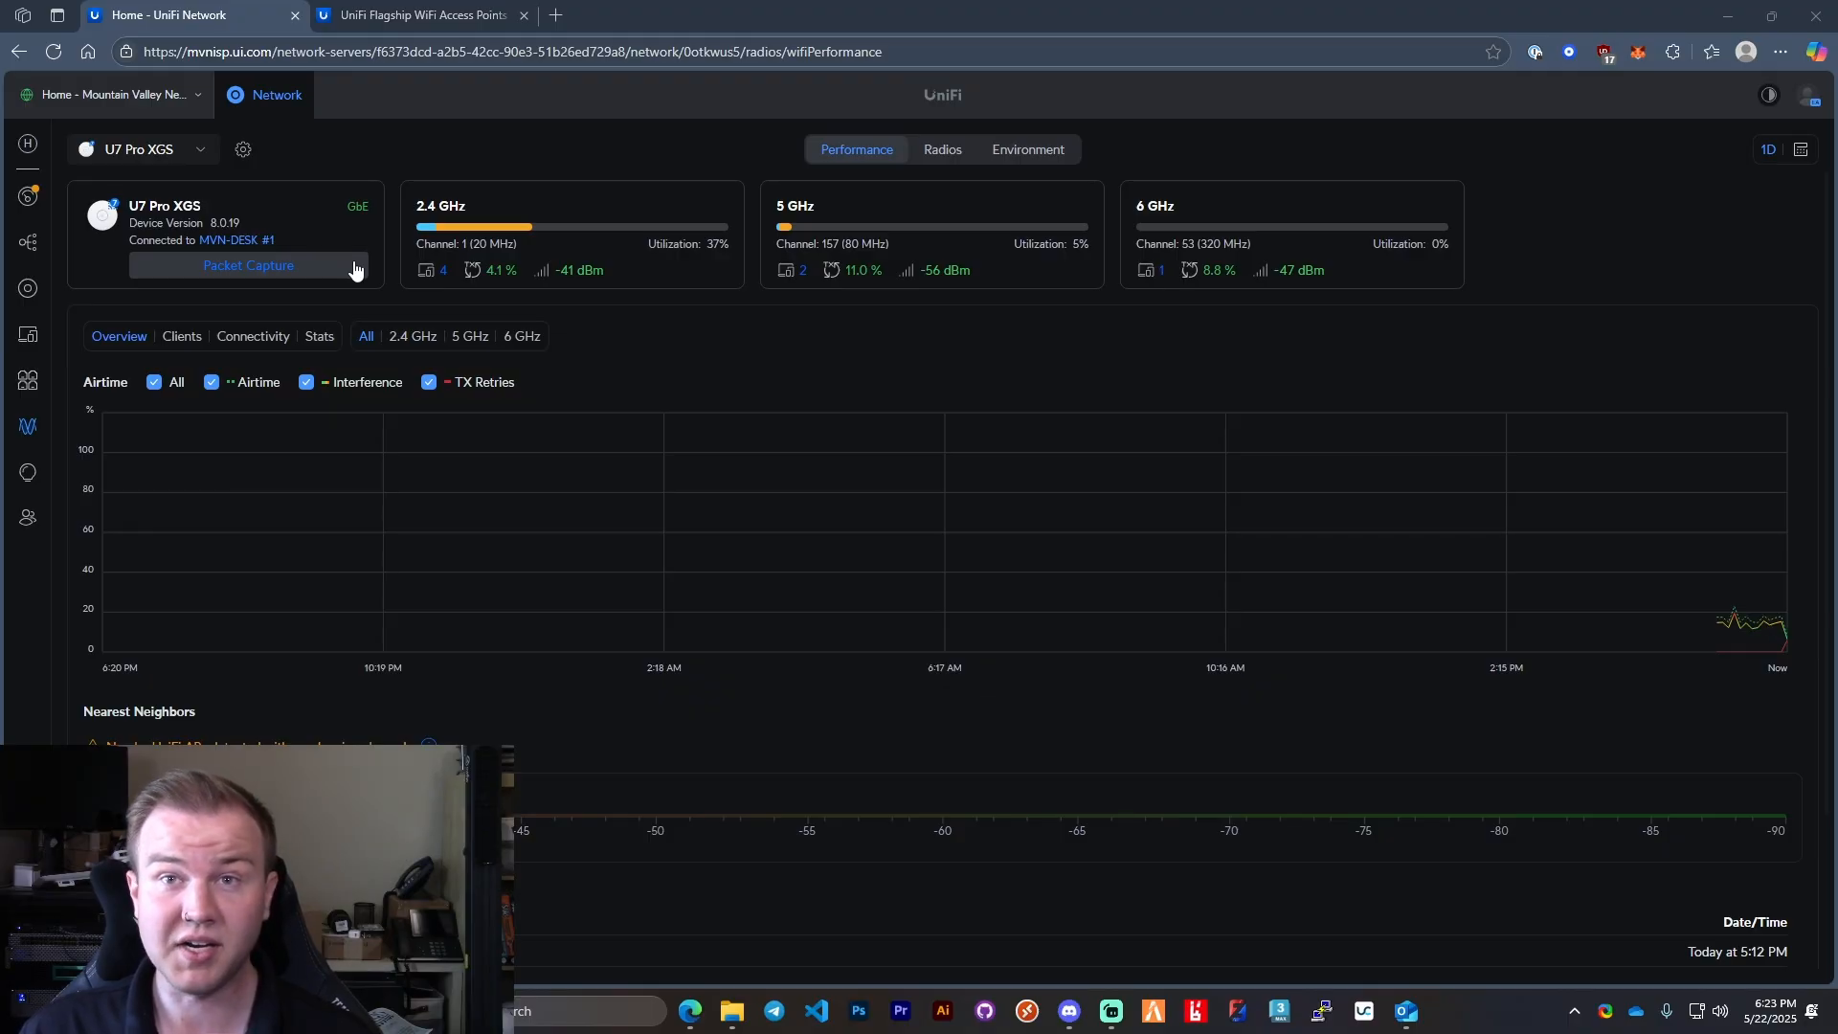
click(247, 264)
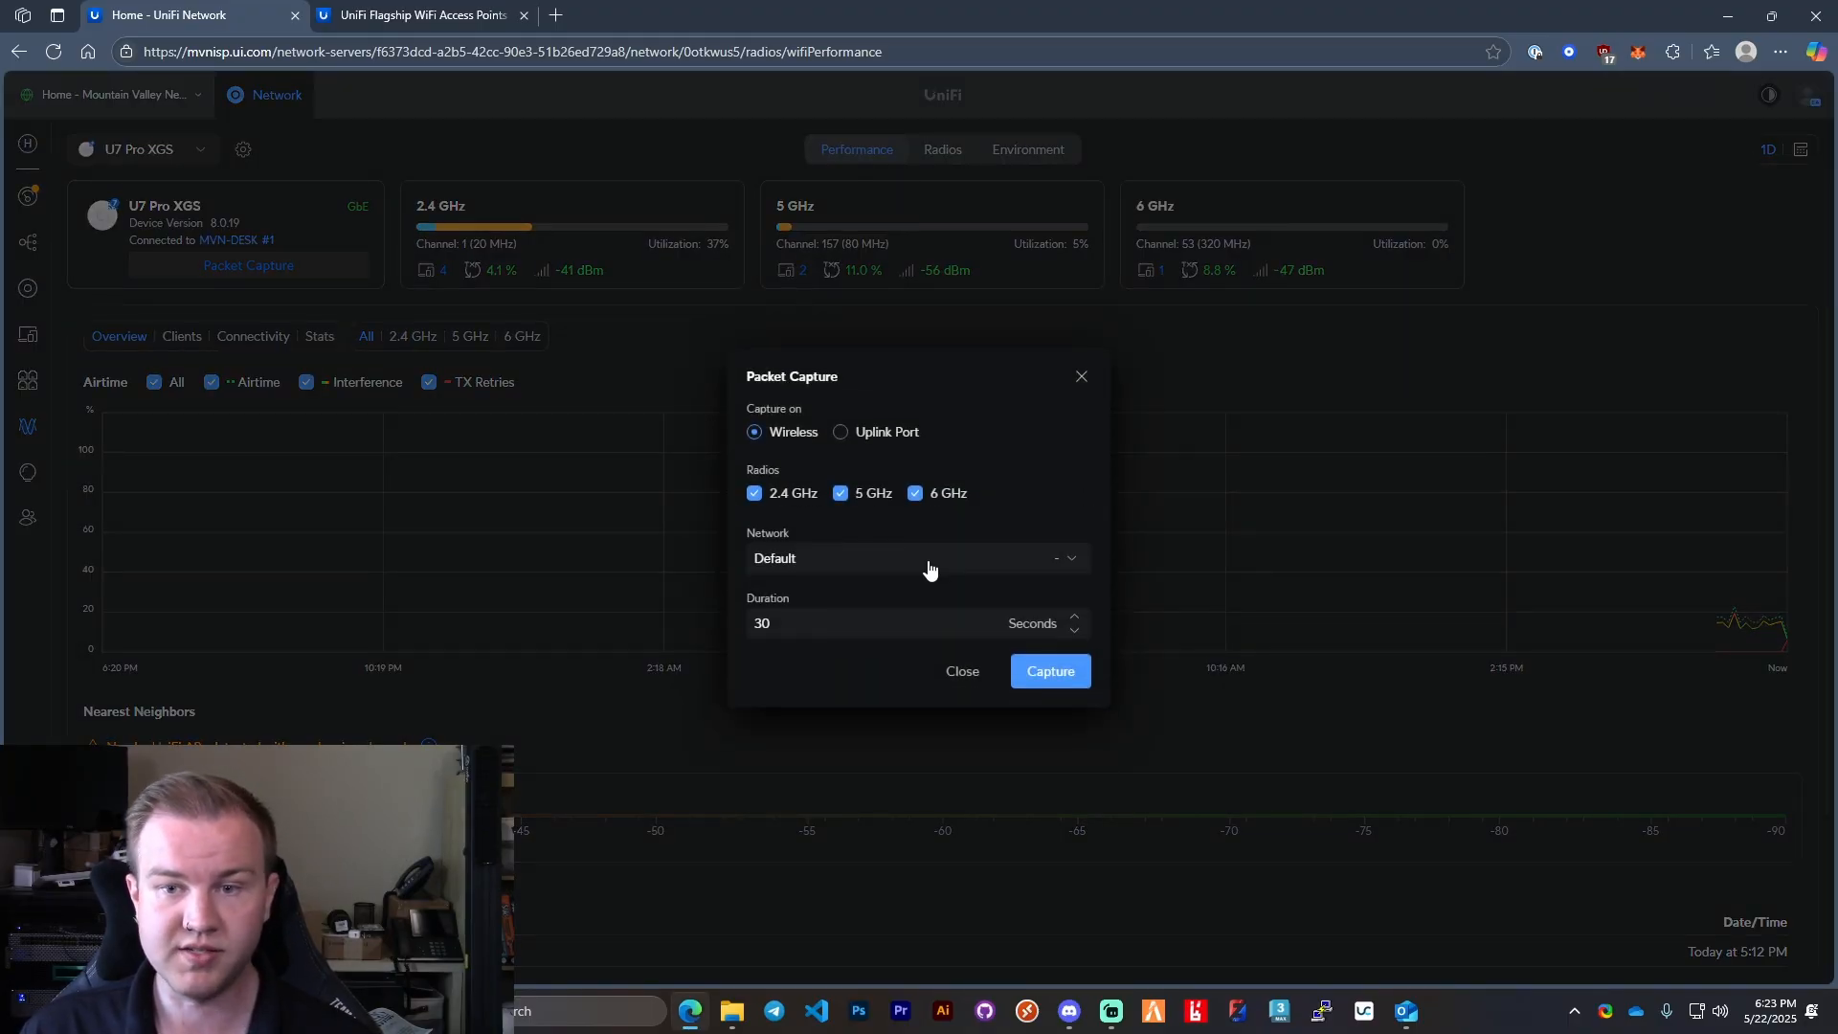
mouse_move(896, 513)
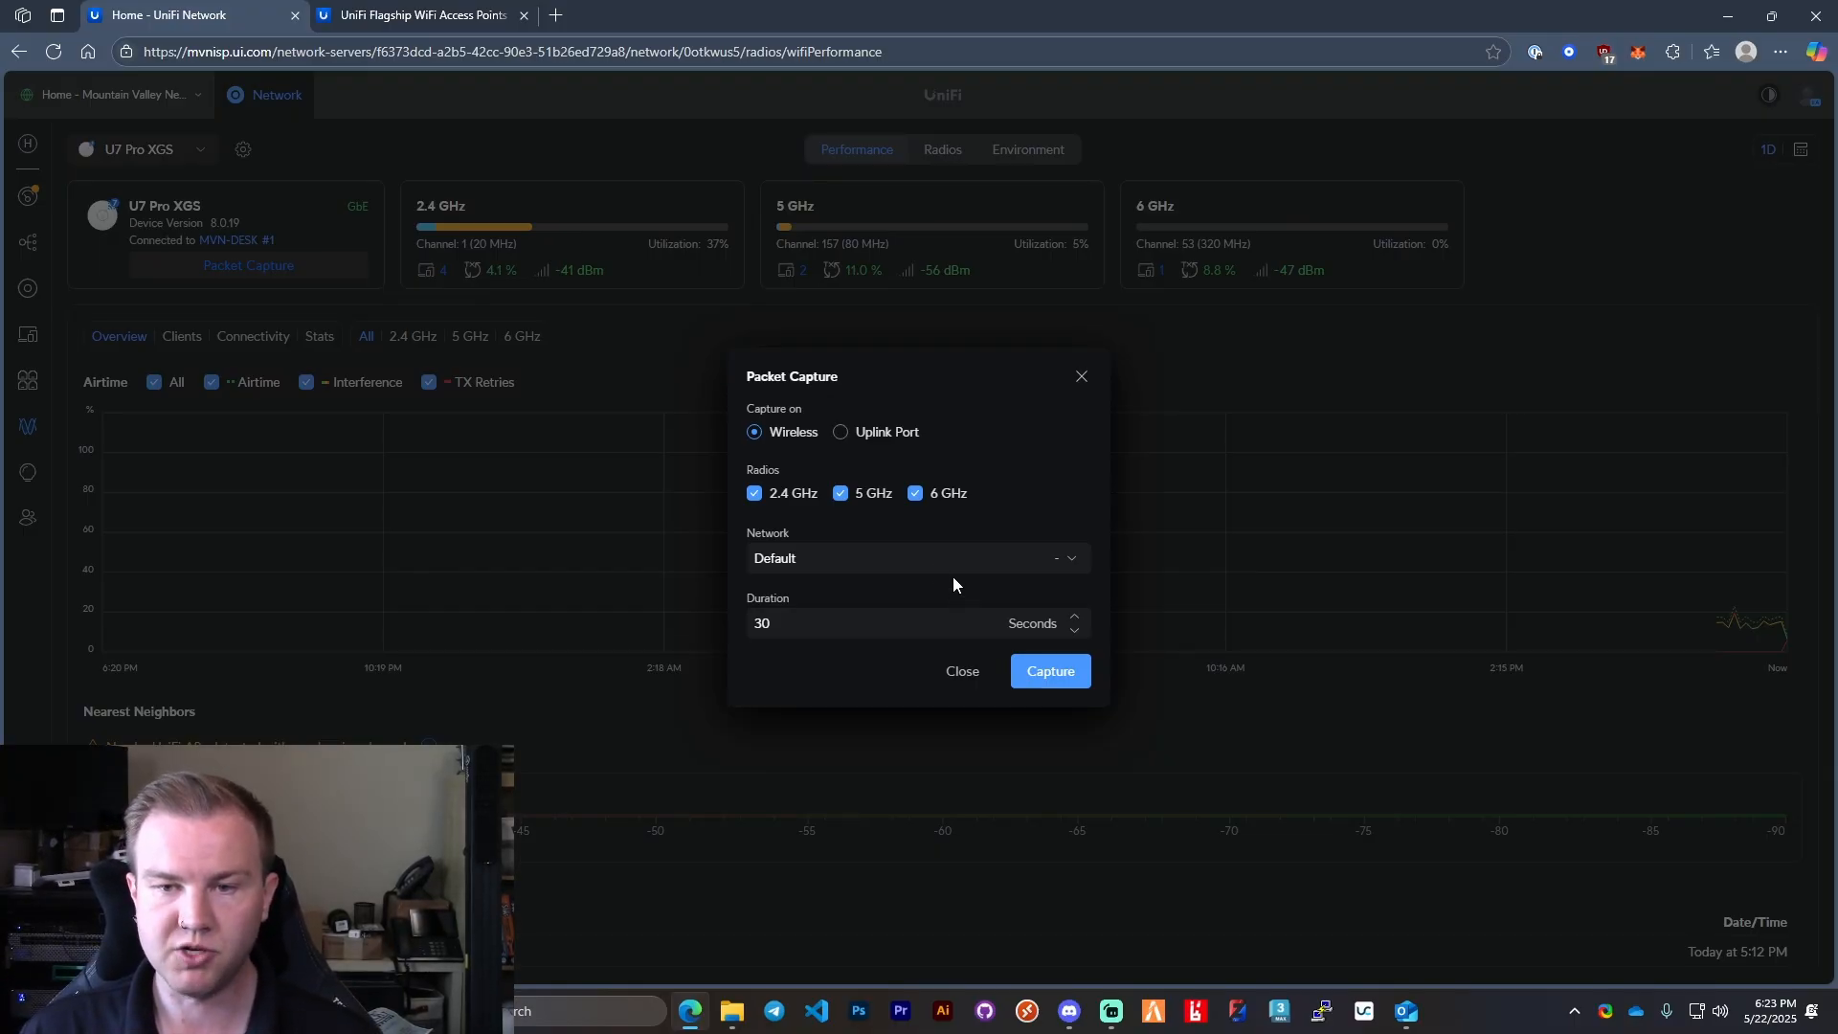
mouse_move(969, 697)
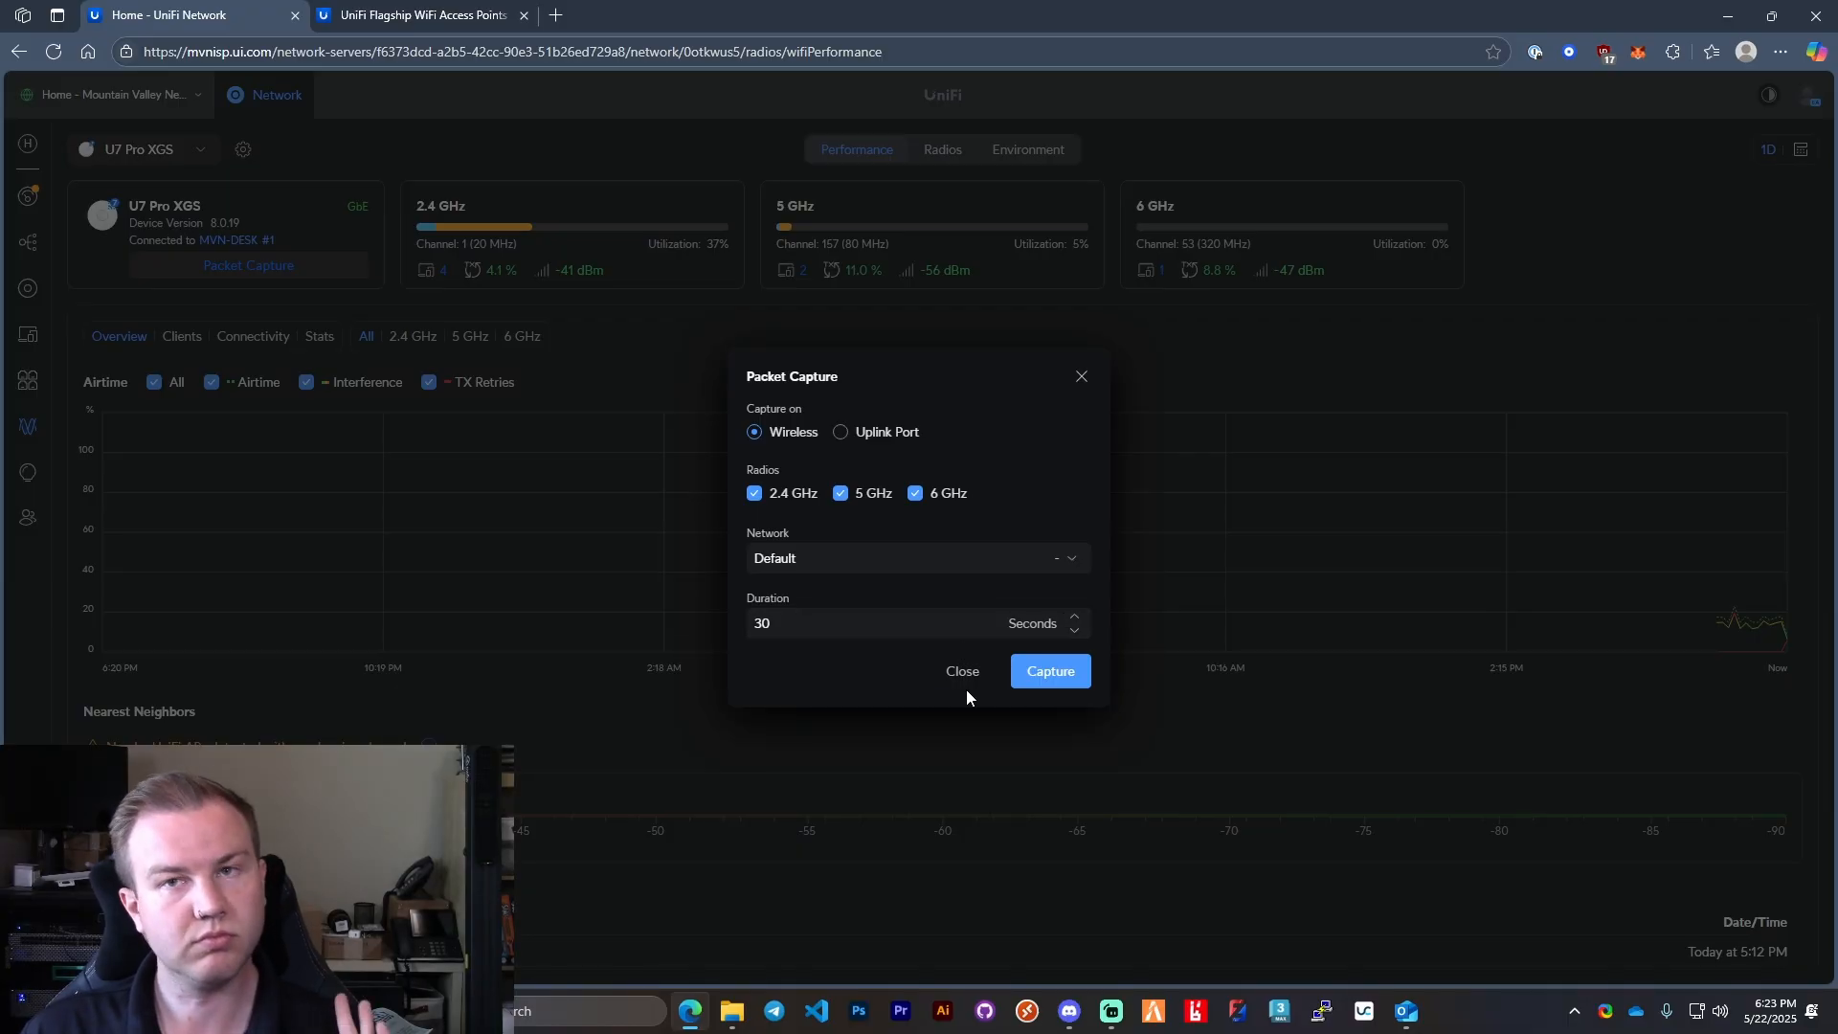
click(961, 672)
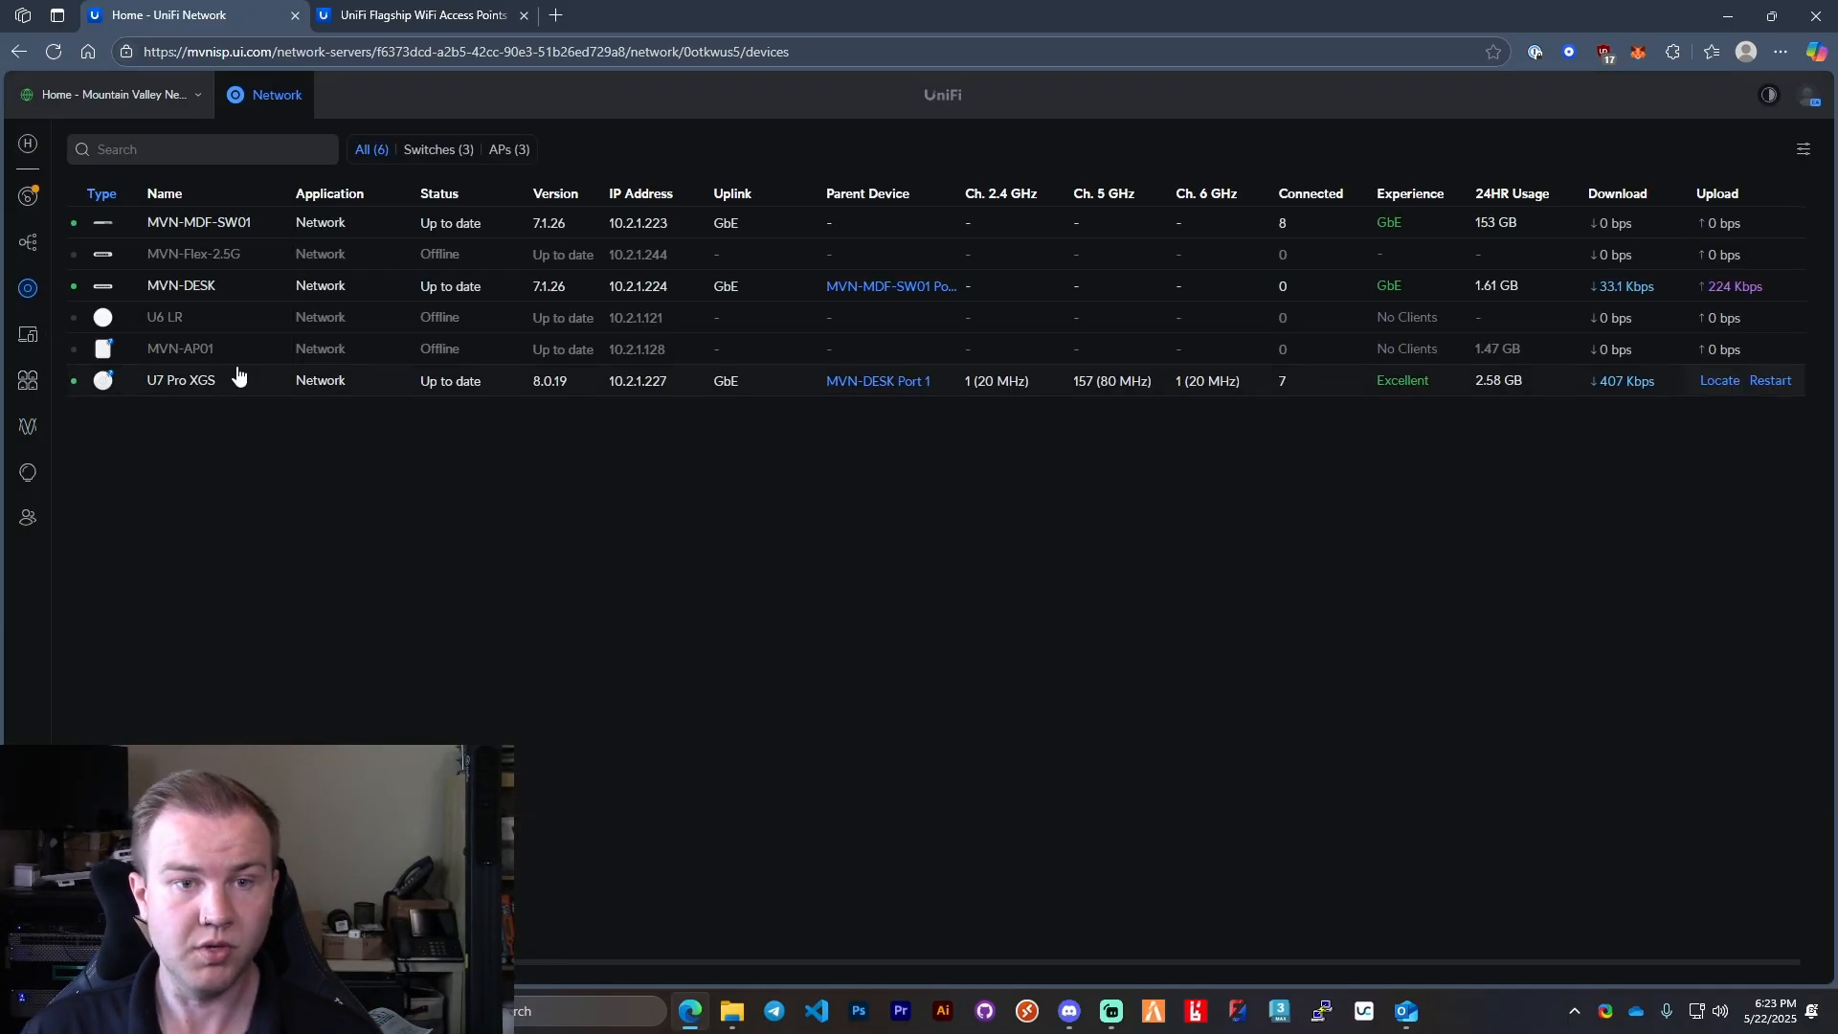
Step: Show the U7 Pro XGS detail panel with its clients and per-band air stats
click(179, 379)
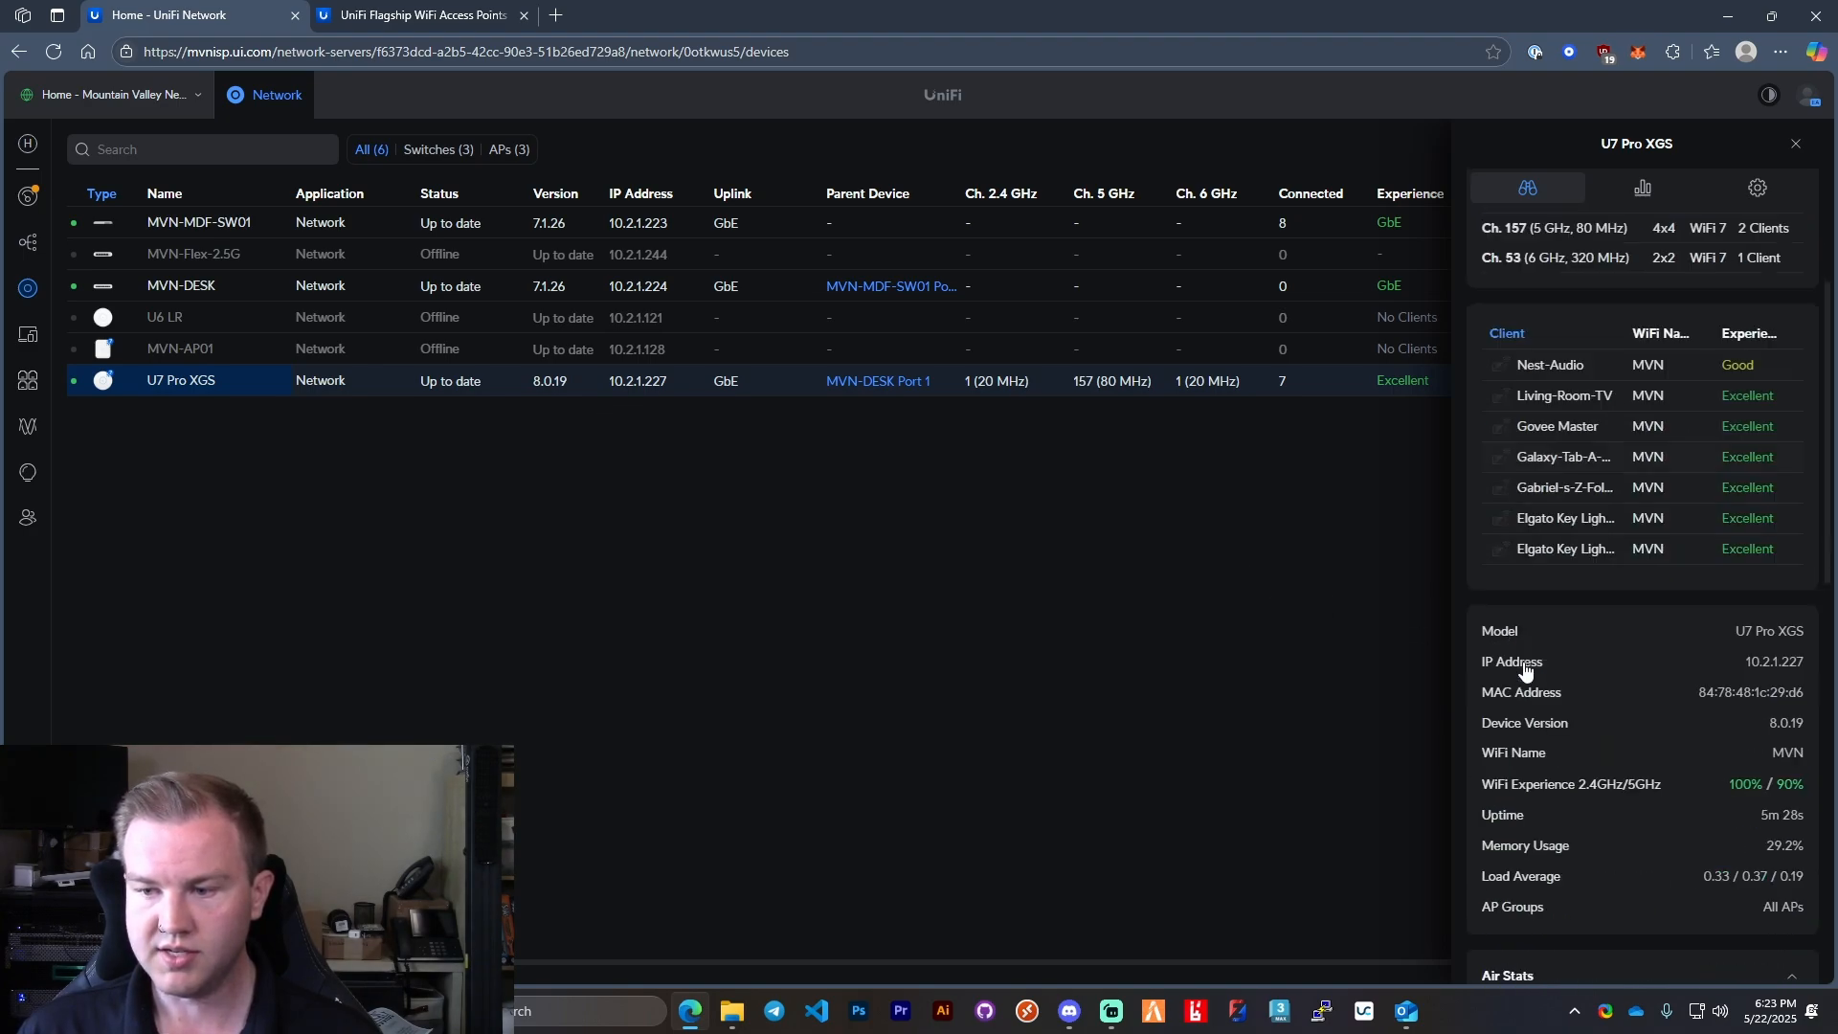
scroll(down, 3)
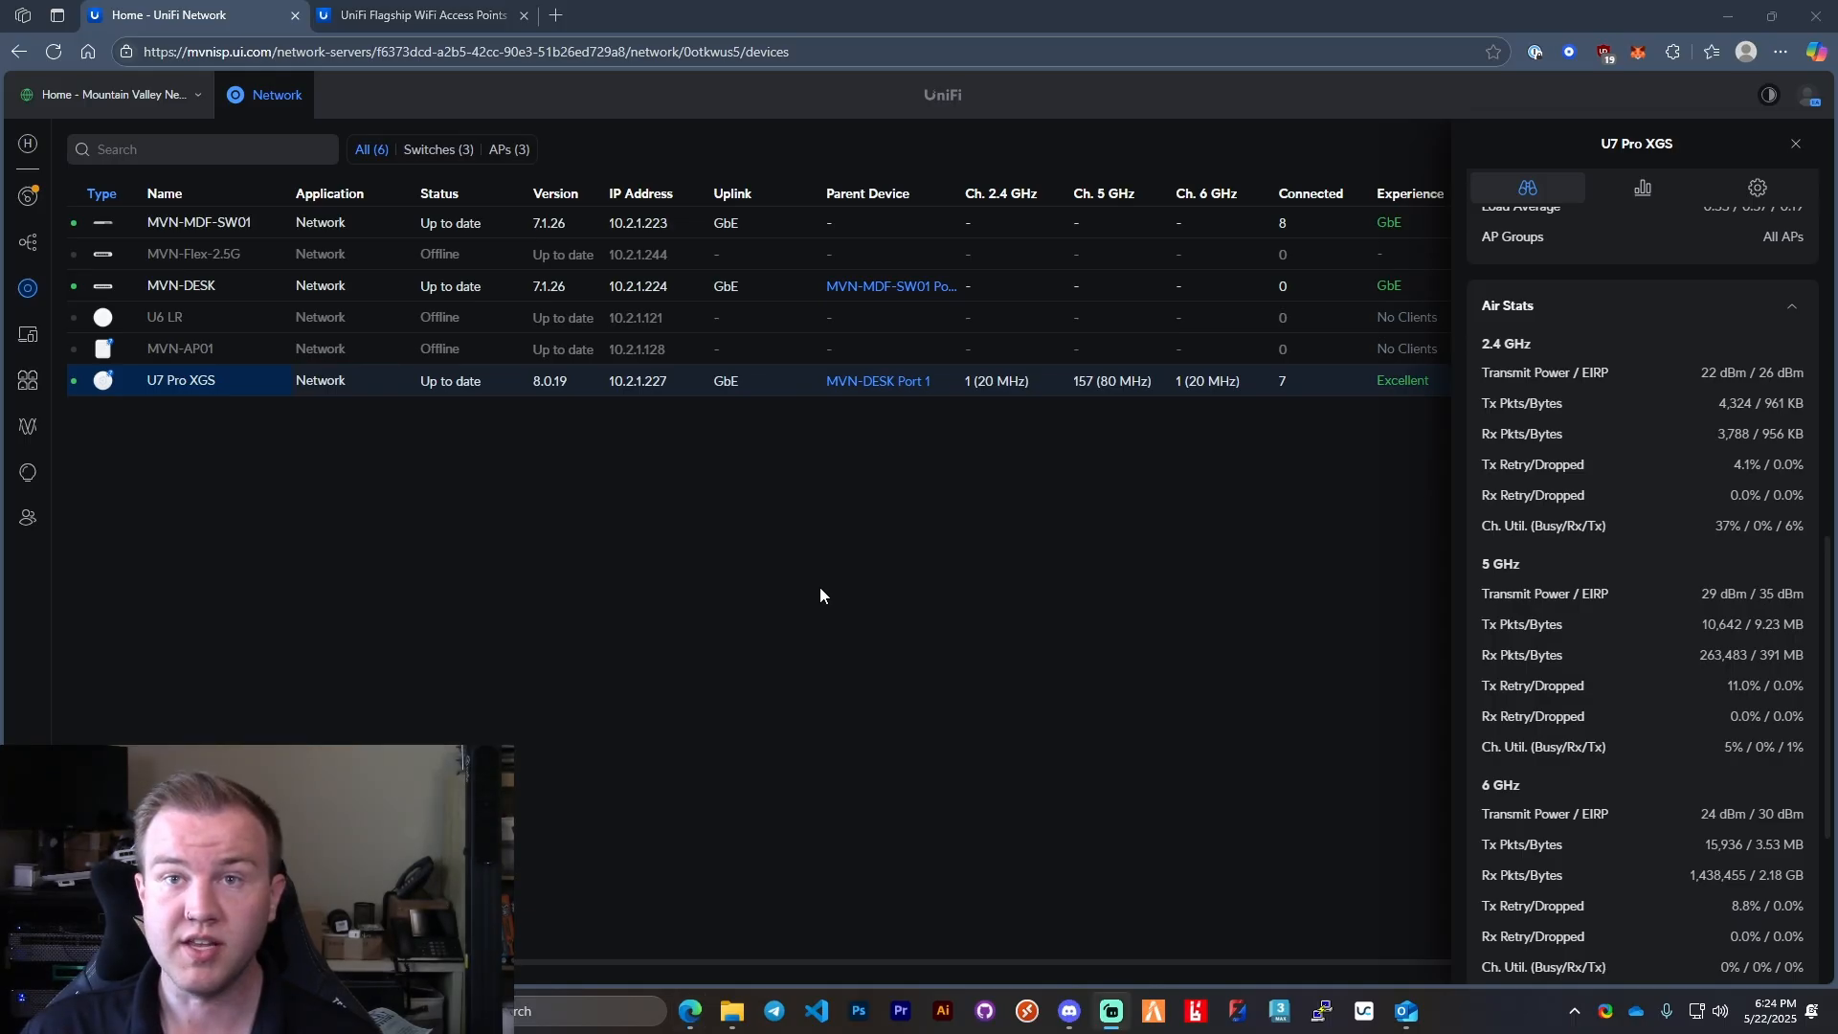
mouse_move(496, 174)
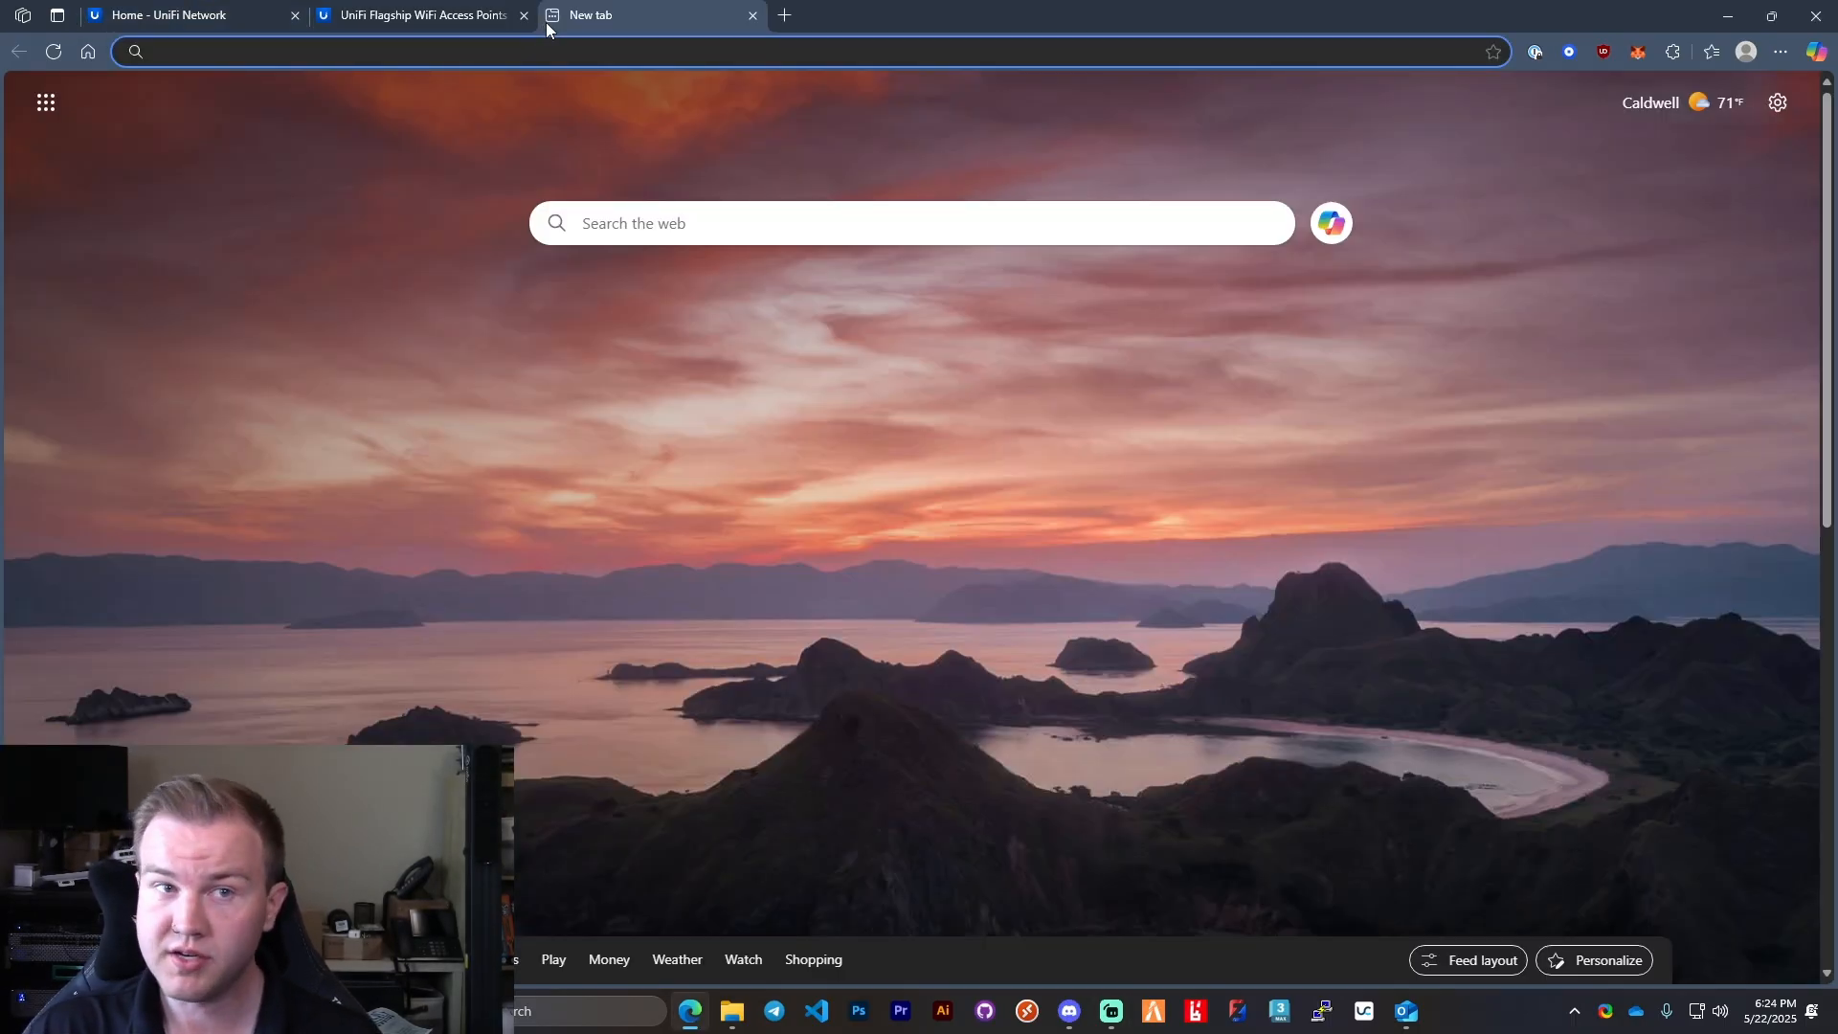
text(https://mvnisp.net)
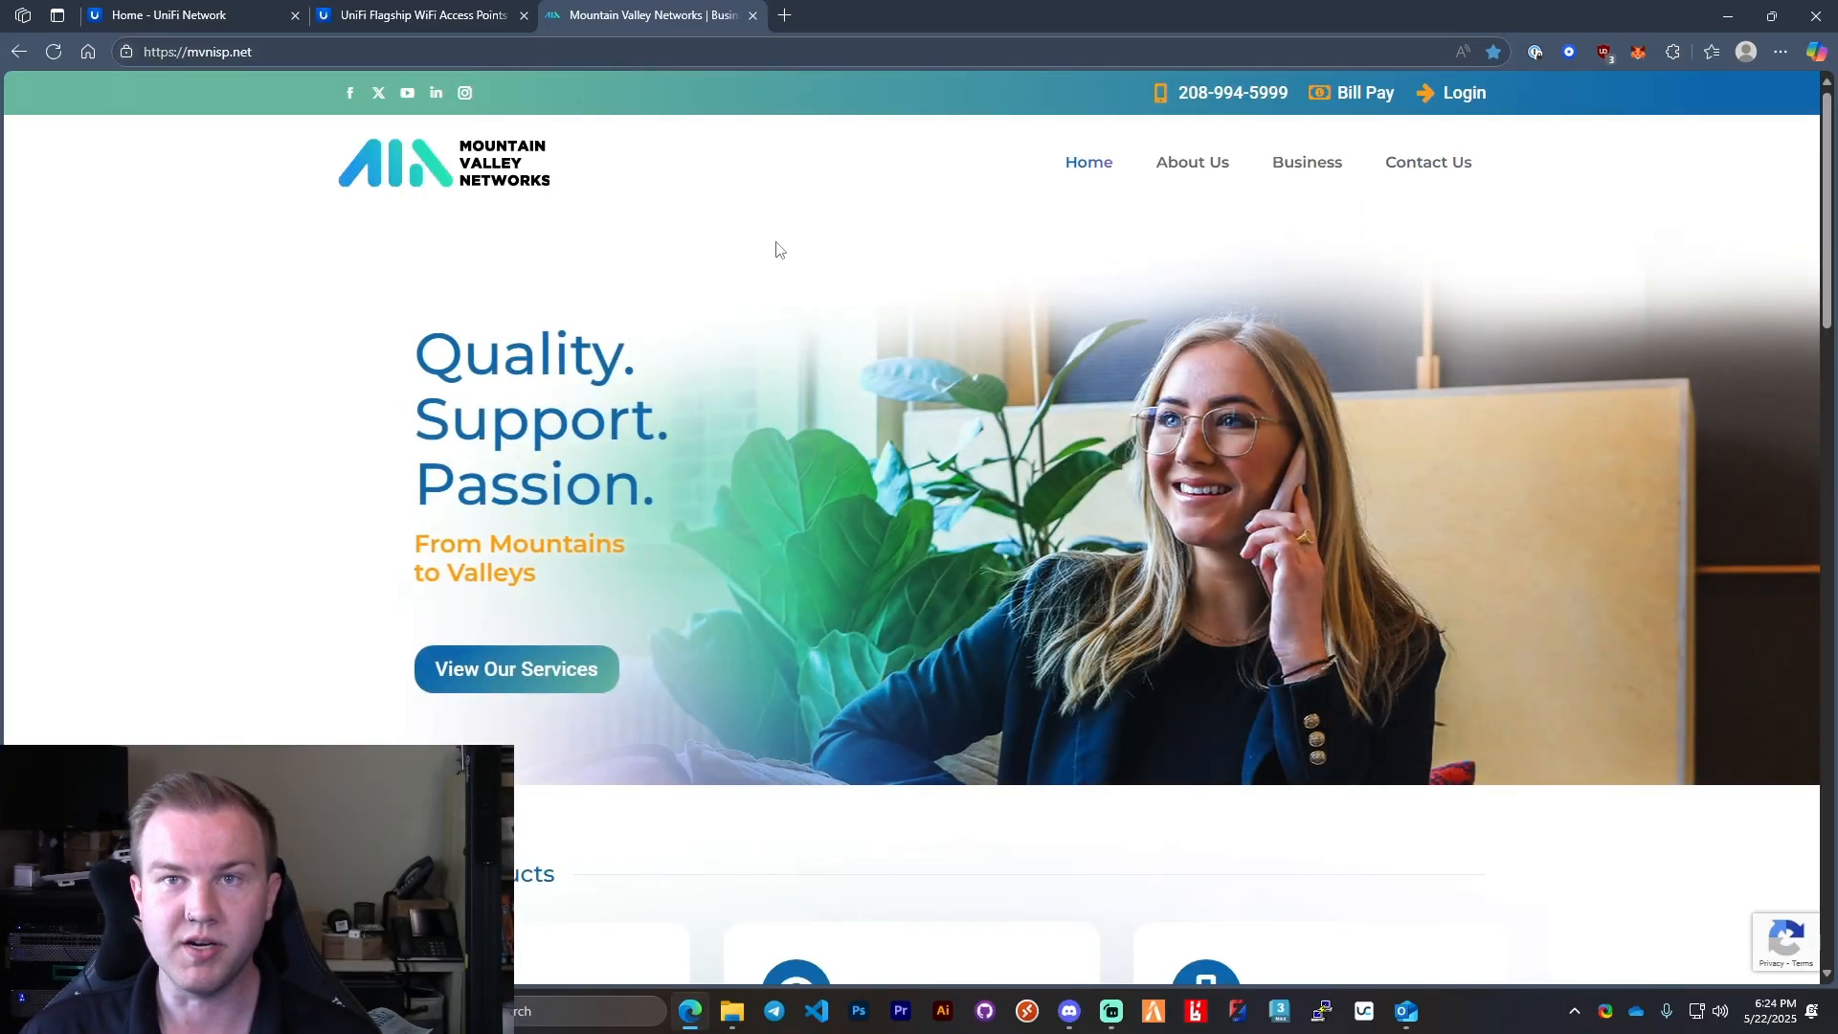
mouse_move(789, 232)
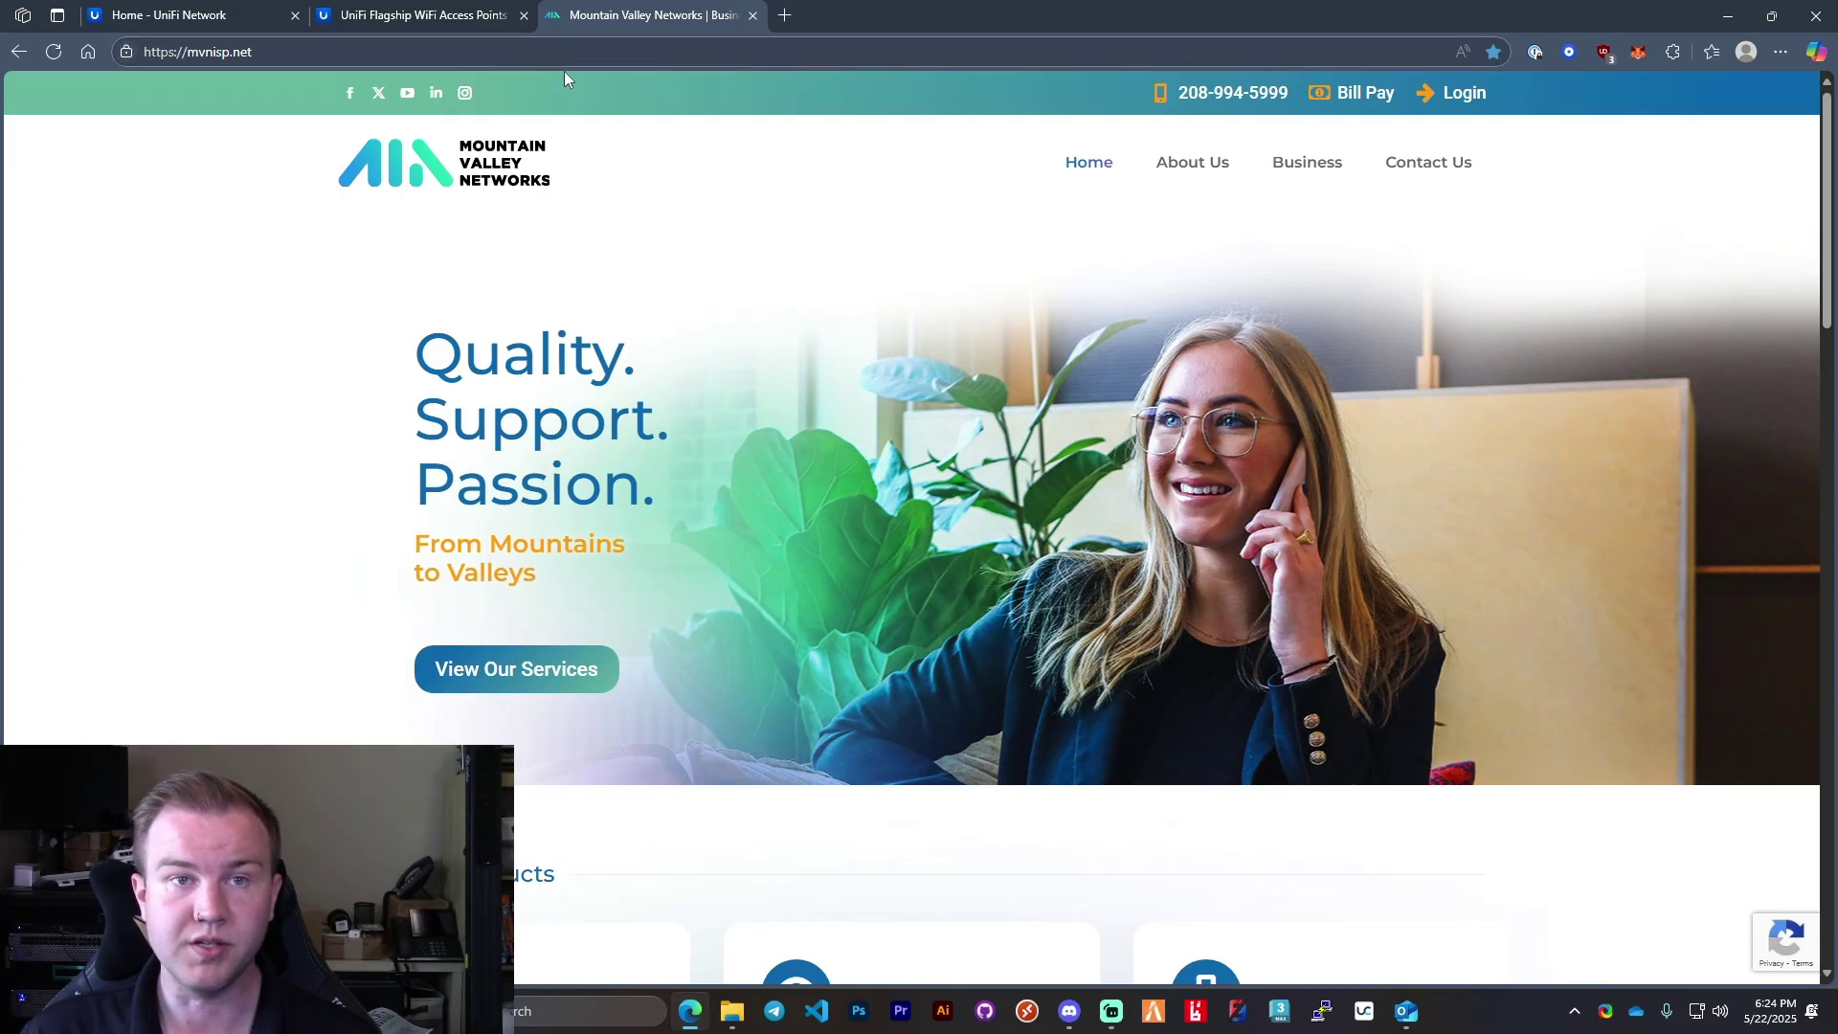
mouse_move(631, 180)
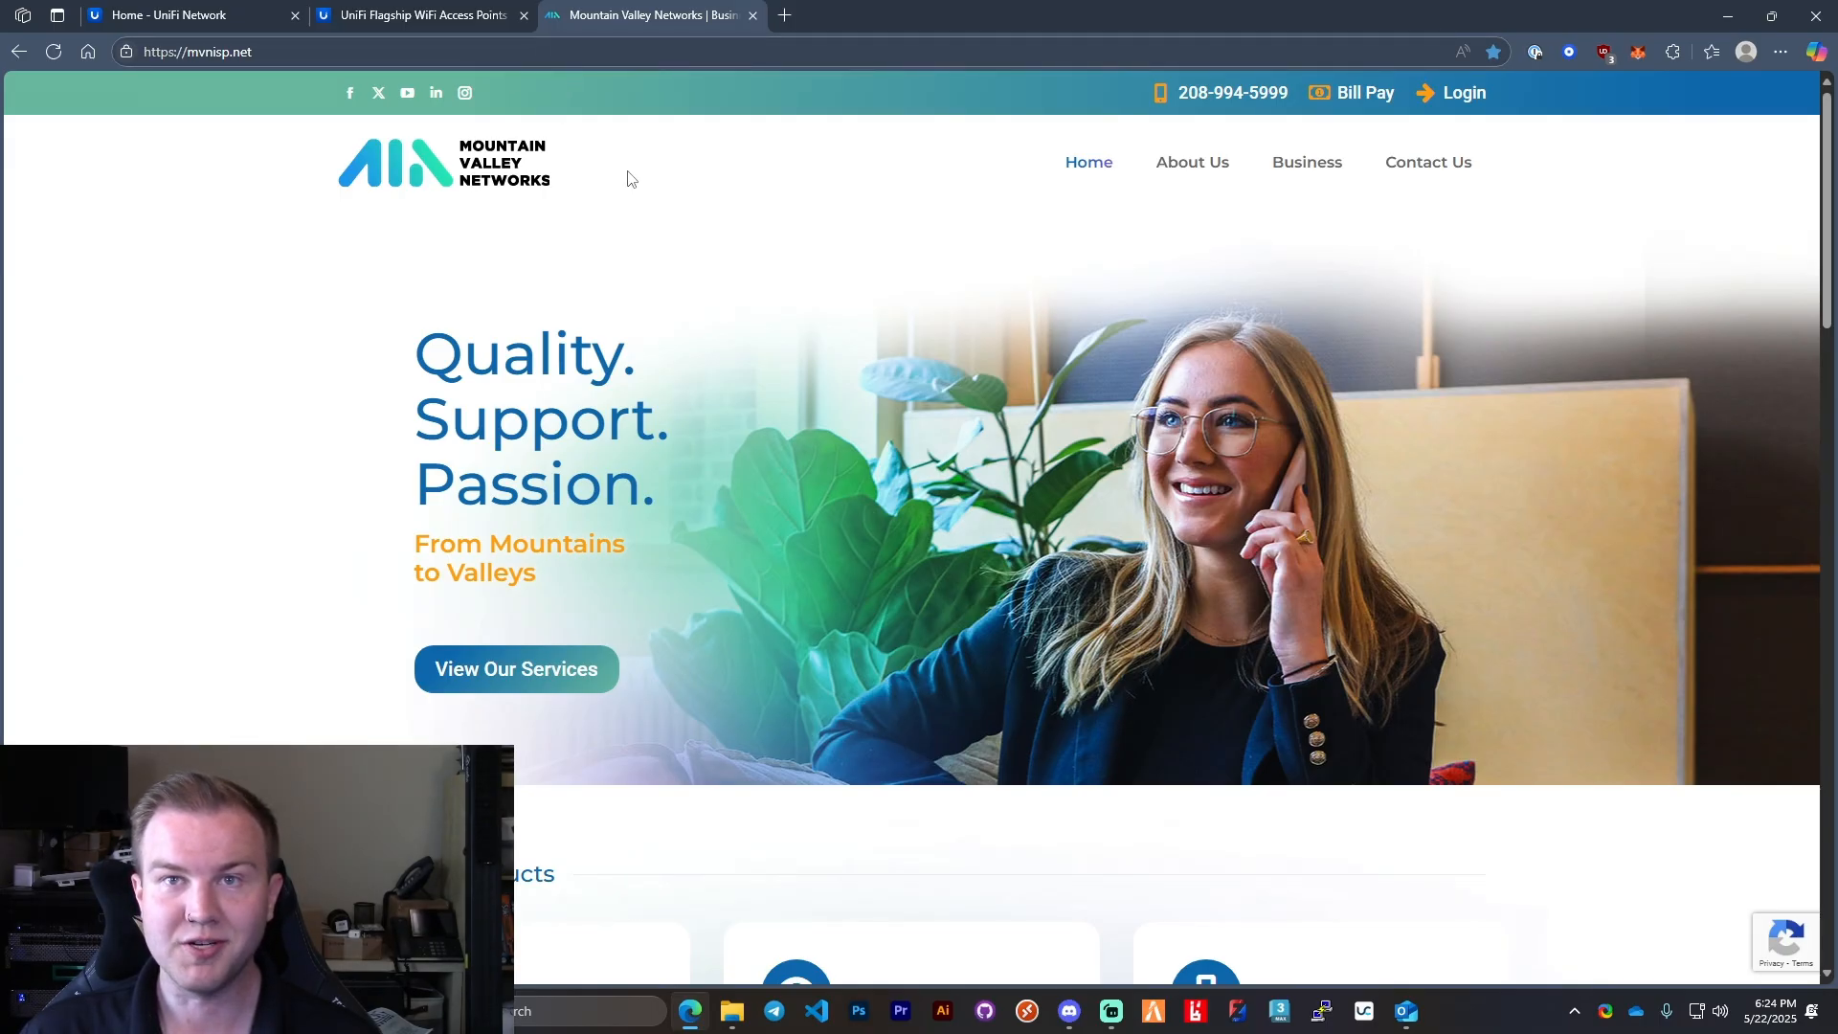